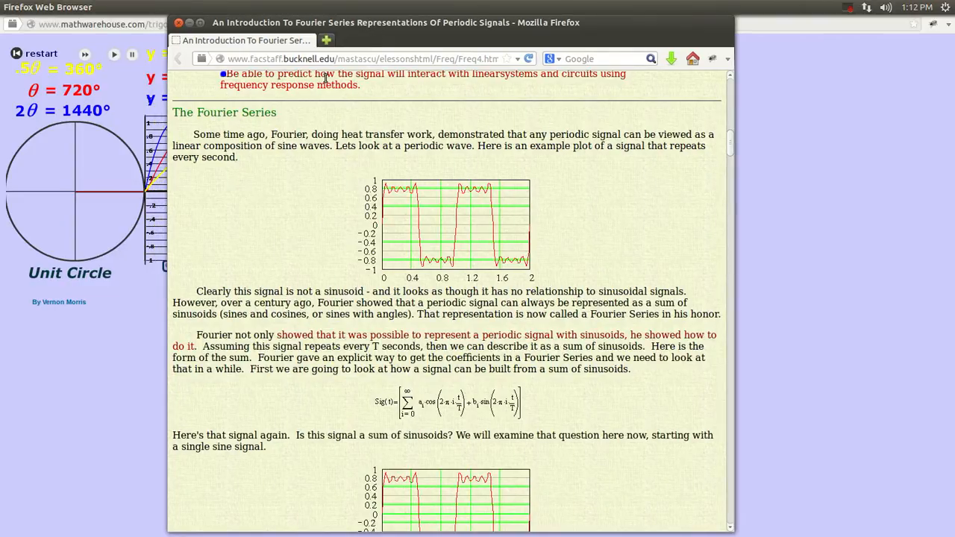
pyautogui.moveTo(243, 223)
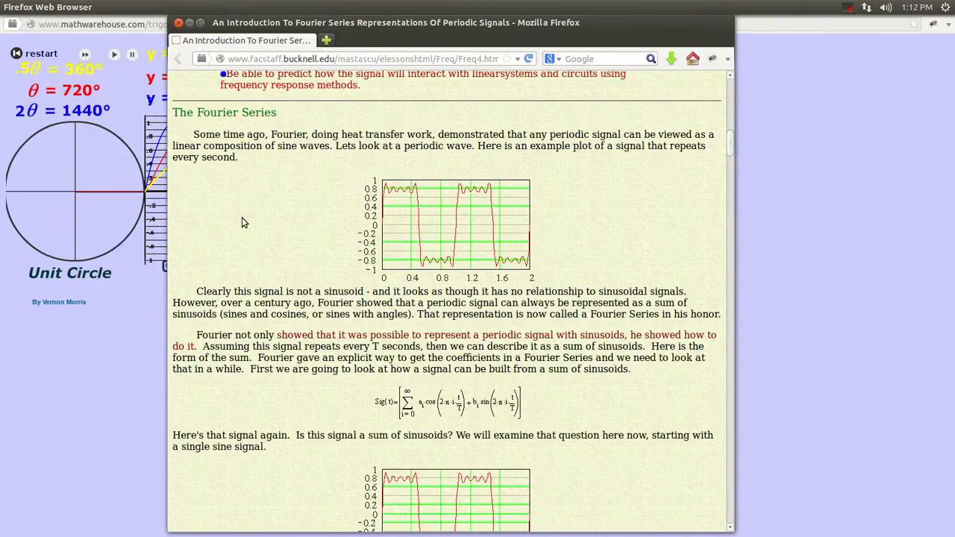
# Read the Fourier series article down to the square-wave summation formula and demo introduction.
pyautogui.scroll(-3)
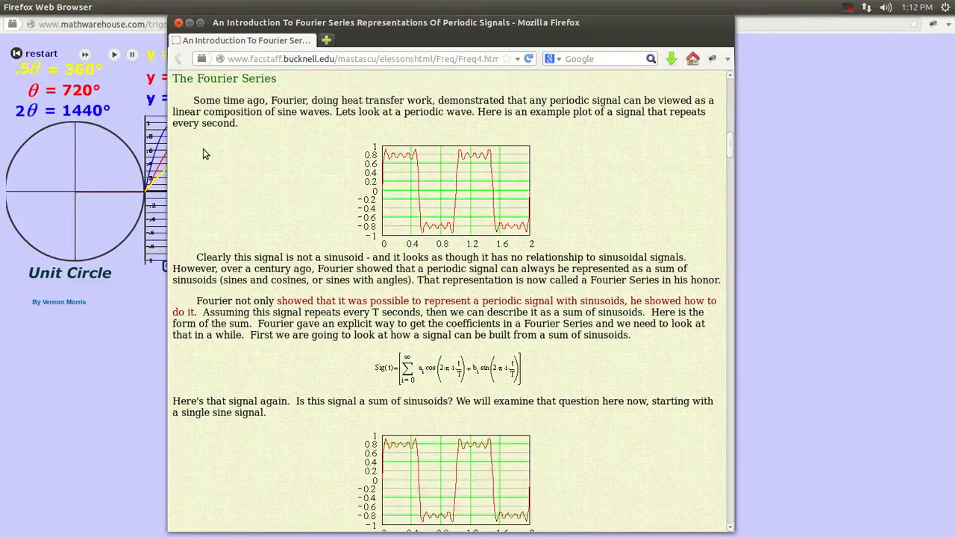
pyautogui.moveTo(397, 181)
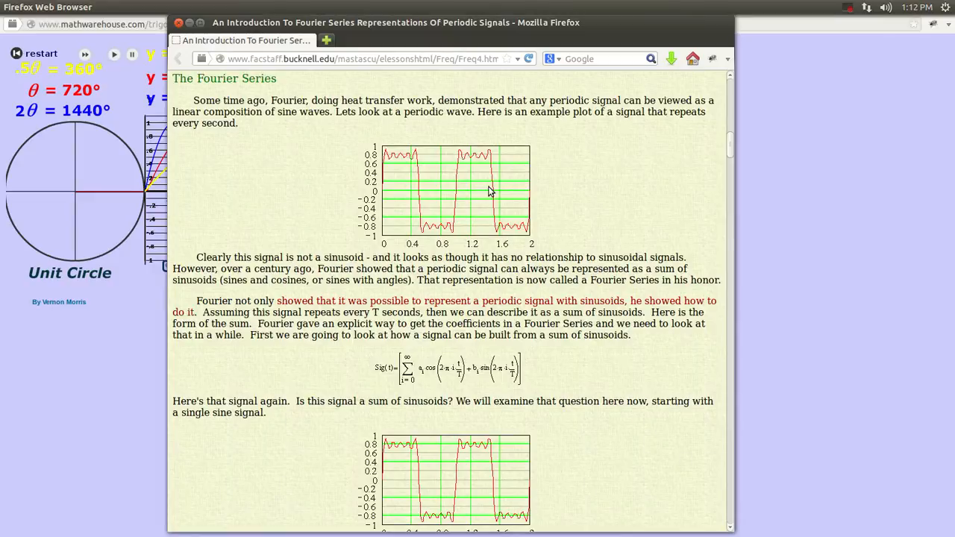
pyautogui.scroll(-3)
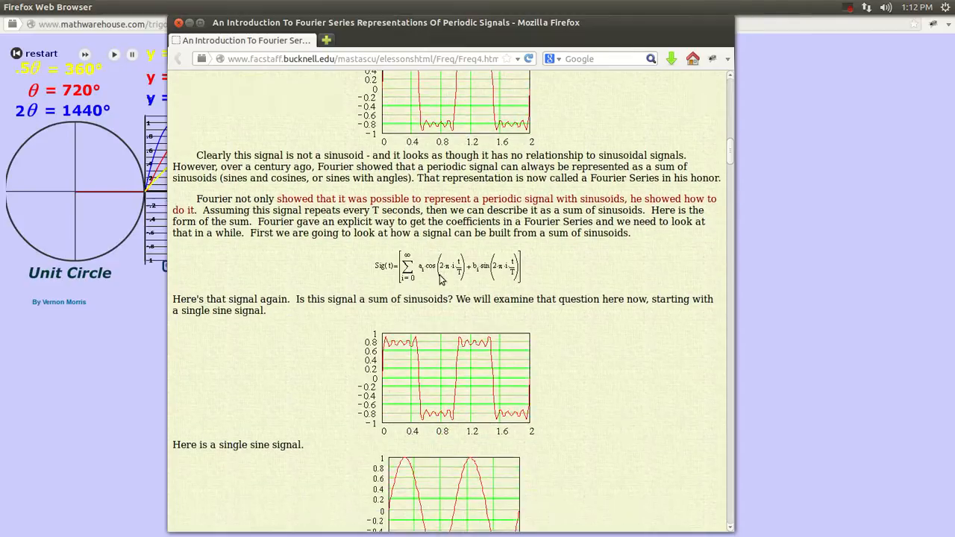
pyautogui.scroll(-3)
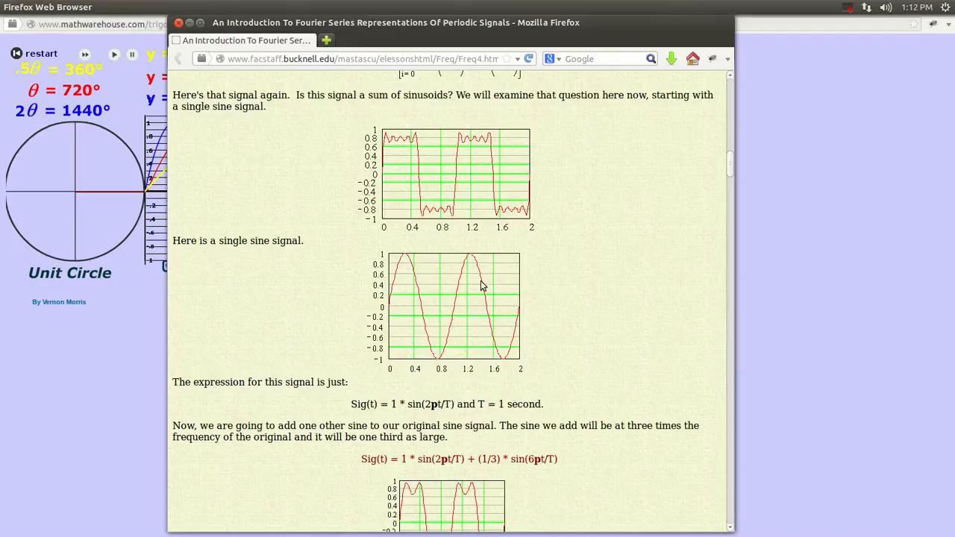
pyautogui.scroll(-3)
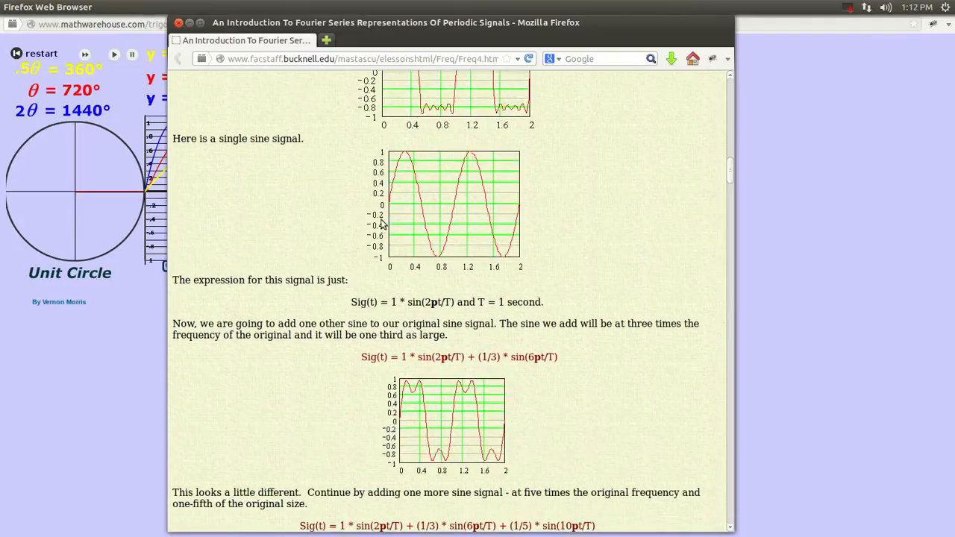
pyautogui.scroll(-3)
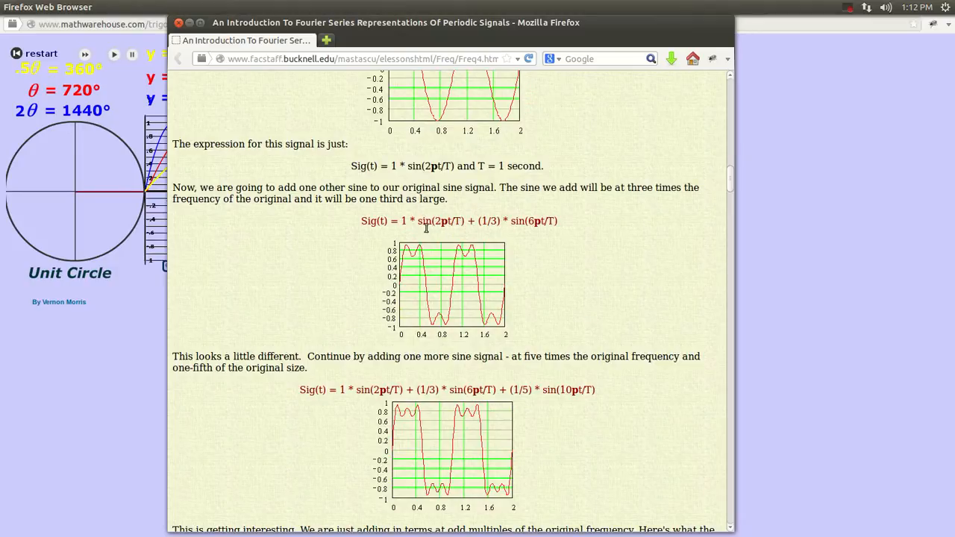
pyautogui.scroll(-3)
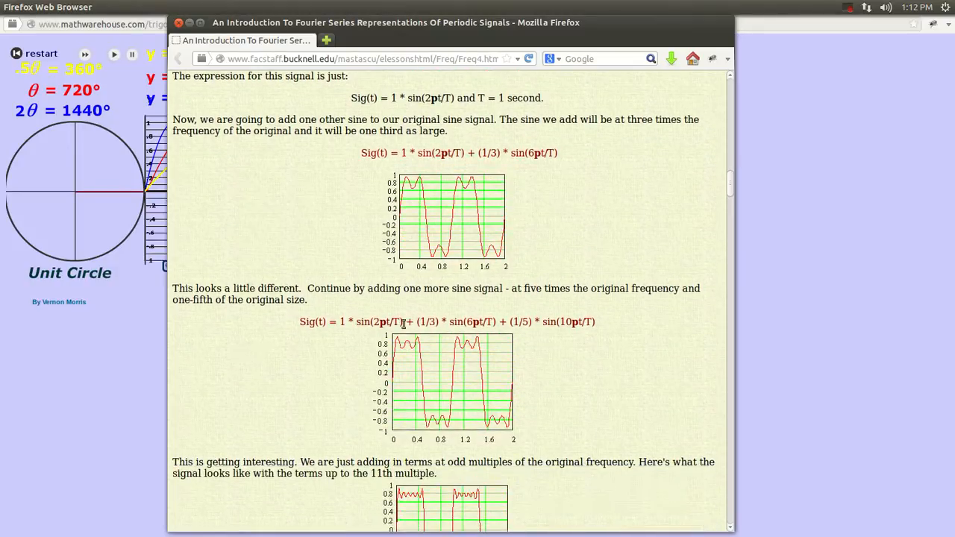
pyautogui.scroll(-3)
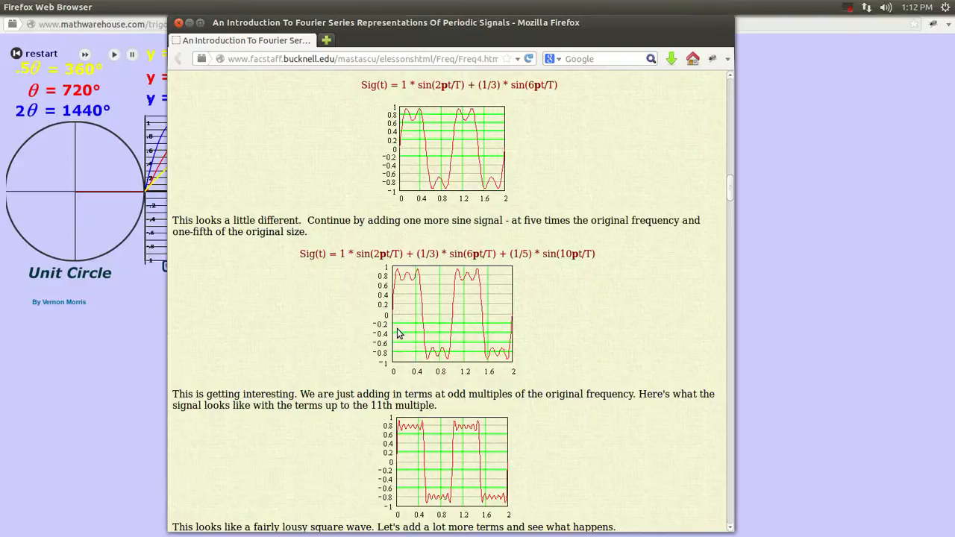
pyautogui.scroll(-3)
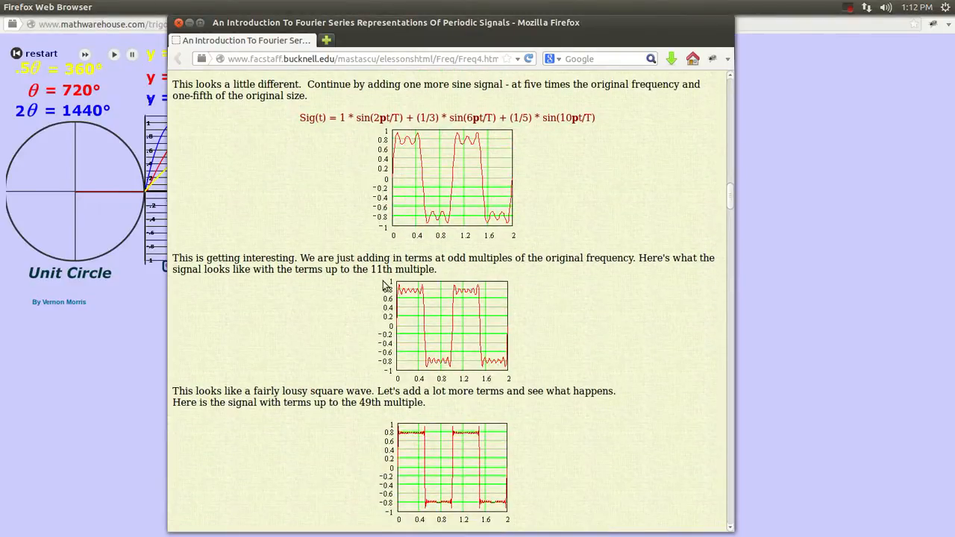
pyautogui.scroll(-3)
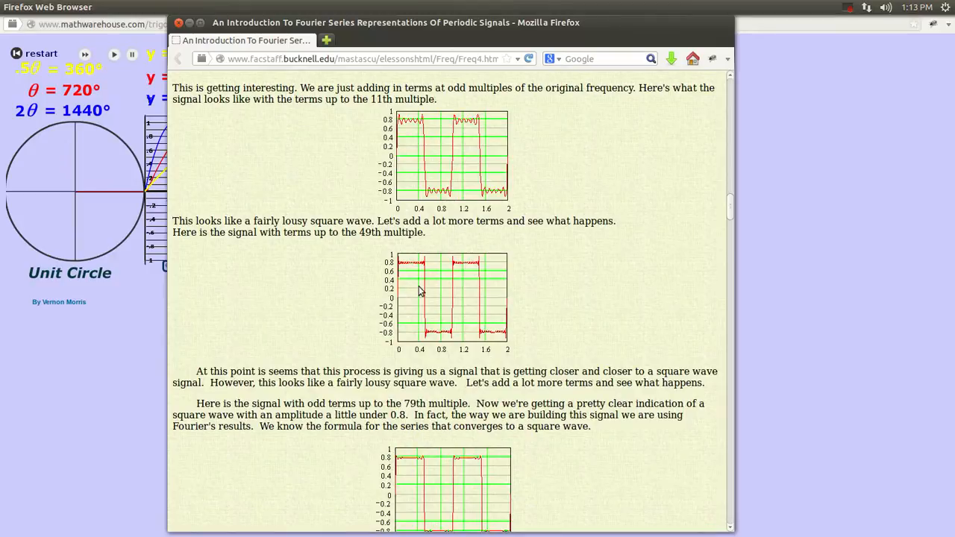
pyautogui.scroll(-3)
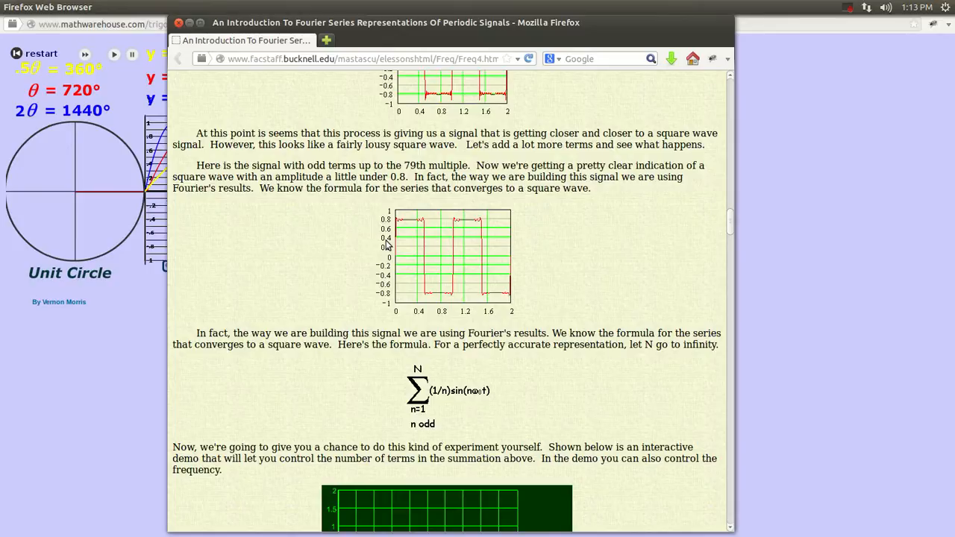
pyautogui.moveTo(311, 299)
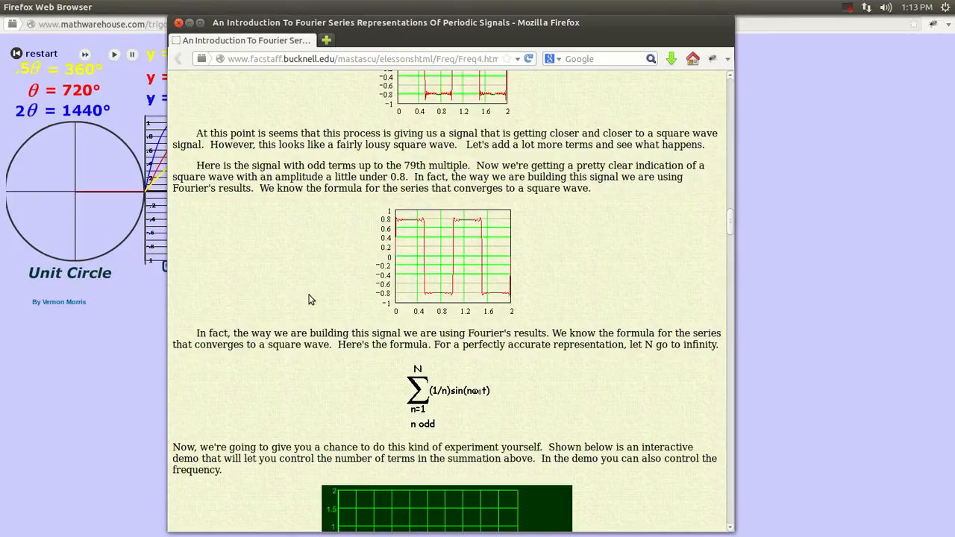
pyautogui.moveTo(377, 225)
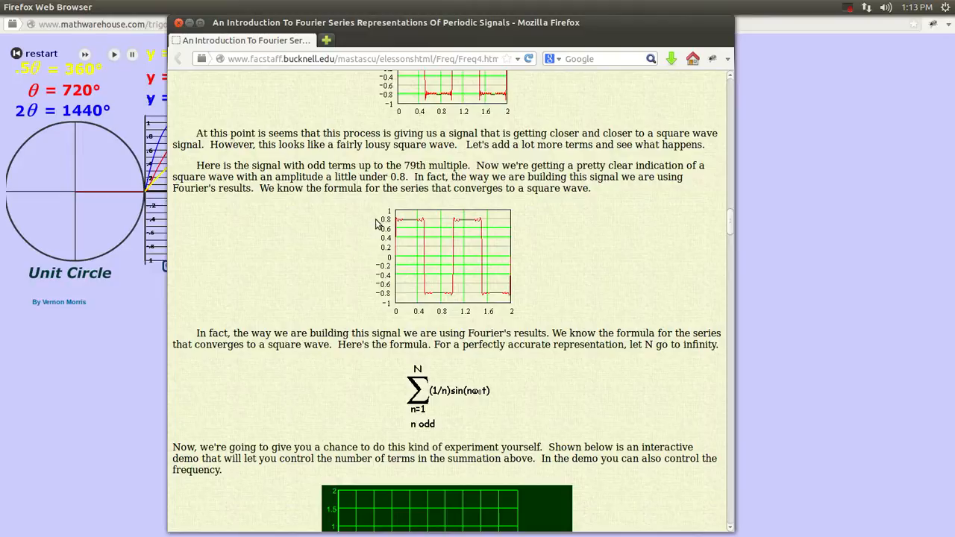
pyautogui.moveTo(256, 208)
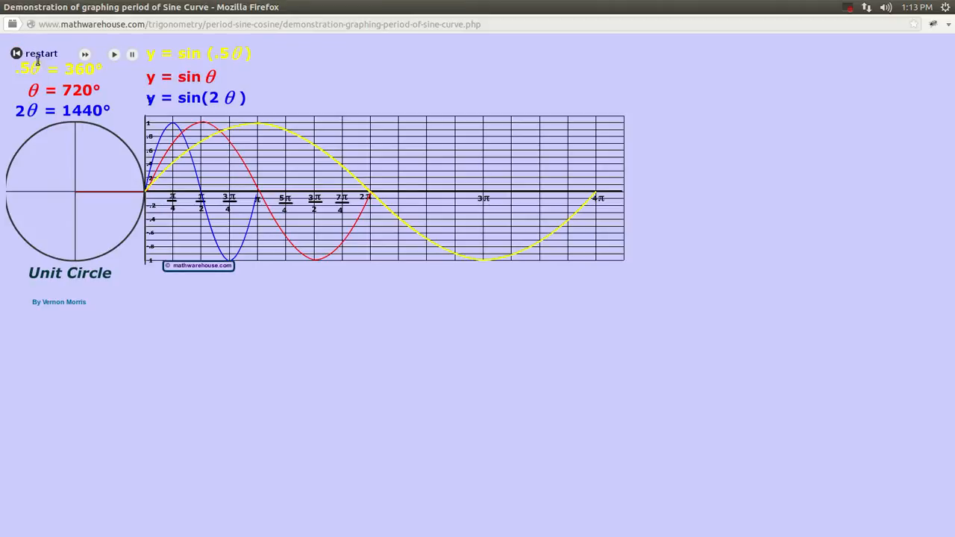
# Replay the sine curve animation so all three angles return to zero.
pyautogui.click(16, 53)
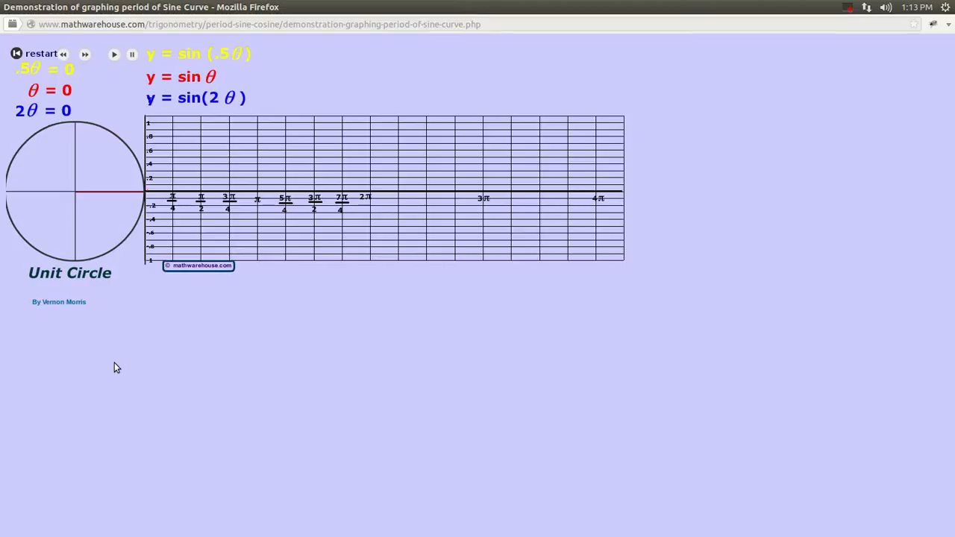
pyautogui.moveTo(132, 217)
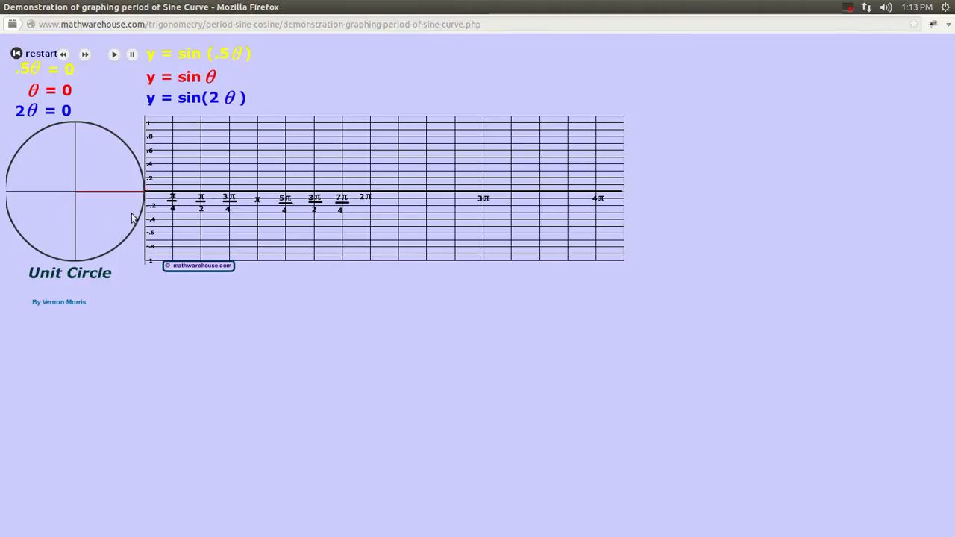
pyautogui.moveTo(103, 74)
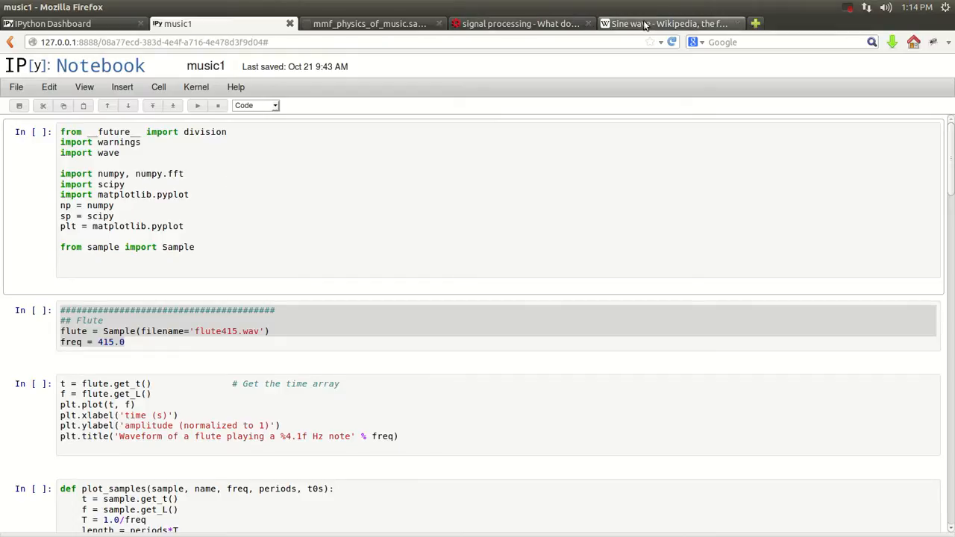
pyautogui.click(371, 23)
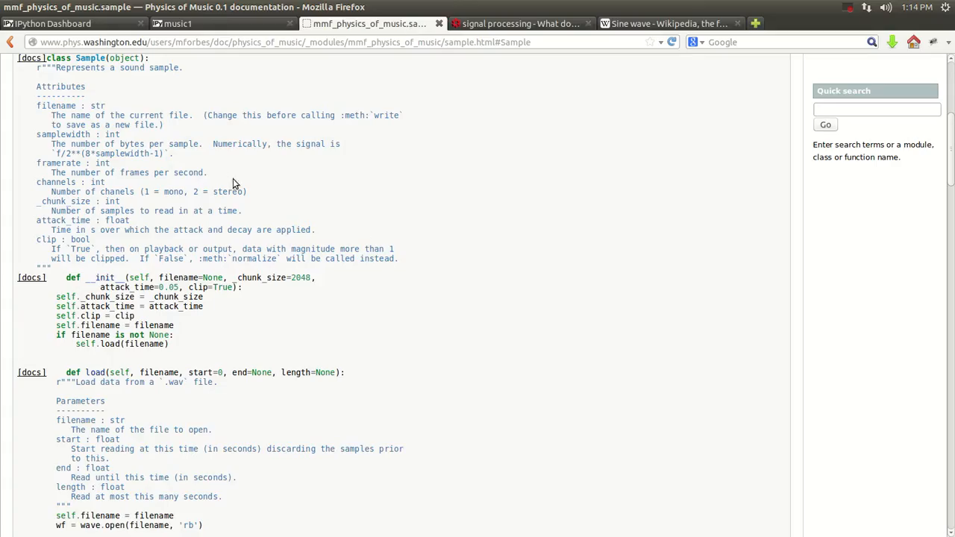
pyautogui.scroll(3)
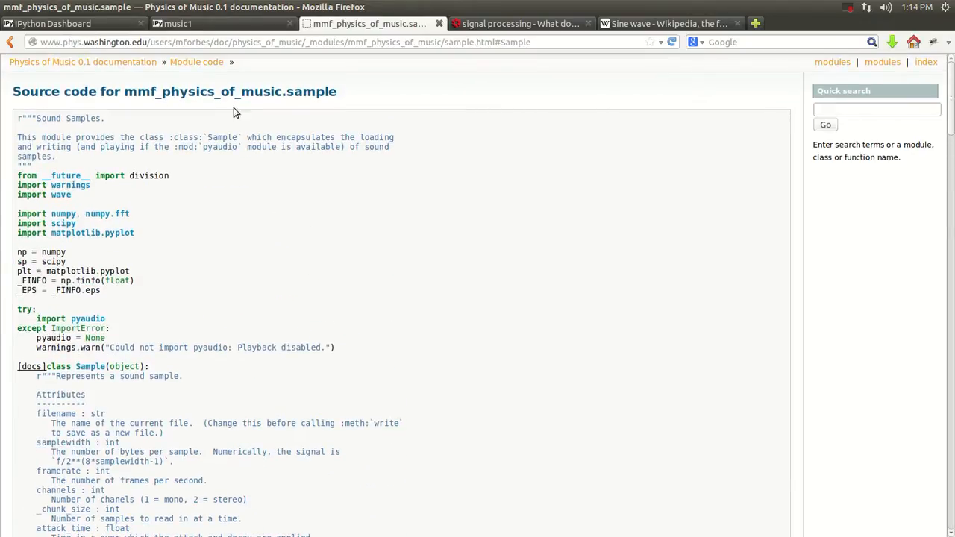
pyautogui.moveTo(264, 184)
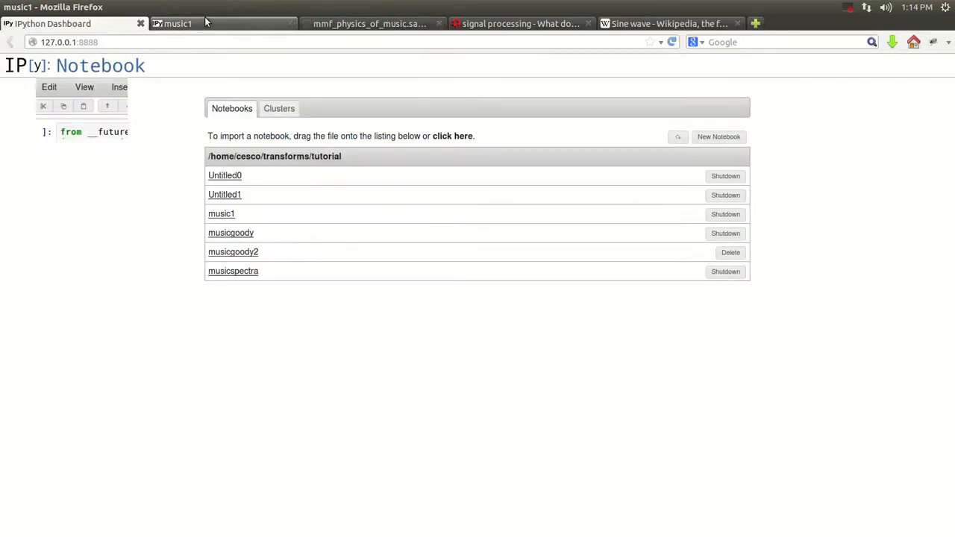
pyautogui.click(221, 214)
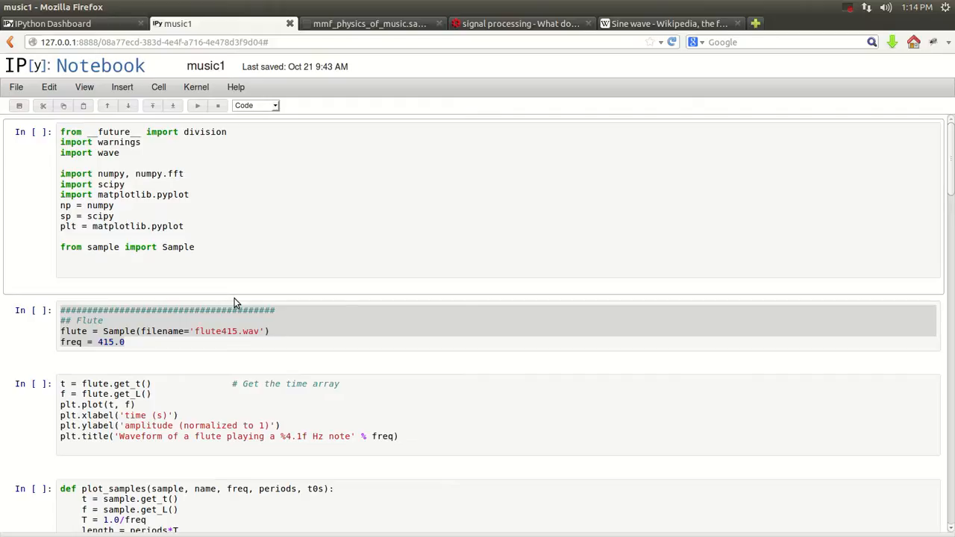
pyautogui.moveTo(11, 277)
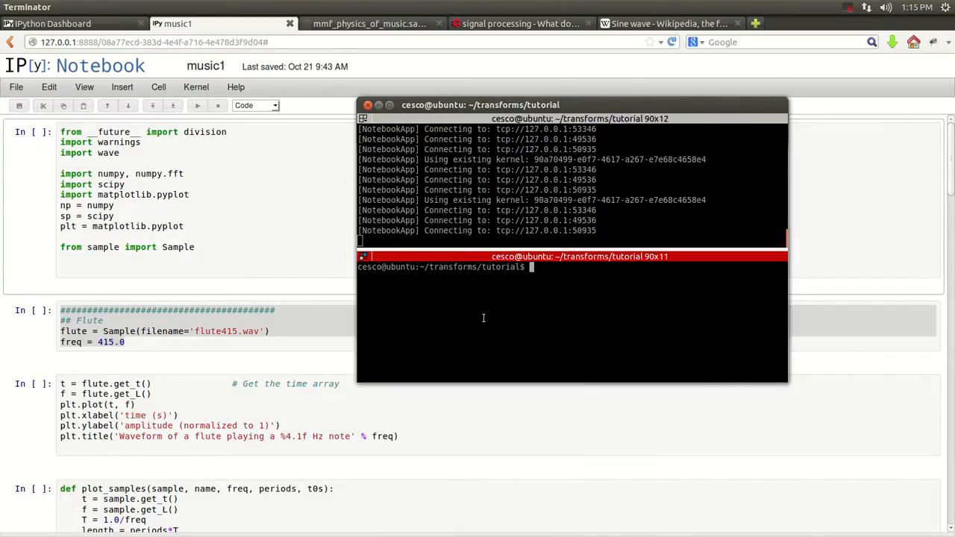
# Enter 'ipython notebook --pylab=inline' at the Terminator prompt without running it, then close the terminal.
pyautogui.write('ipython')
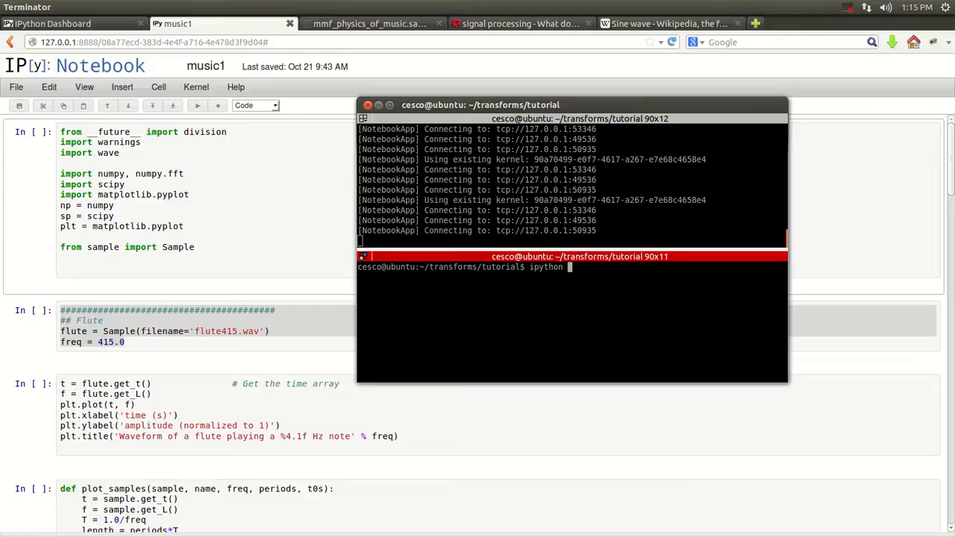
pyautogui.write('notebook')
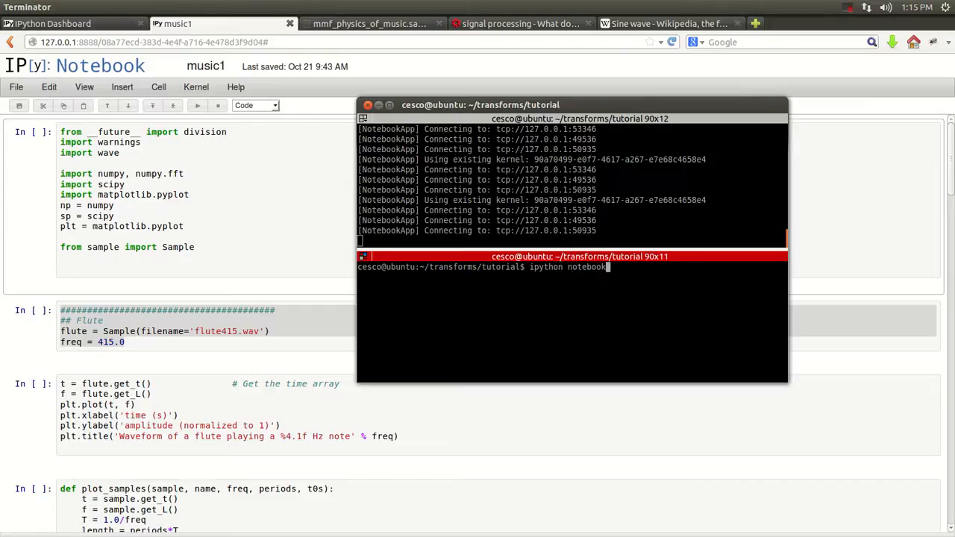
pyautogui.write('--p')
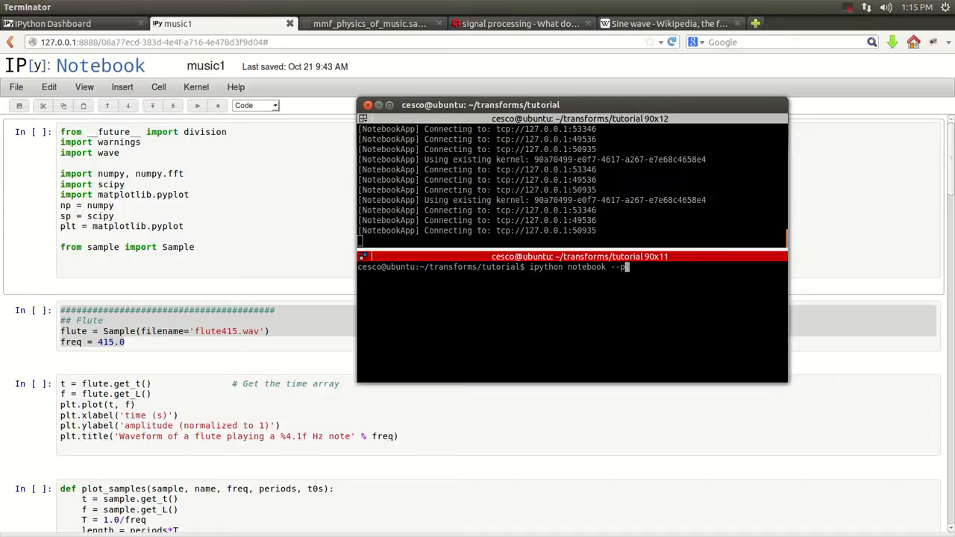
pyautogui.write('ylab=')
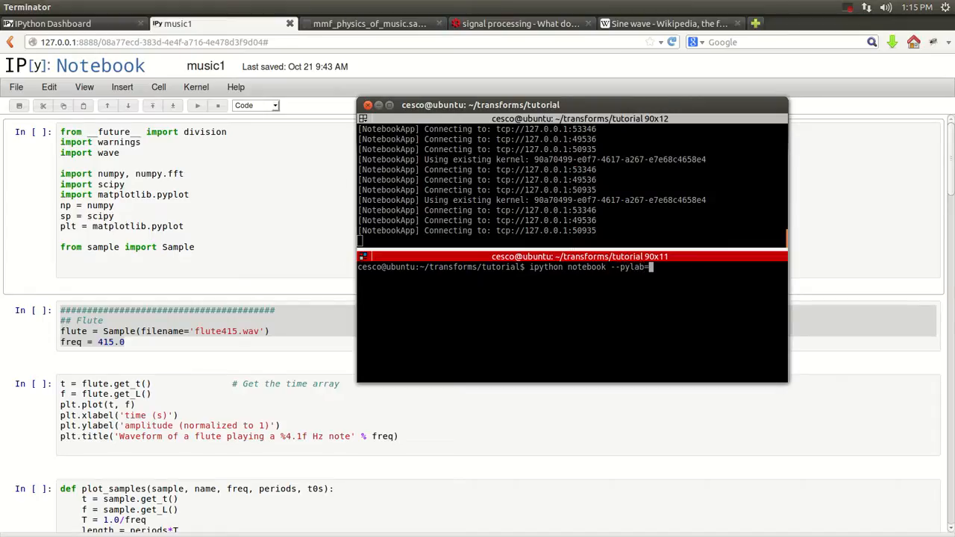
pyautogui.write('in')
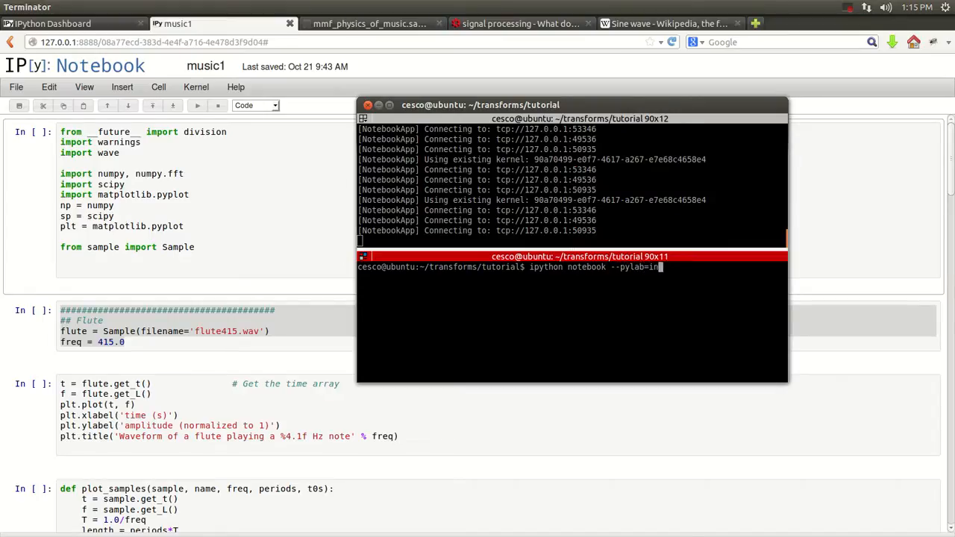
pyautogui.write('line')
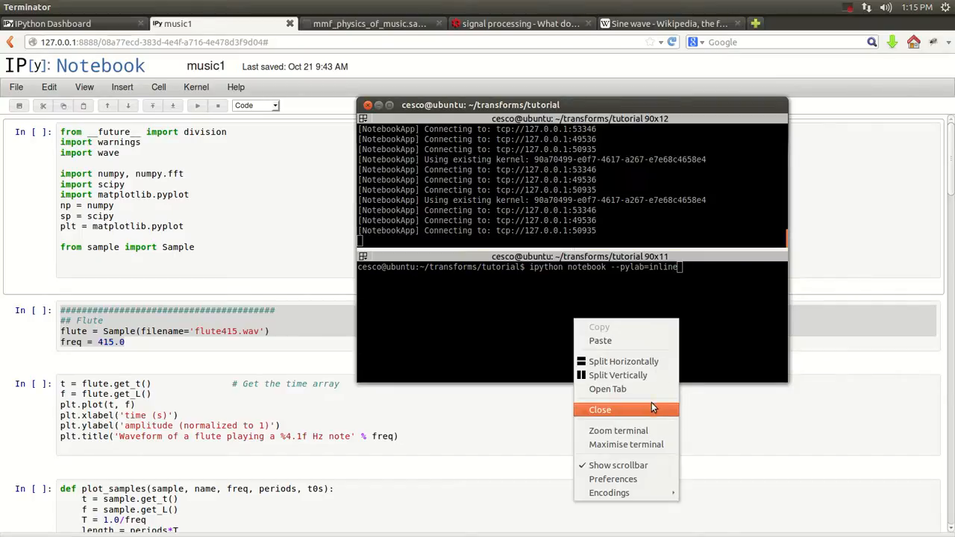
pyautogui.click(600, 409)
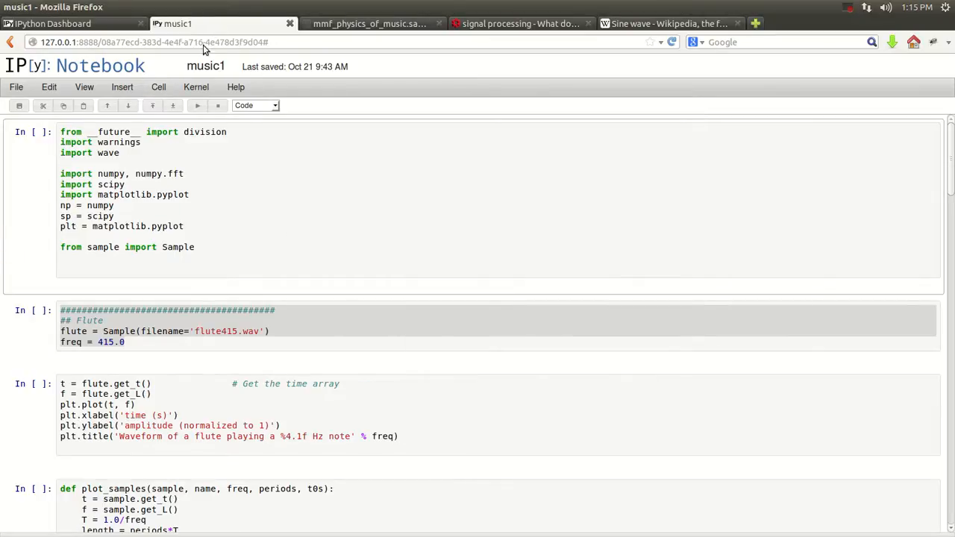
pyautogui.moveTo(193, 253)
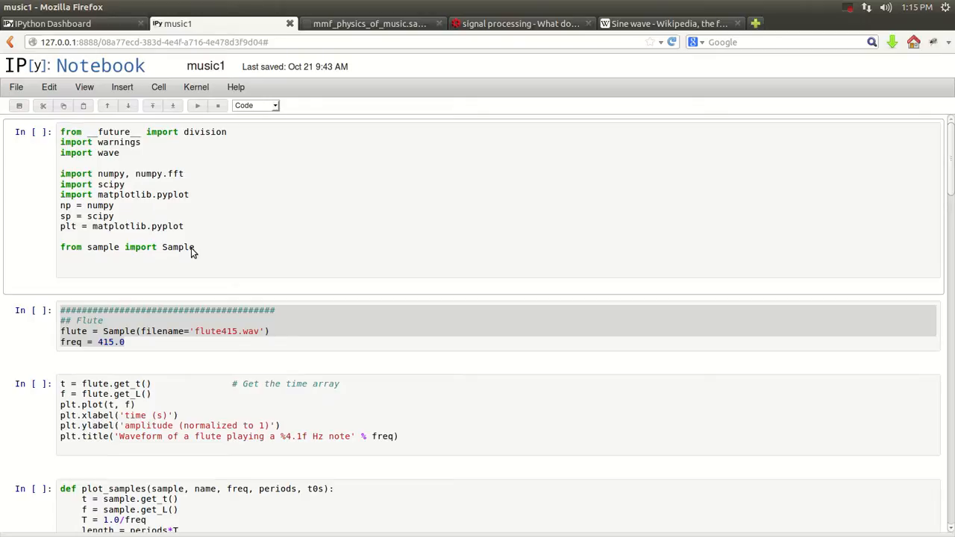
pyautogui.moveTo(208, 257)
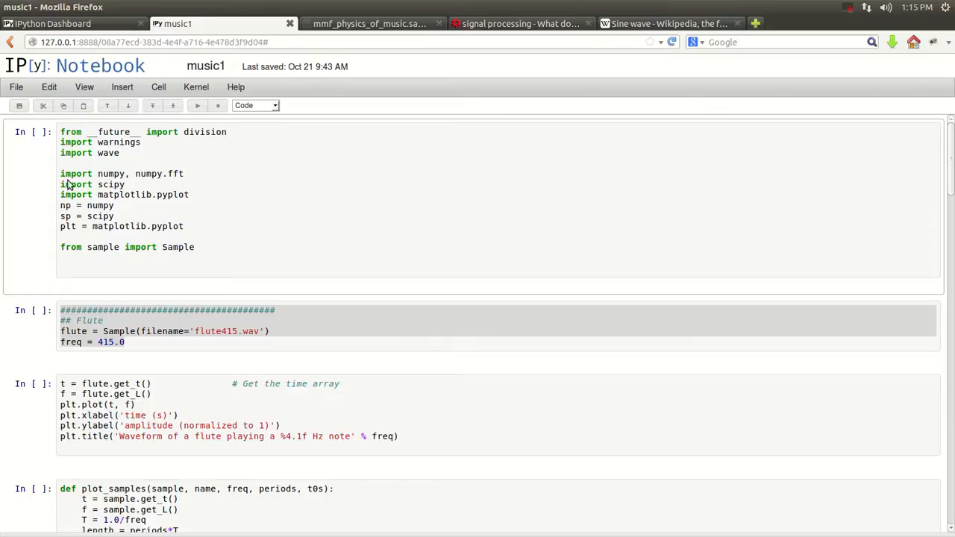
pyautogui.moveTo(133, 204)
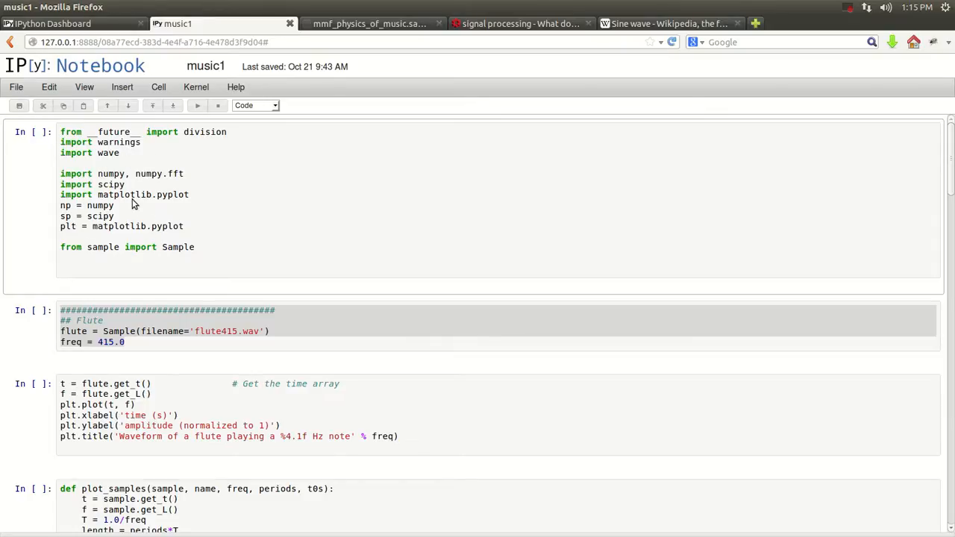
pyautogui.moveTo(5, 192)
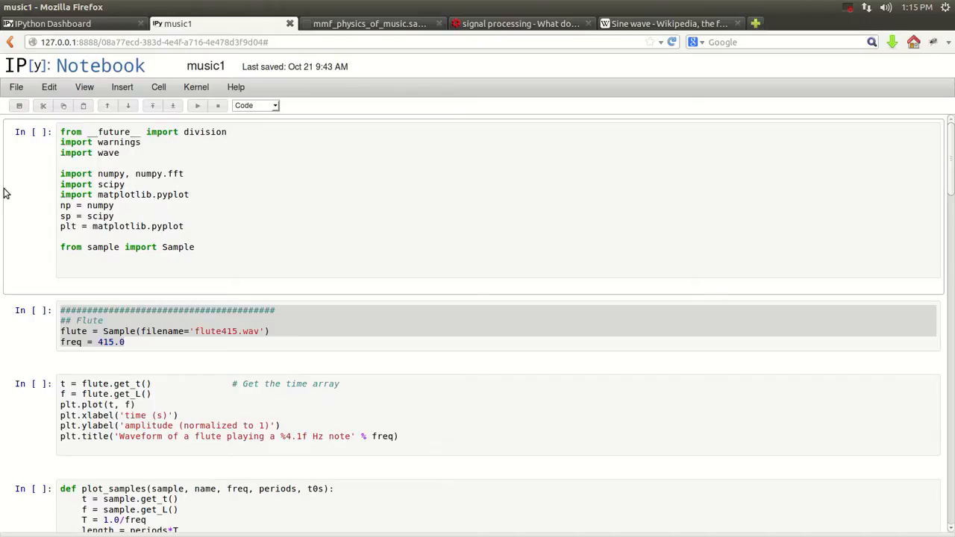
pyautogui.moveTo(156, 259)
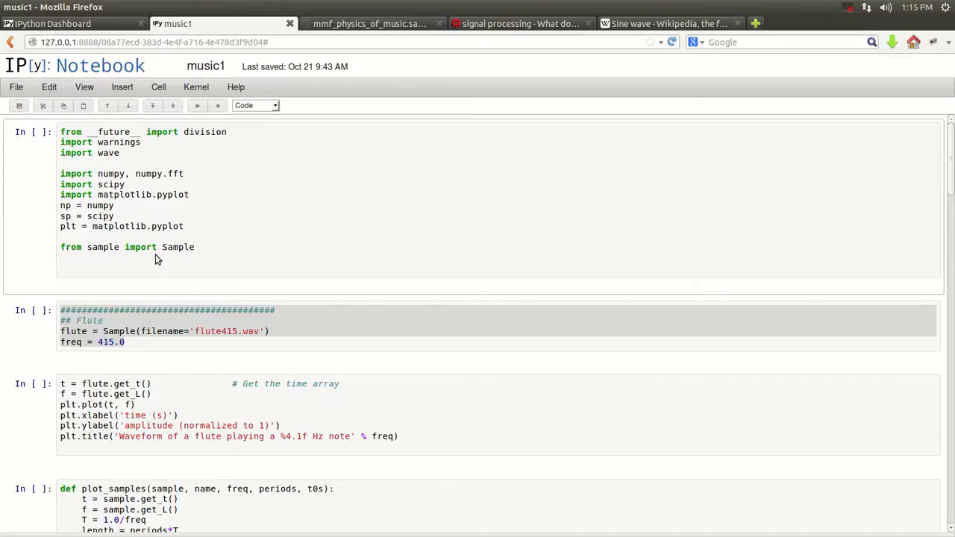
pyautogui.moveTo(619, 28)
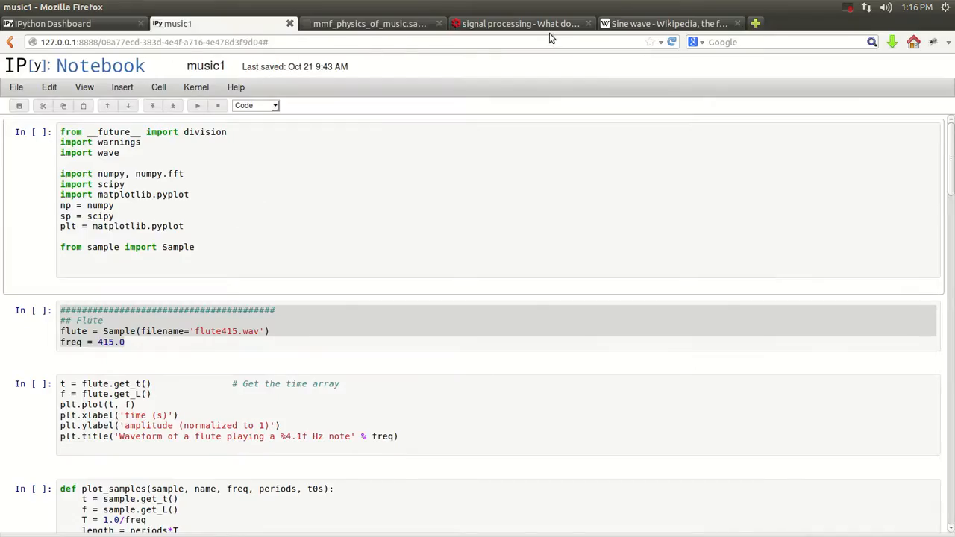
# Browse Firefox's history library to the 'Make Music :: Philharmonia Orchestra' flute page entry.
pyautogui.click(370, 24)
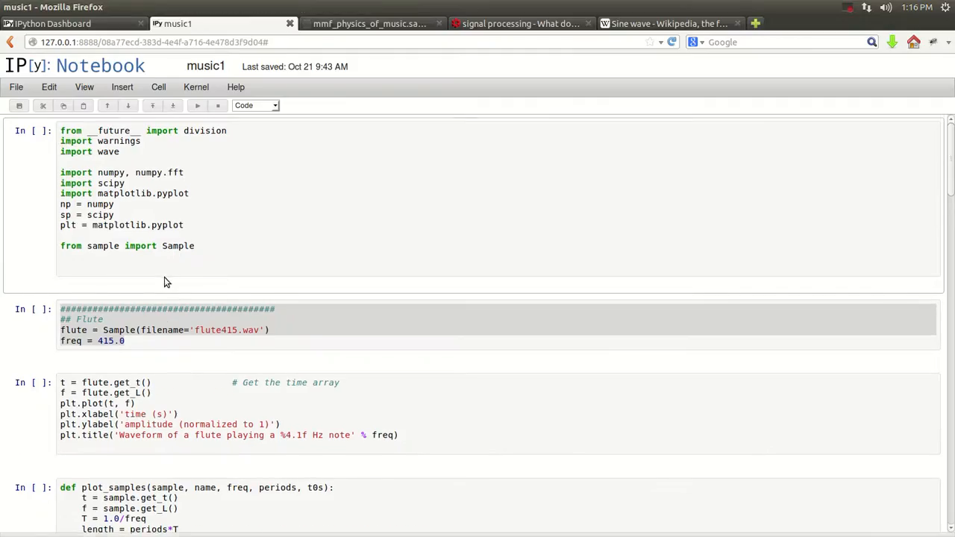
pyautogui.scroll(-3)
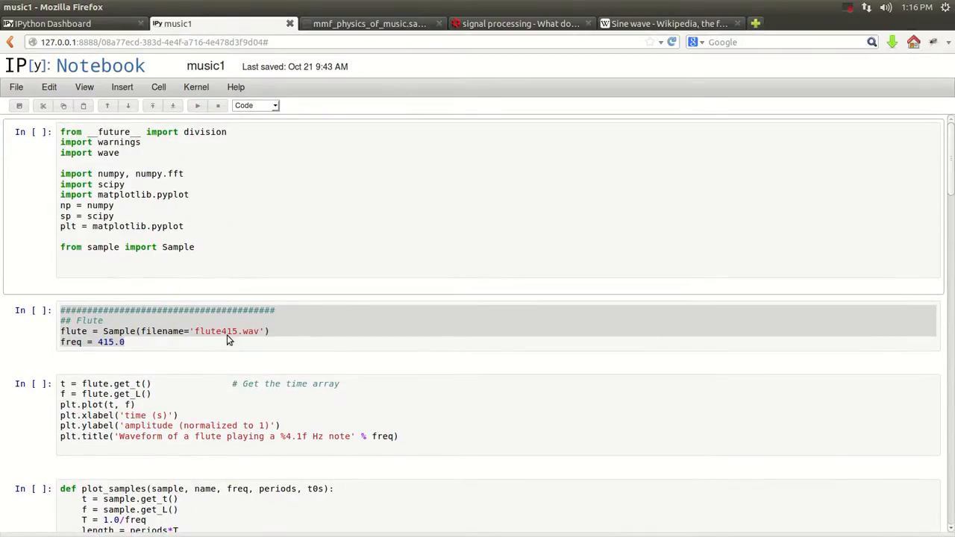
pyautogui.moveTo(234, 341)
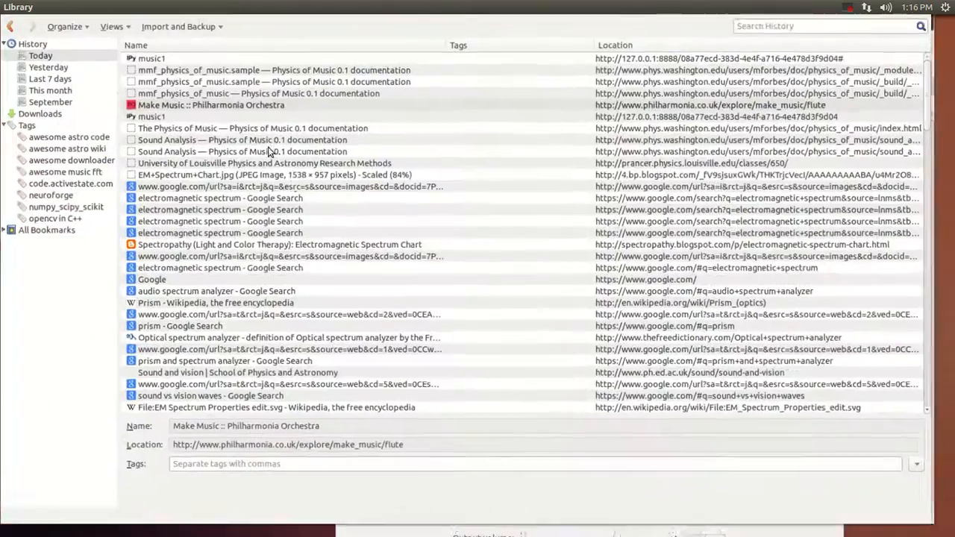
pyautogui.click(211, 104)
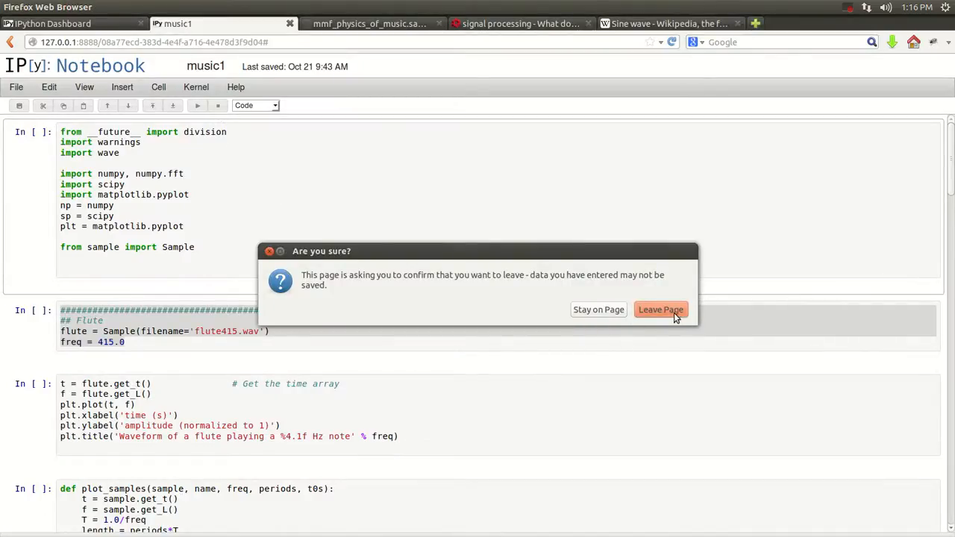
# Stay on the music1 notebook page and add a new blank browser tab.
pyautogui.click(661, 309)
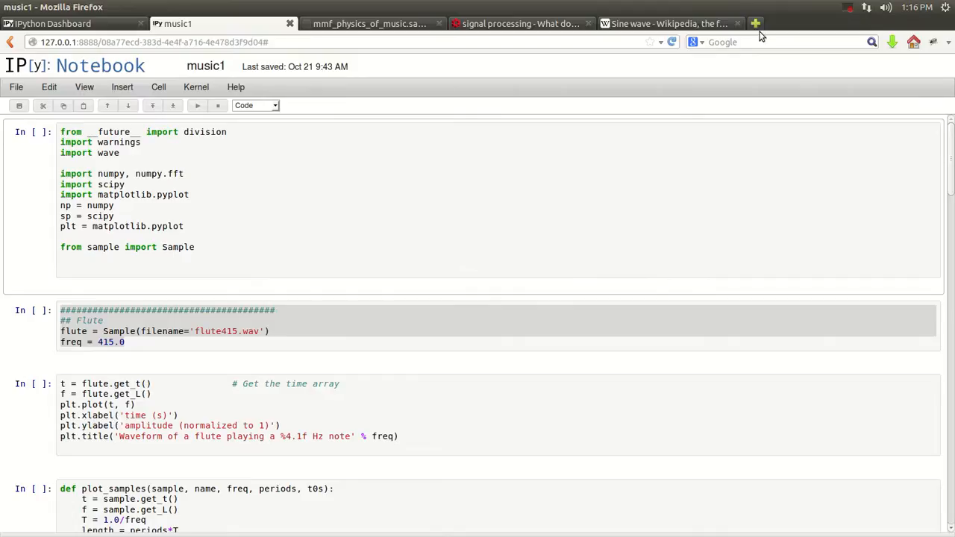
pyautogui.click(755, 23)
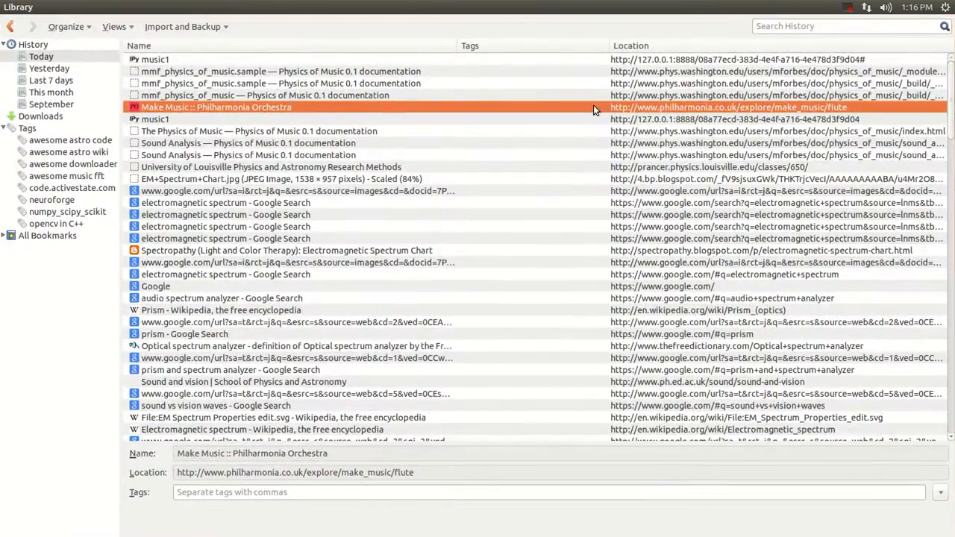
# Load the Philharmonia flute samples page from history and scroll through its sample table.
pyautogui.doubleClick(216, 106)
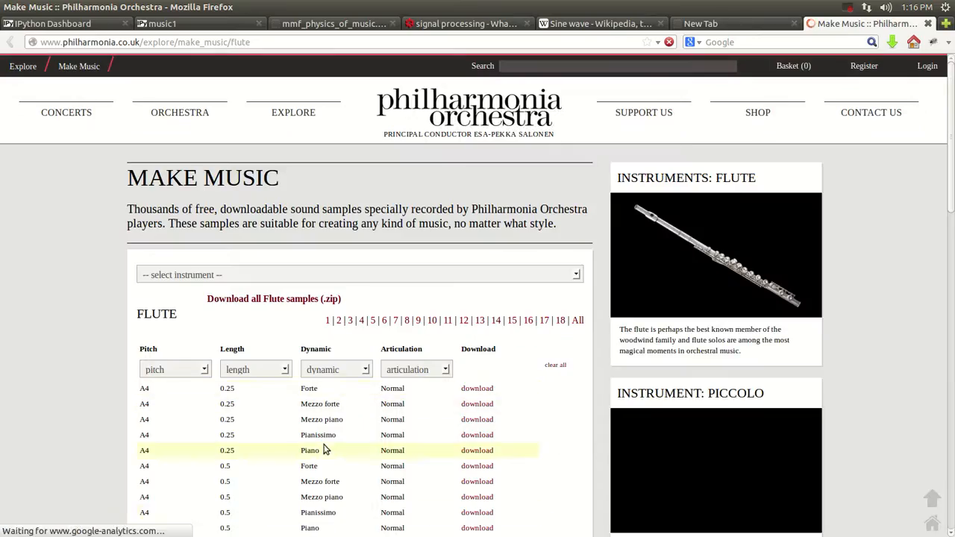
pyautogui.scroll(-3)
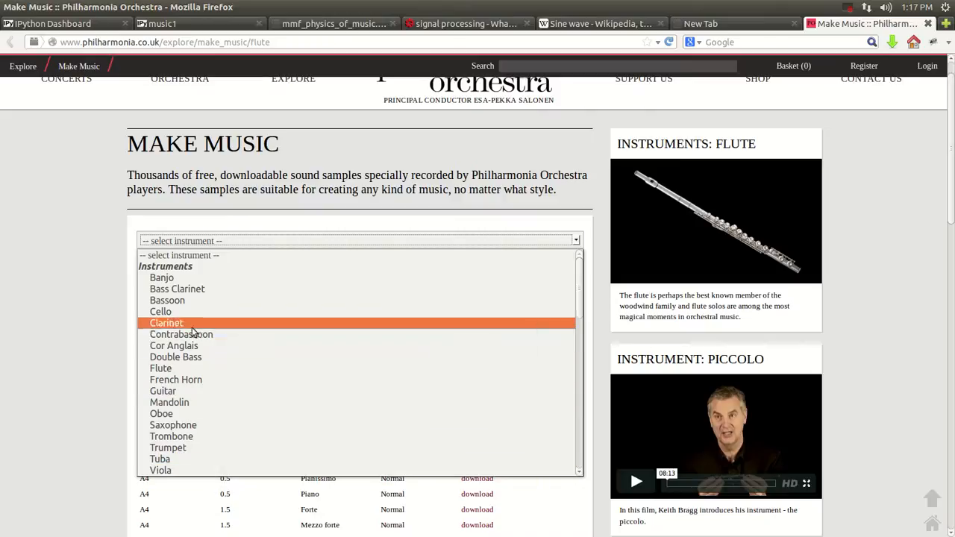
pyautogui.moveTo(173, 426)
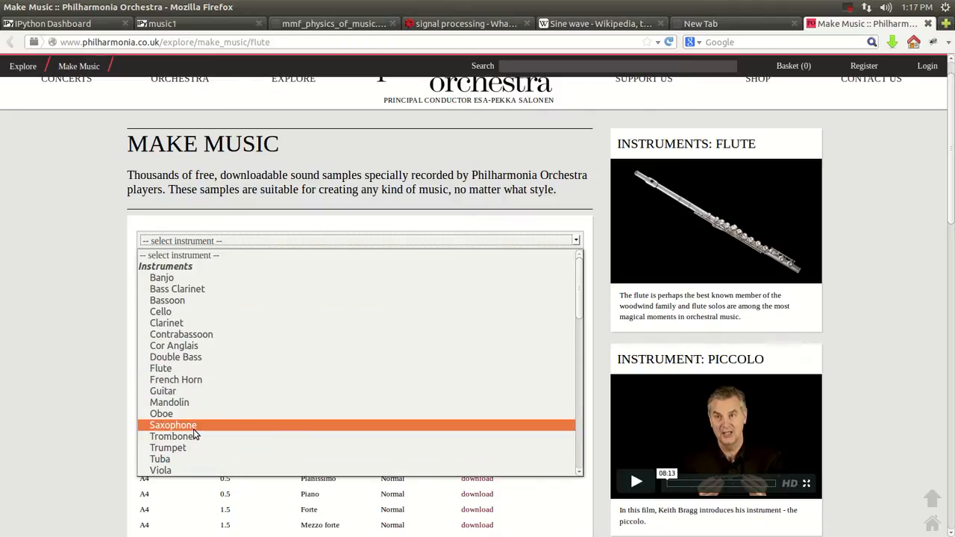
pyautogui.moveTo(270, 386)
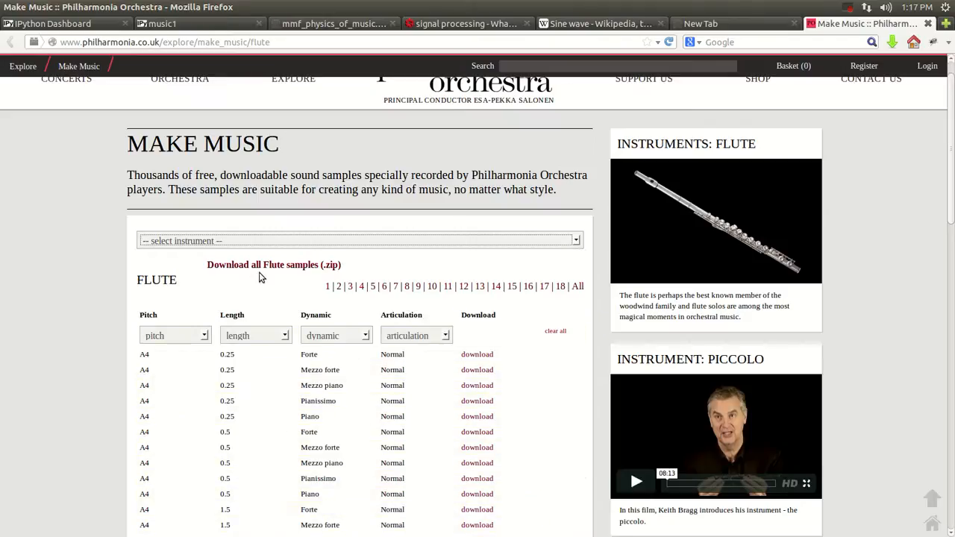
pyautogui.moveTo(440, 431)
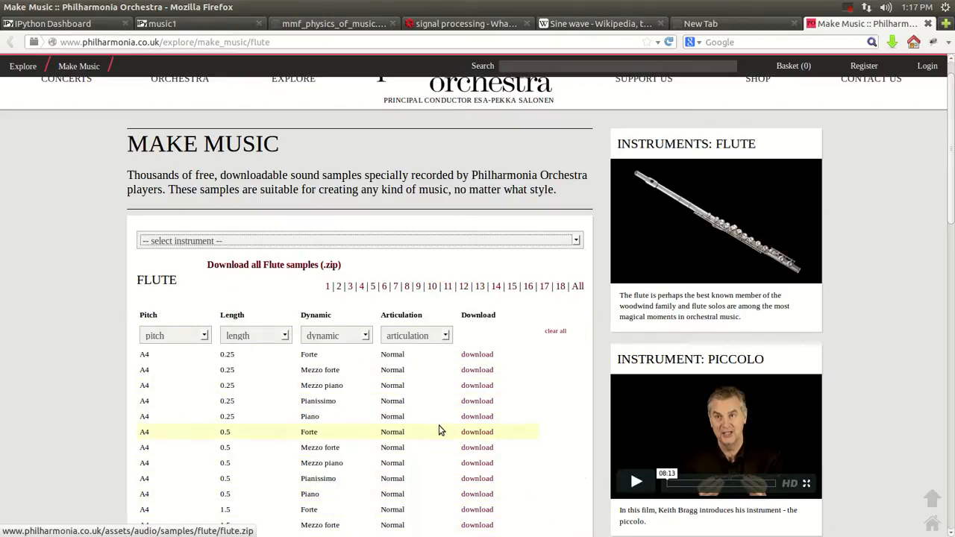
pyautogui.scroll(-3)
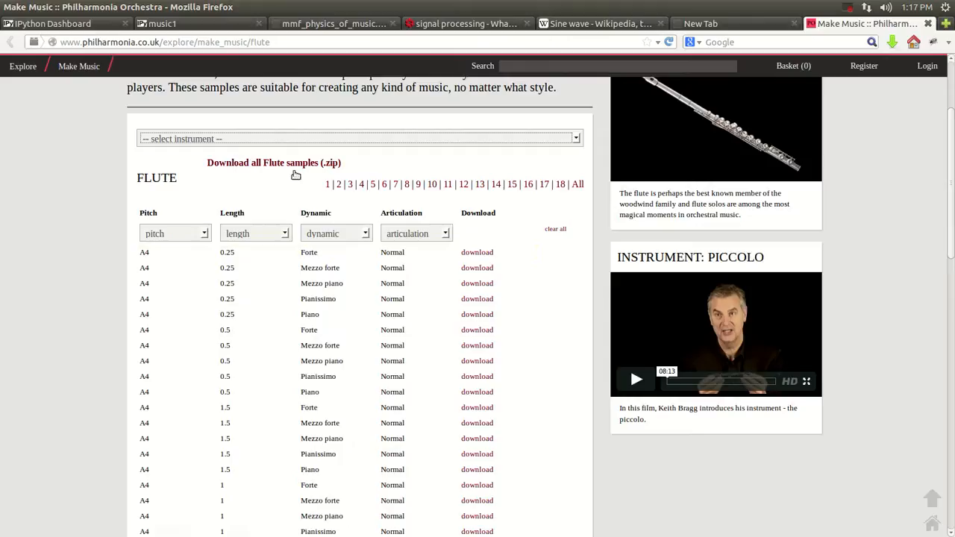
pyautogui.moveTo(282, 164)
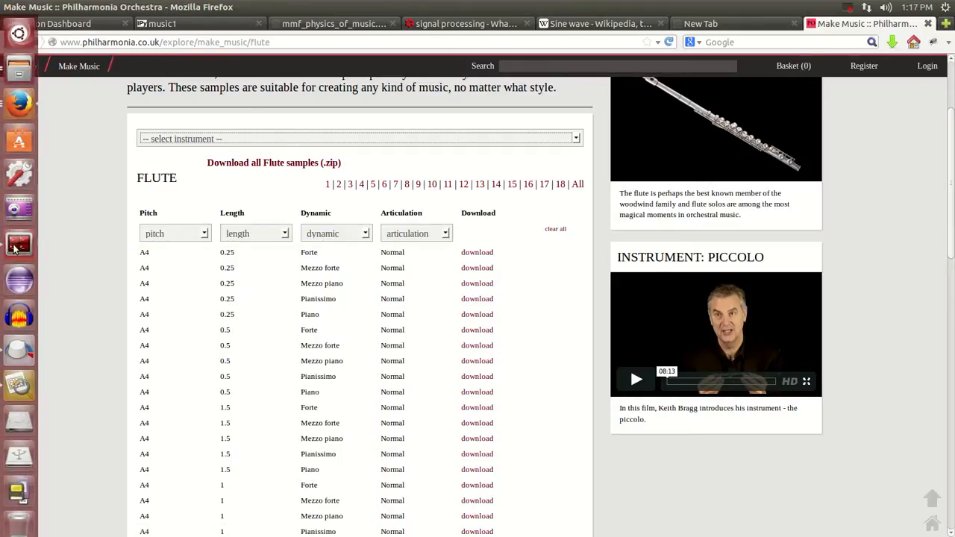
pyautogui.moveTo(18, 104)
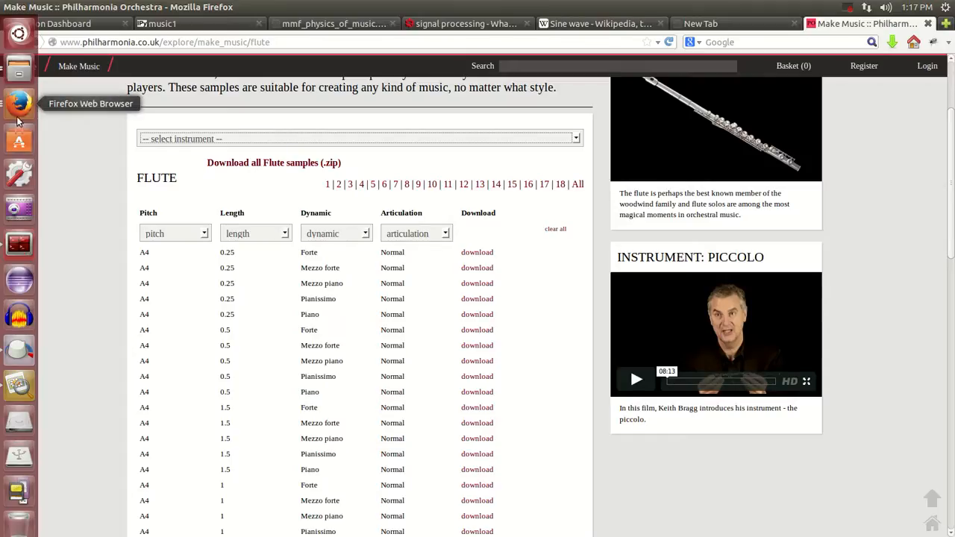
pyautogui.moveTo(18, 155)
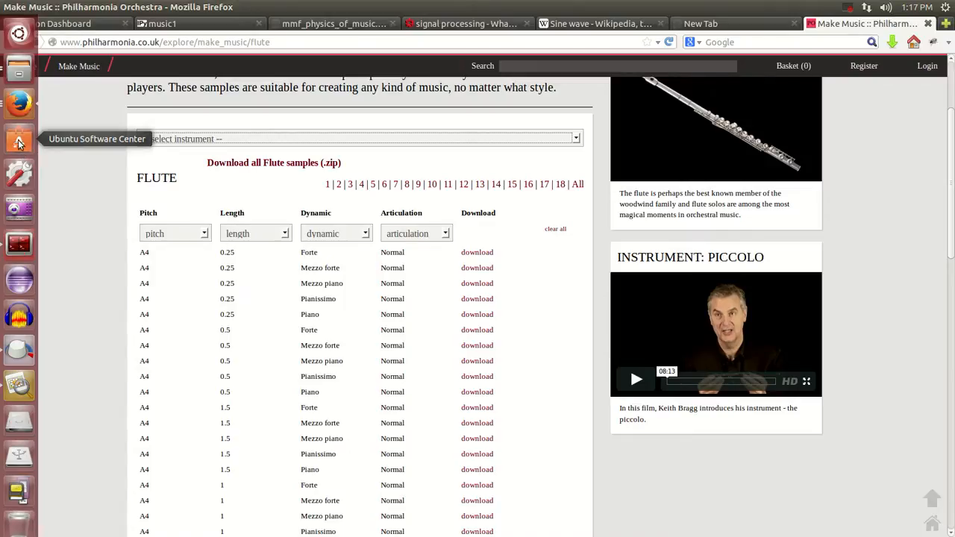
pyautogui.moveTo(19, 244)
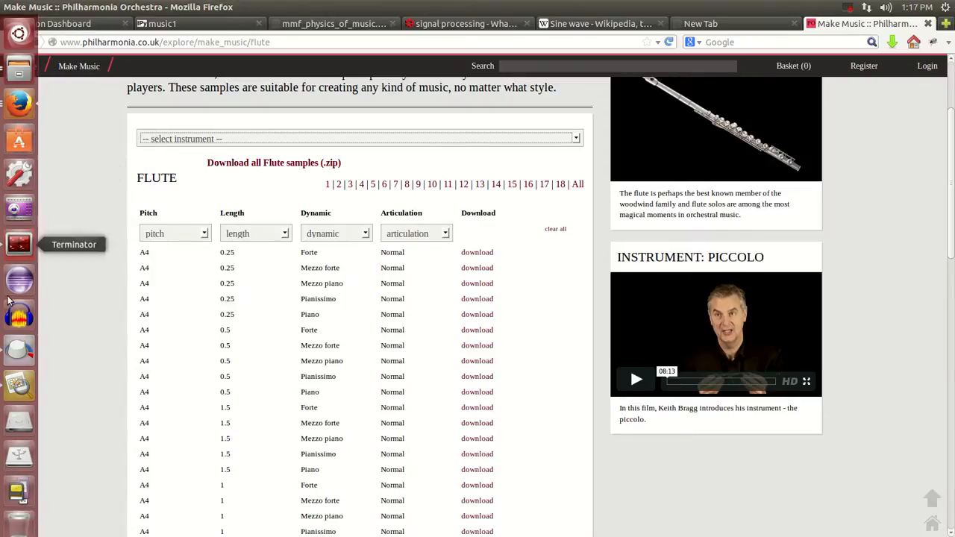
pyautogui.moveTo(18, 317)
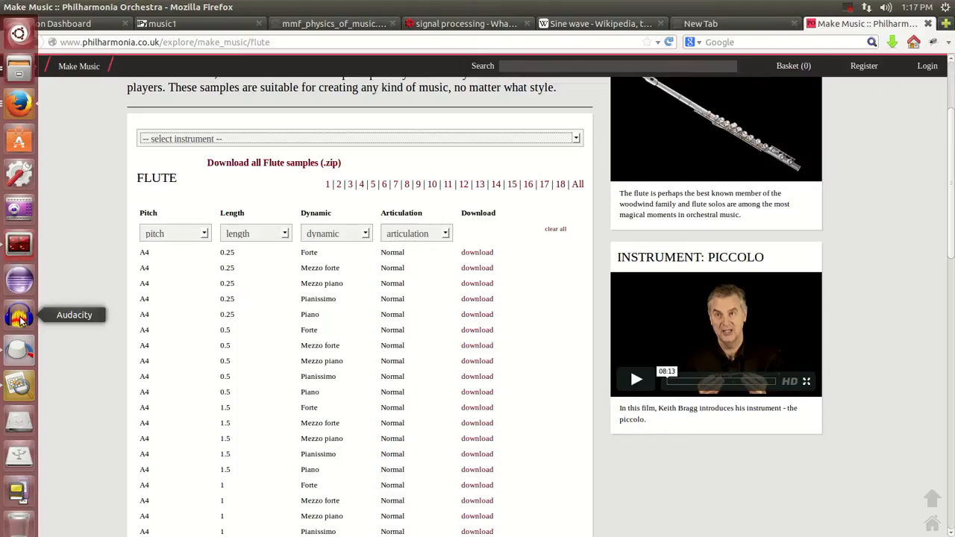
pyautogui.moveTo(19, 317)
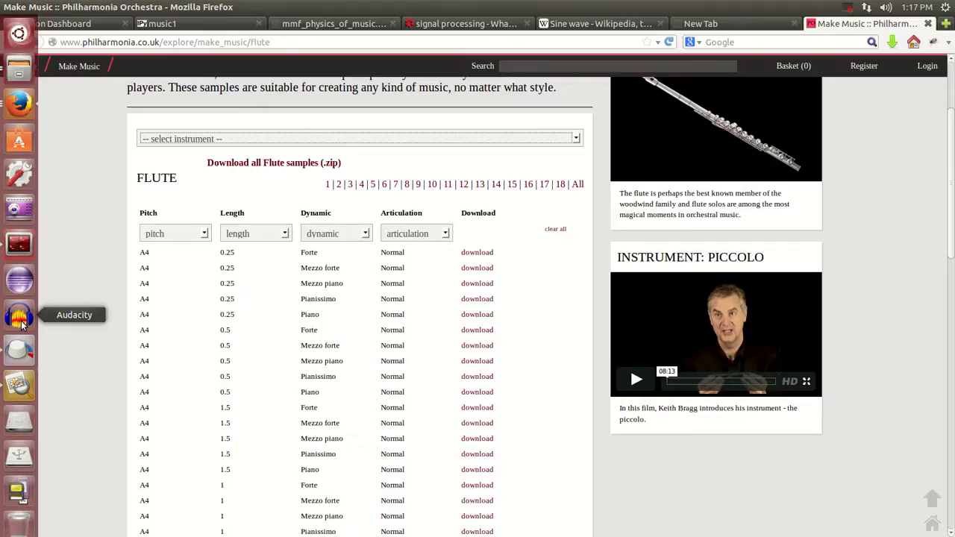
pyautogui.moveTo(10, 145)
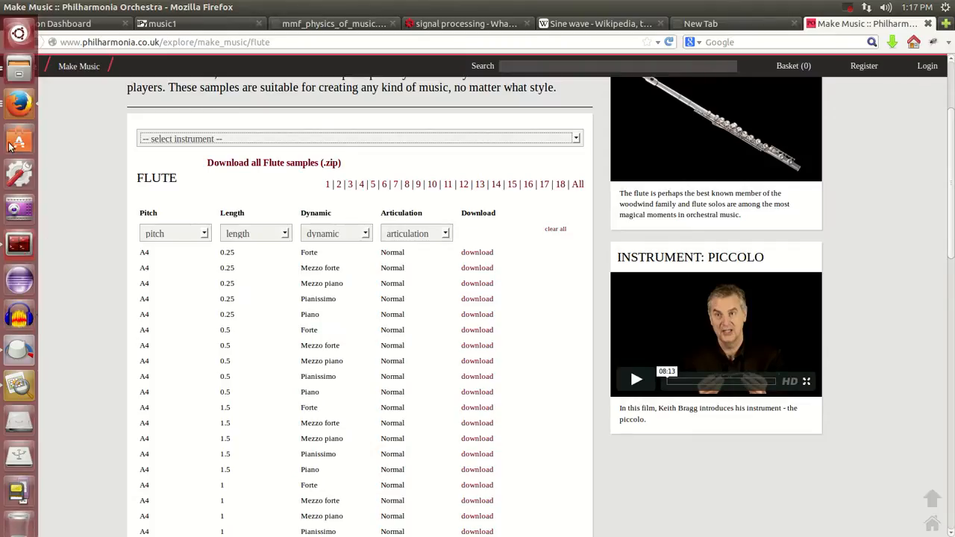
pyautogui.moveTo(37, 330)
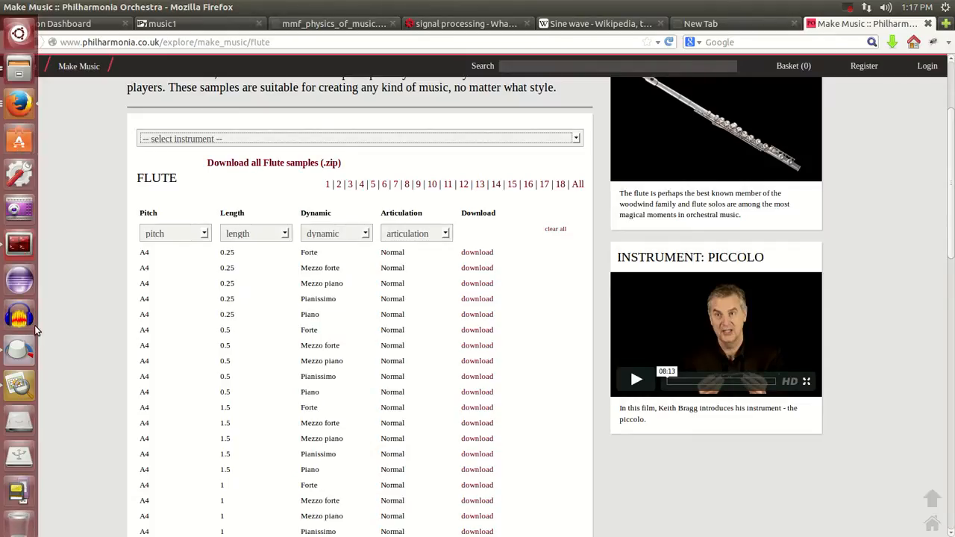
pyautogui.moveTo(19, 318)
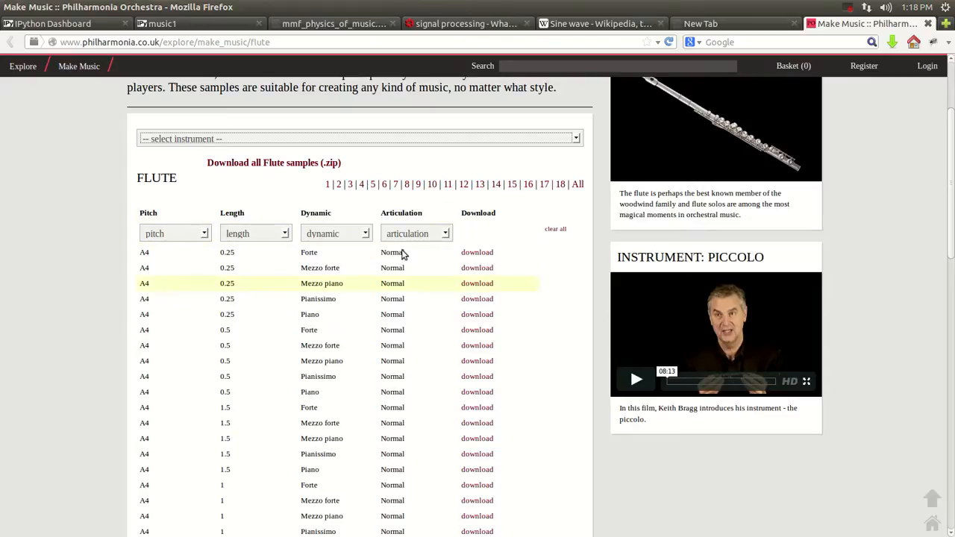
# Open transforms/tutorial in Files and bring up Open With Audacity for guitar_As2_very-long_forte_normal.mp3.
pyautogui.click(18, 73)
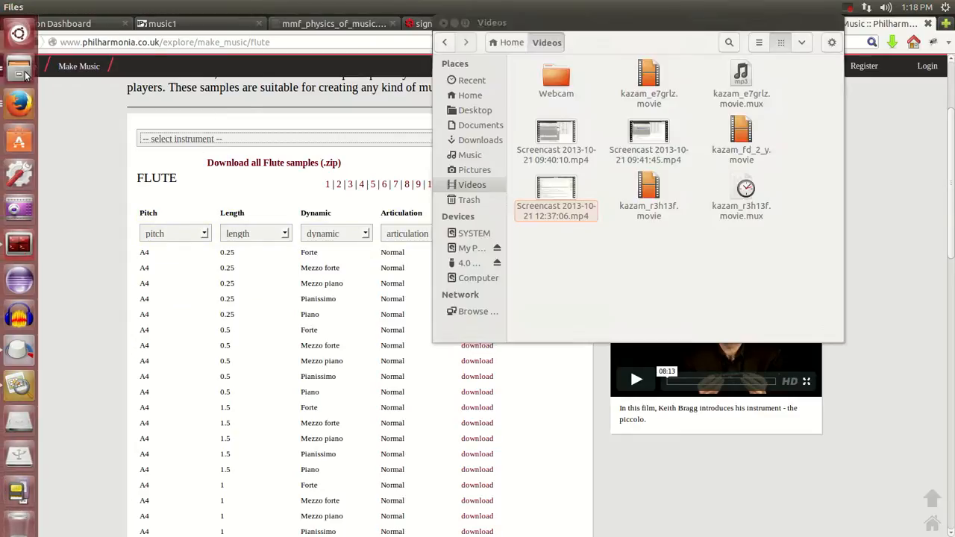
pyautogui.click(470, 94)
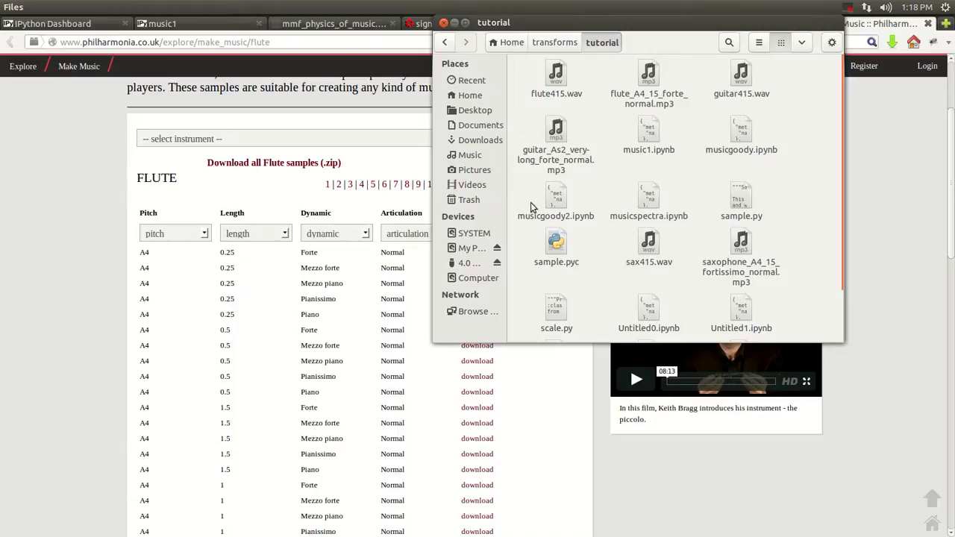
pyautogui.rightClick(556, 139)
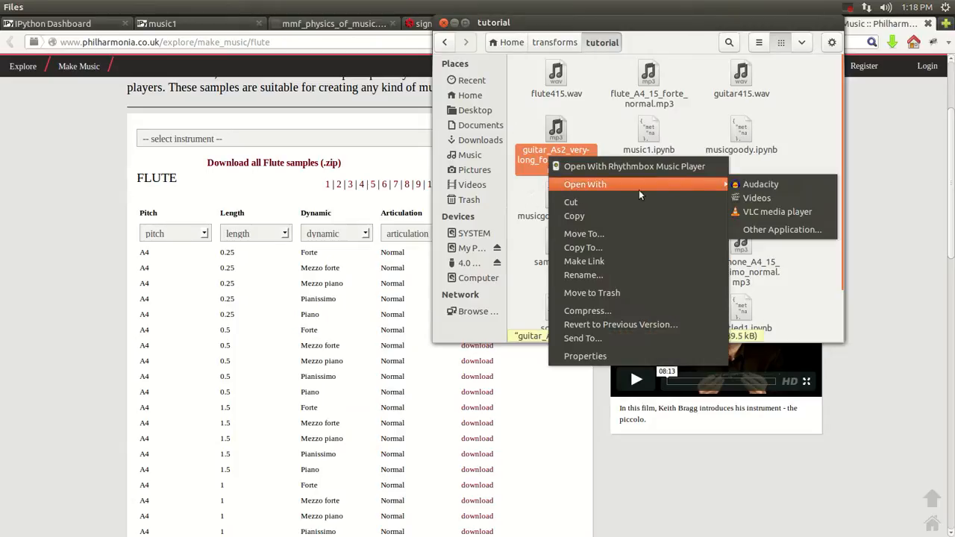
pyautogui.moveTo(590, 146)
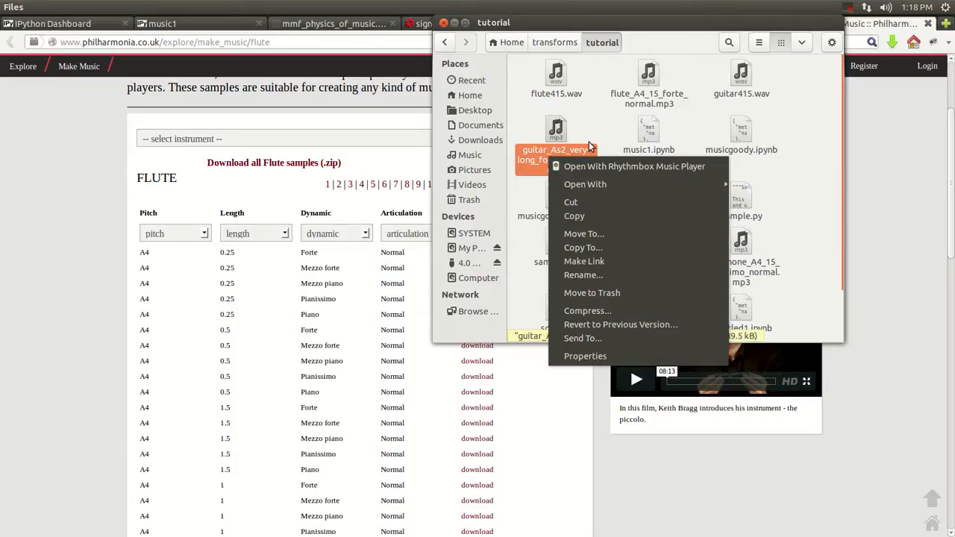
pyautogui.moveTo(634, 166)
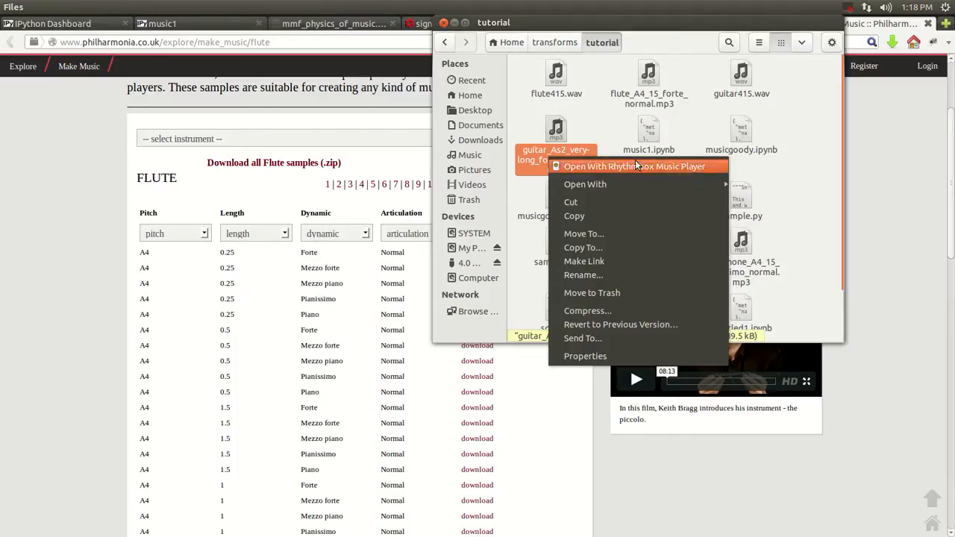
pyautogui.moveTo(713, 170)
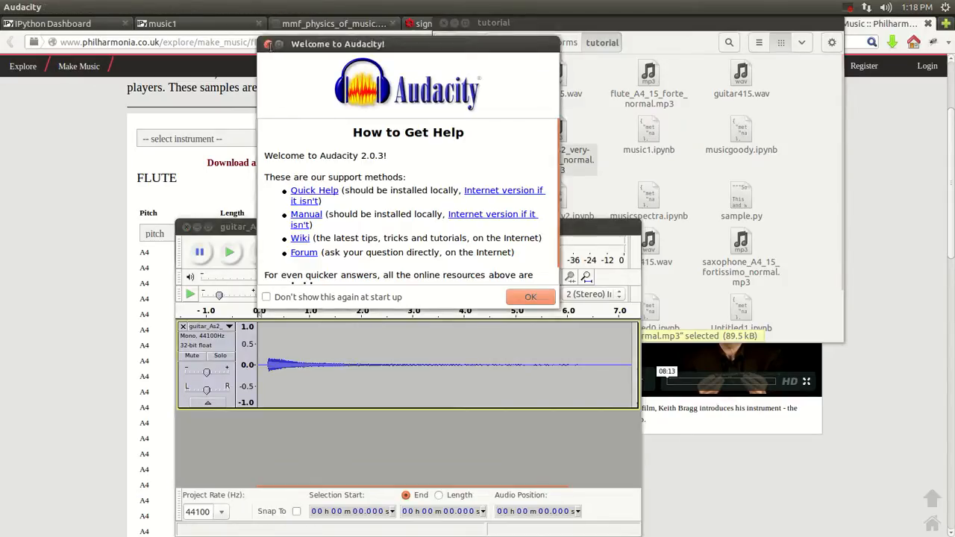
# Export the guitar recording as a 16-bit PCM WAV, accept the metadata, and close it.
pyautogui.click(530, 296)
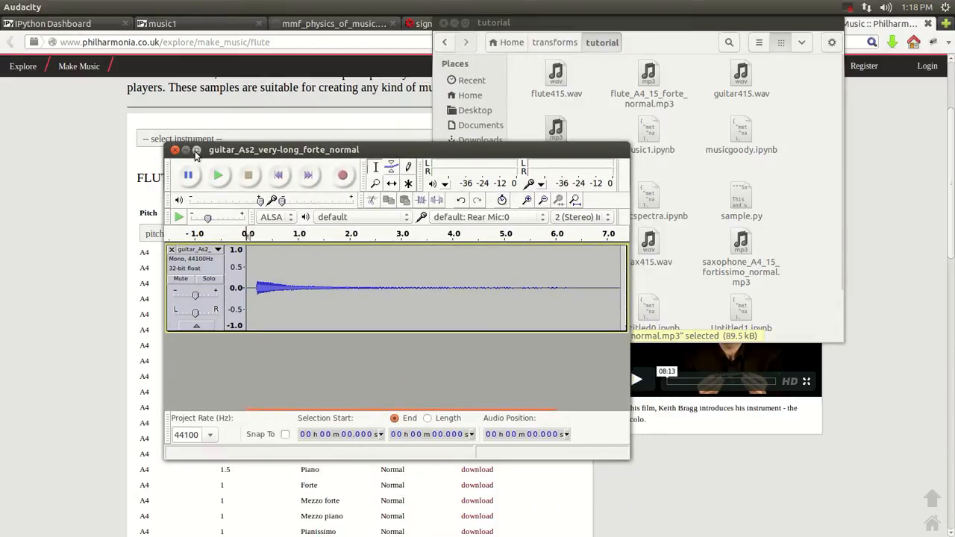
pyautogui.click(49, 7)
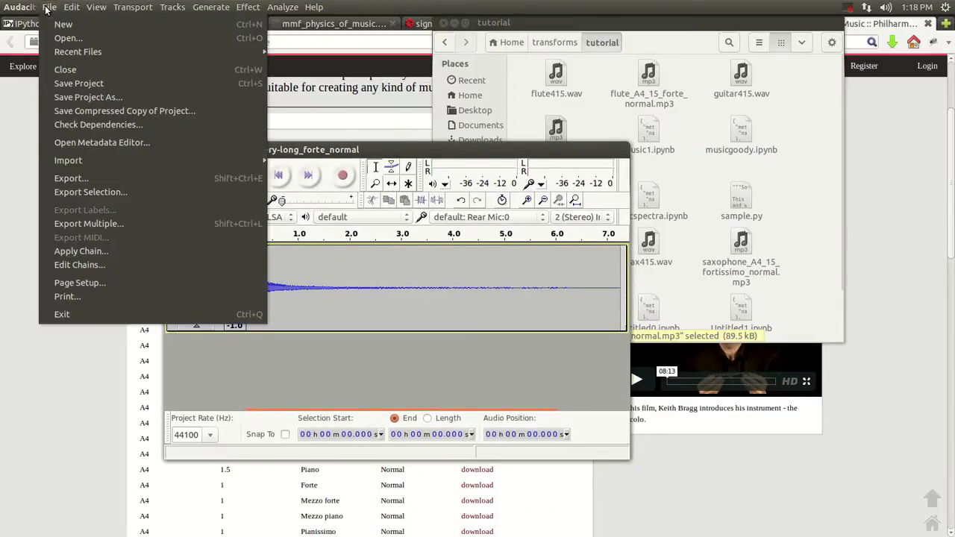
pyautogui.moveTo(71, 177)
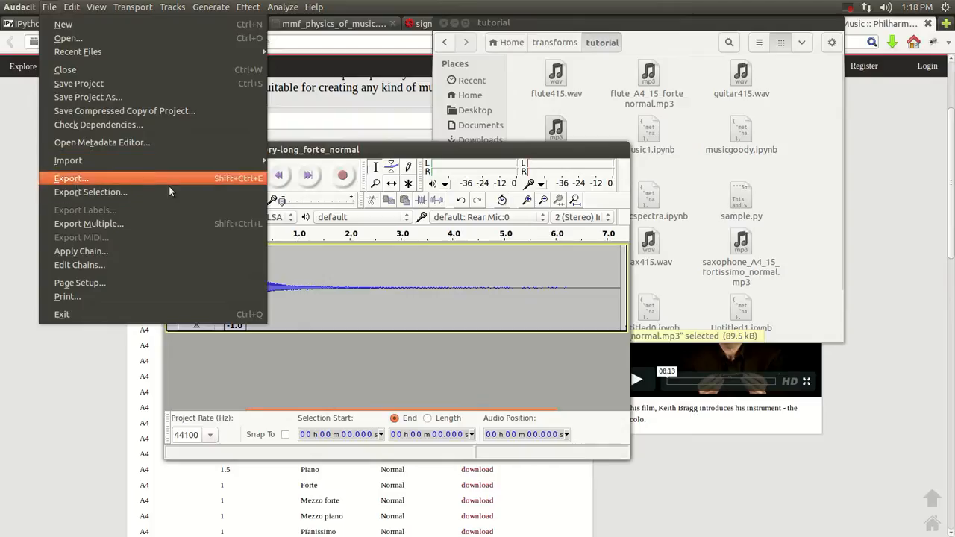
pyautogui.click(71, 177)
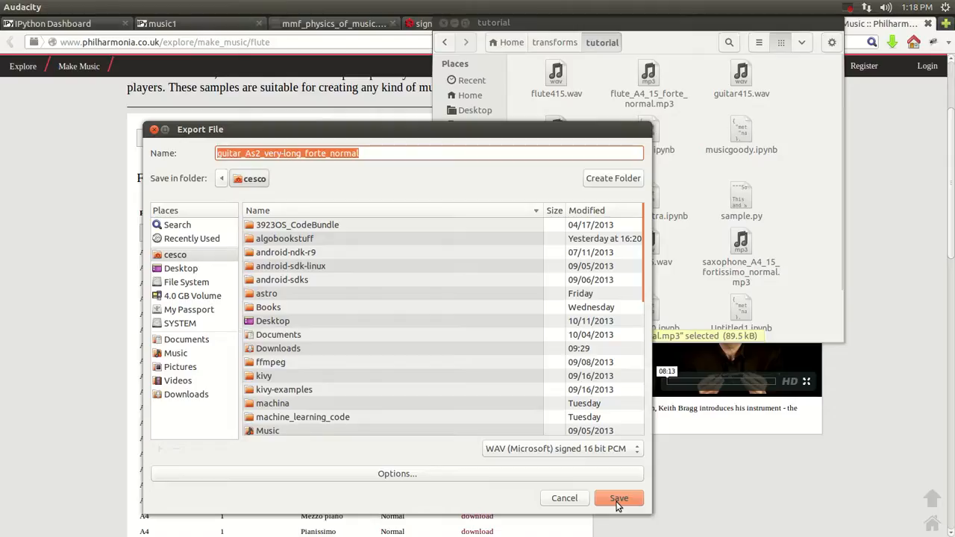
pyautogui.moveTo(365, 183)
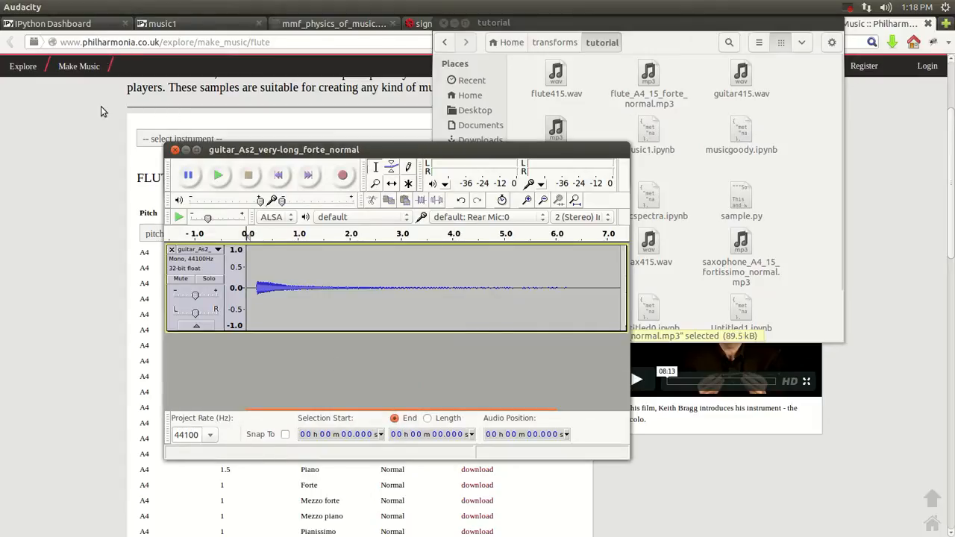
pyautogui.click(49, 6)
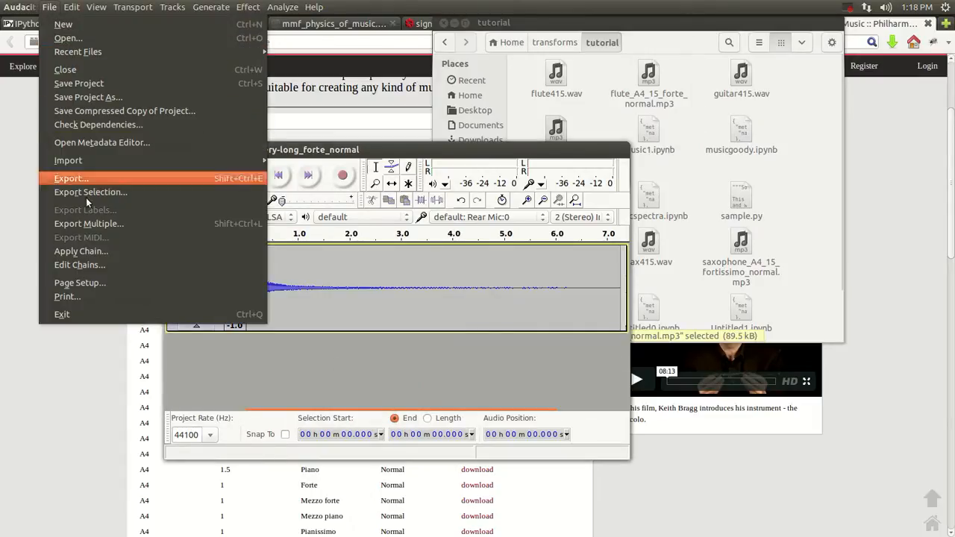
pyautogui.click(71, 178)
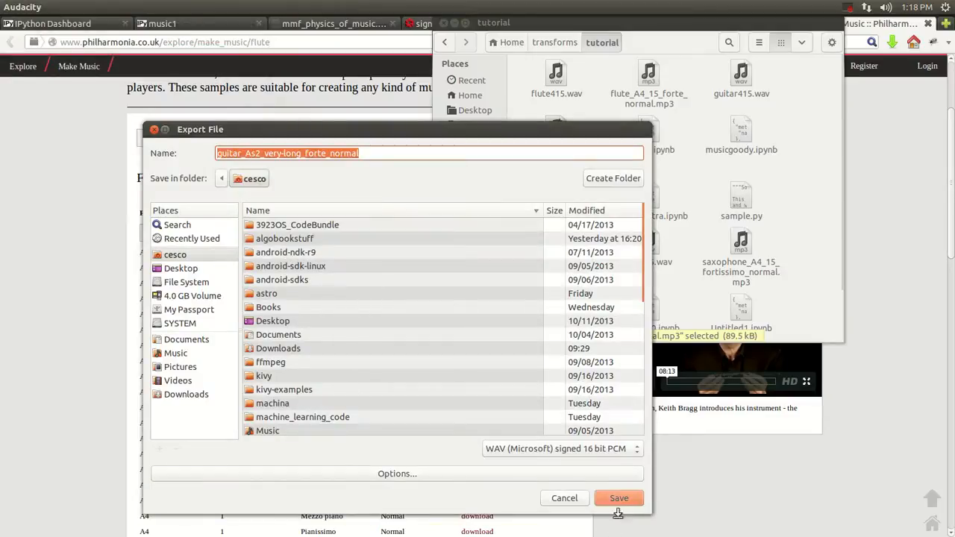
pyautogui.click(619, 498)
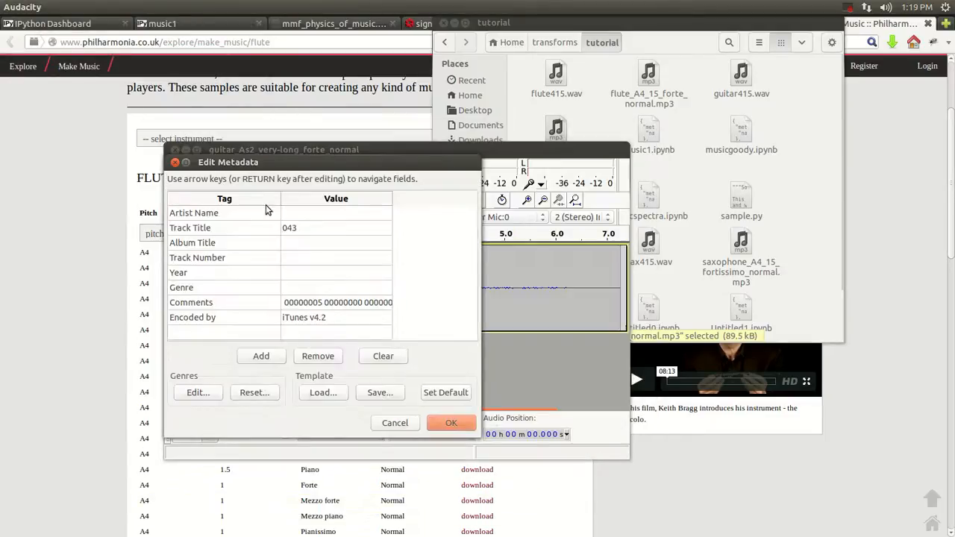
pyautogui.moveTo(368, 452)
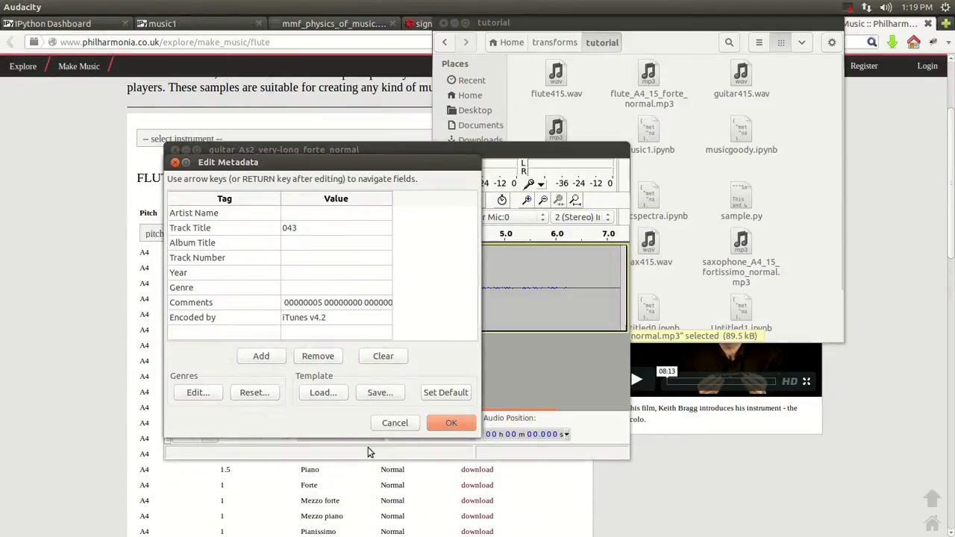
pyautogui.click(451, 423)
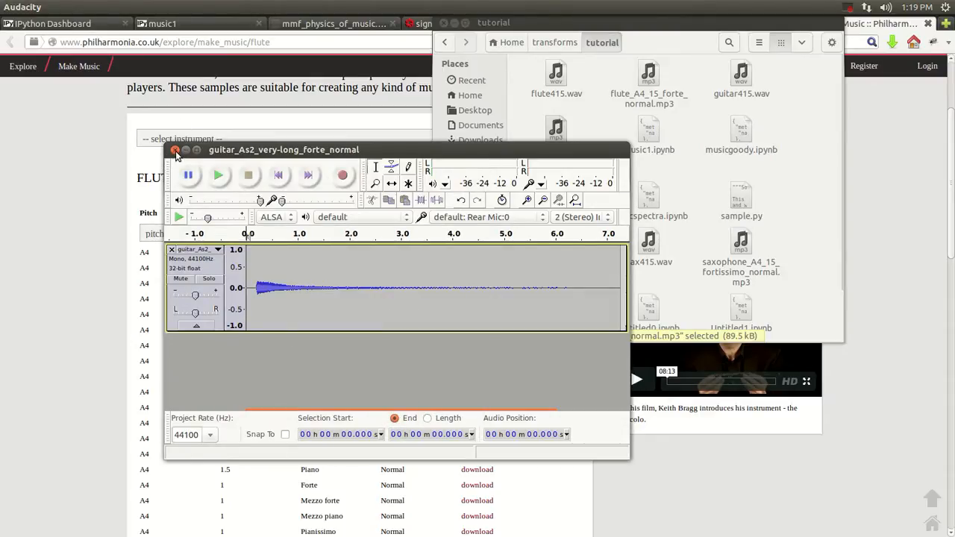
pyautogui.click(176, 151)
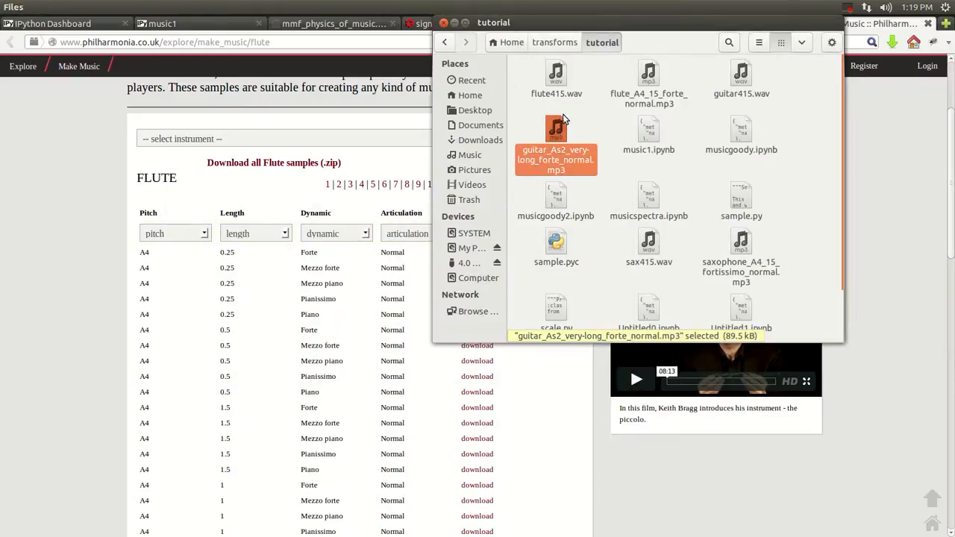
pyautogui.moveTo(586, 168)
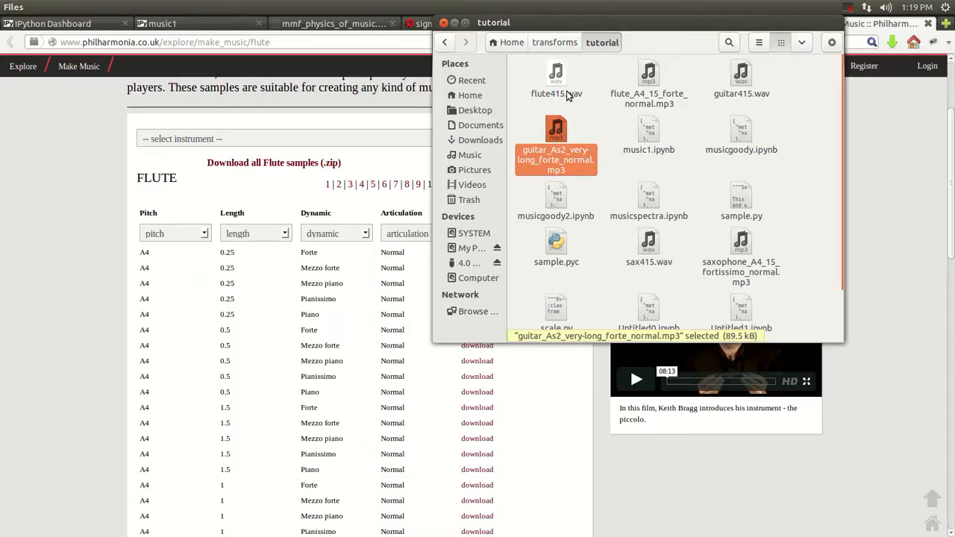
pyautogui.moveTo(597, 92)
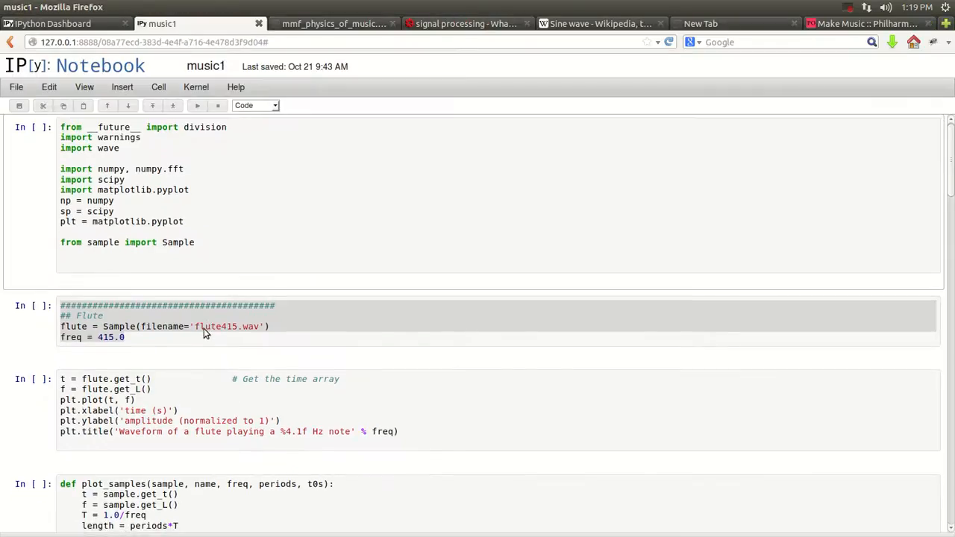
pyautogui.scroll(-3)
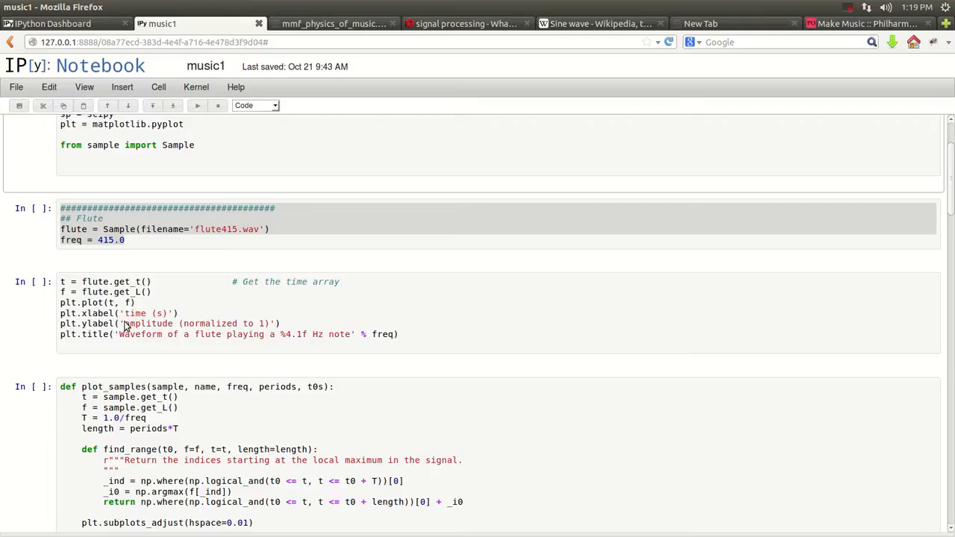
pyautogui.scroll(-3)
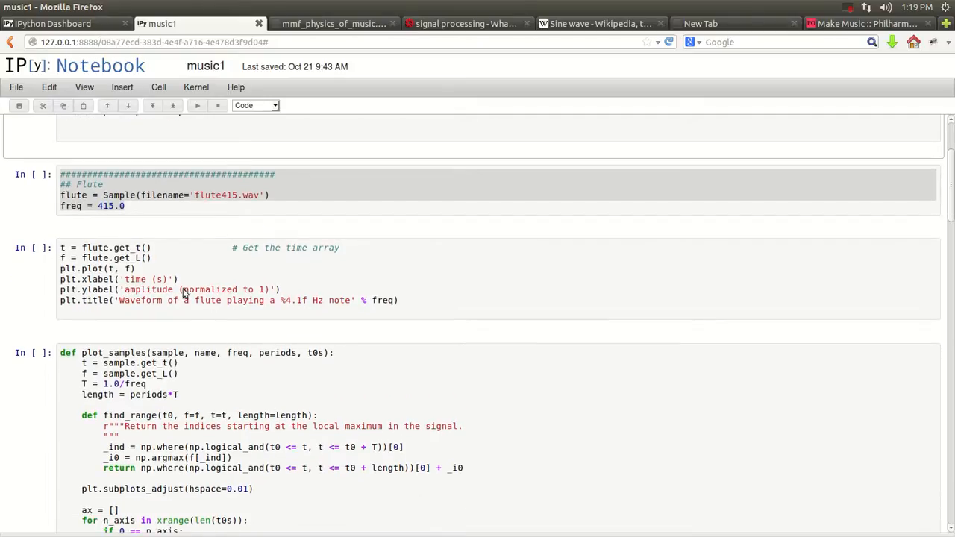
pyautogui.scroll(-3)
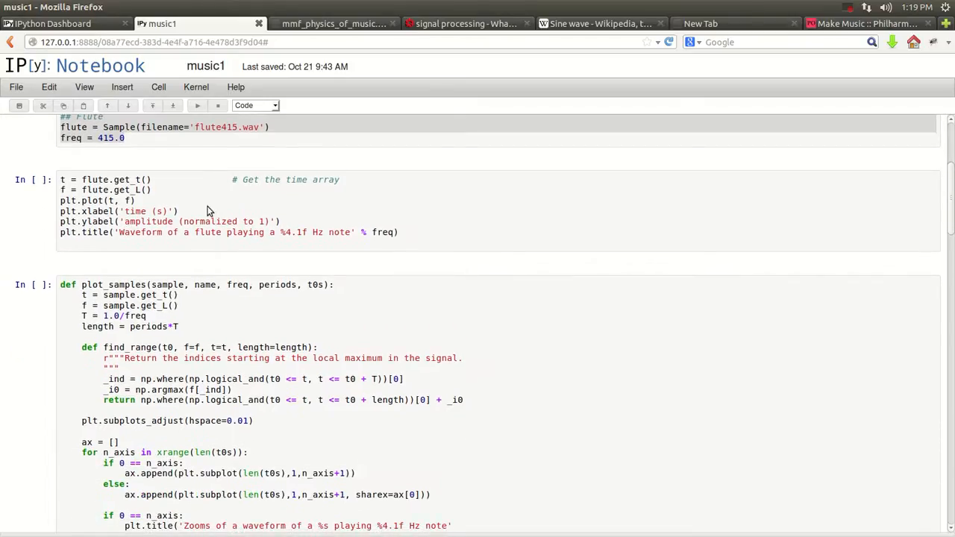
pyautogui.scroll(-3)
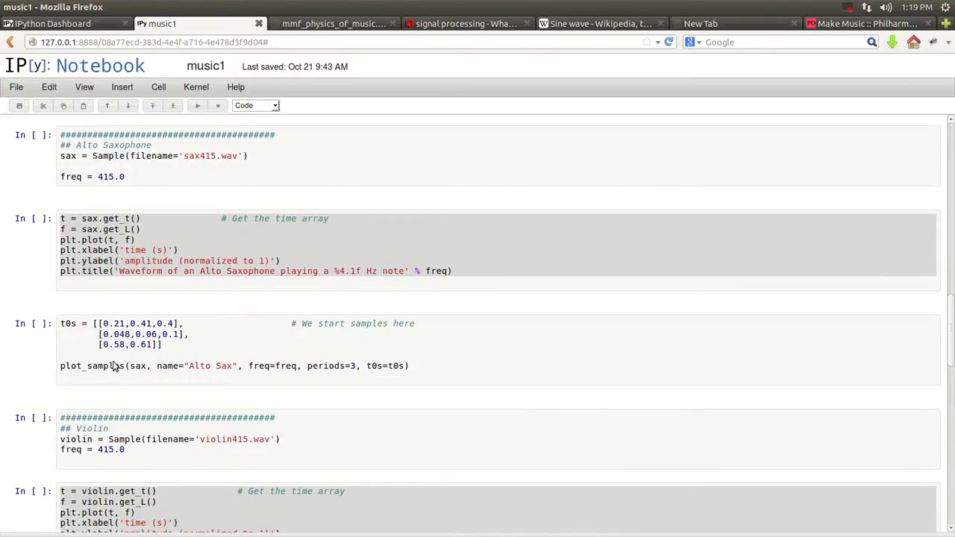
pyautogui.scroll(-3)
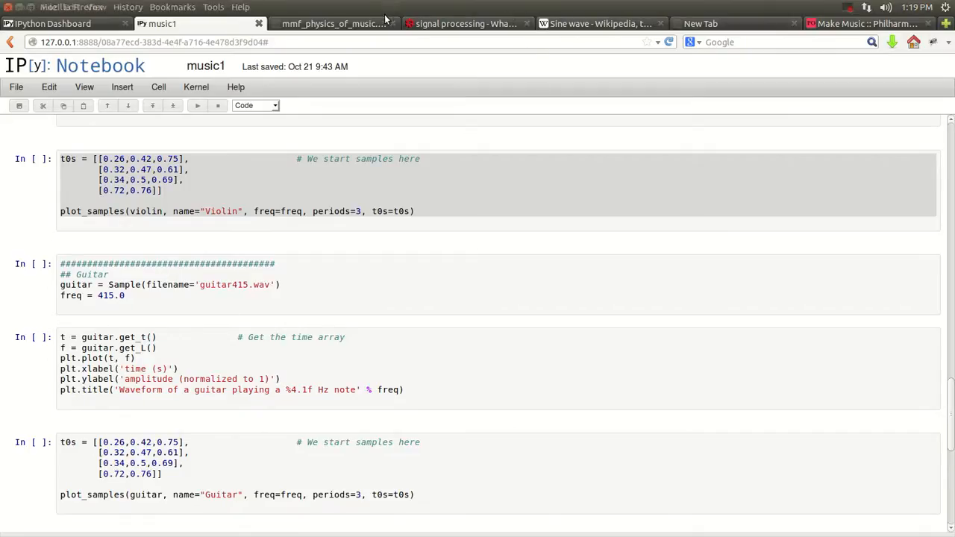
pyautogui.click(332, 23)
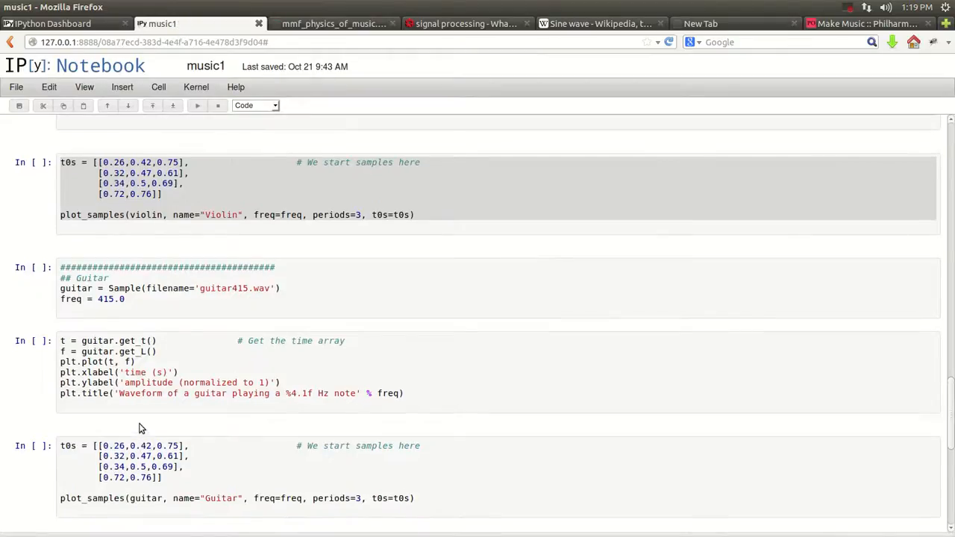
pyautogui.scroll(-3)
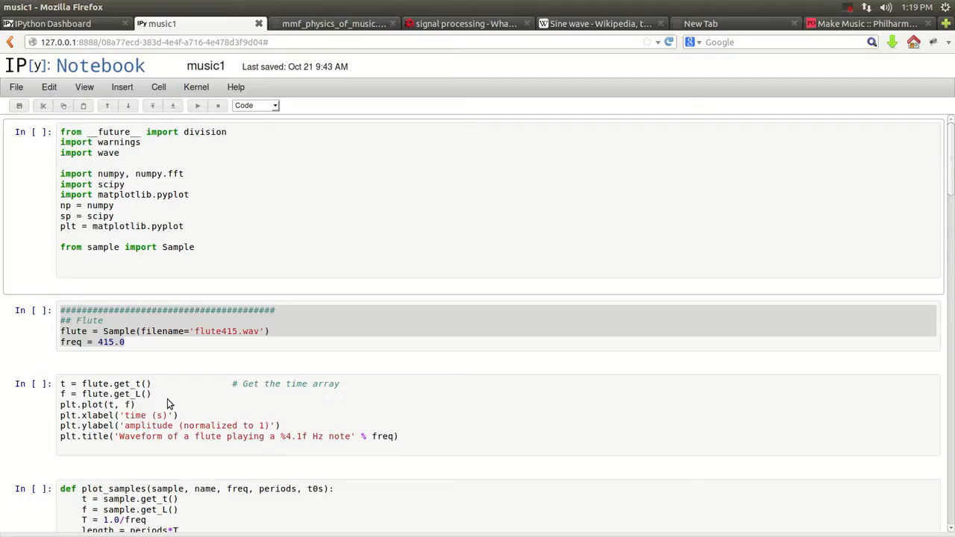
# Run the imports cell and the flute sample-loading cell in music1, giving In [44] and In [45].
pyautogui.scroll(-3)
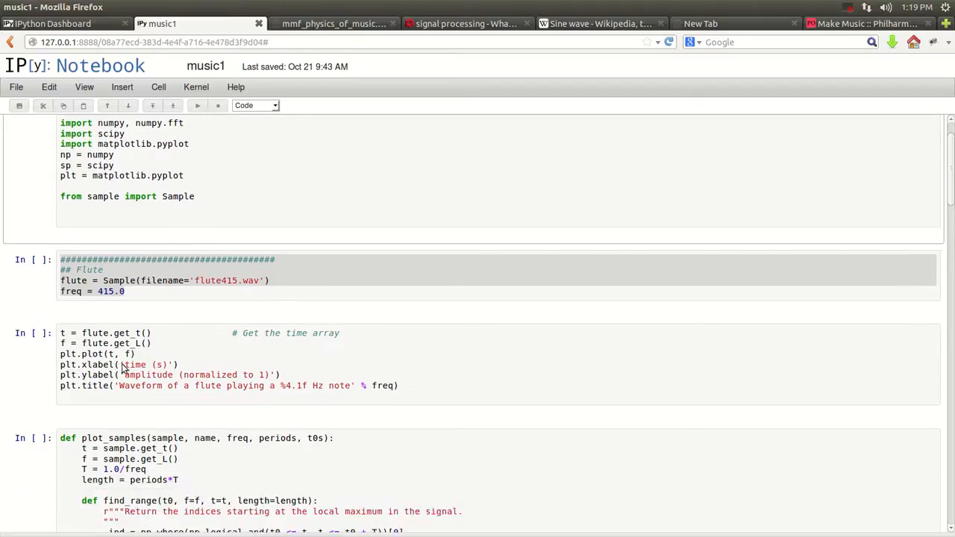
pyautogui.scroll(-3)
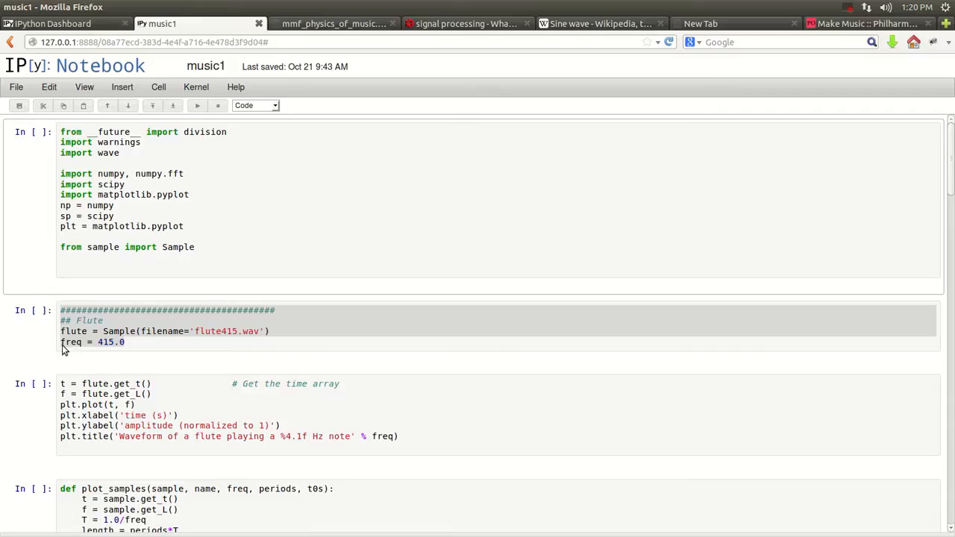
pyautogui.click(116, 216)
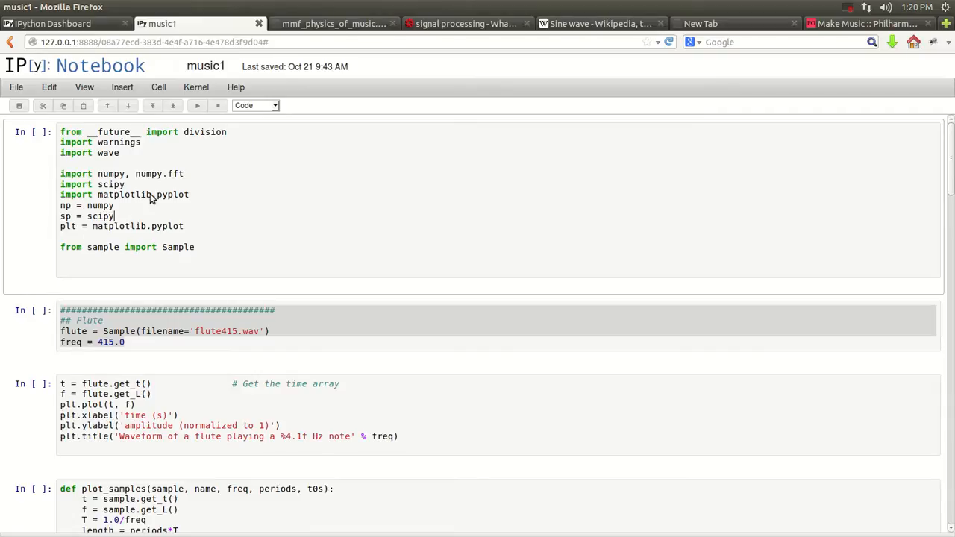
pyautogui.moveTo(197, 105)
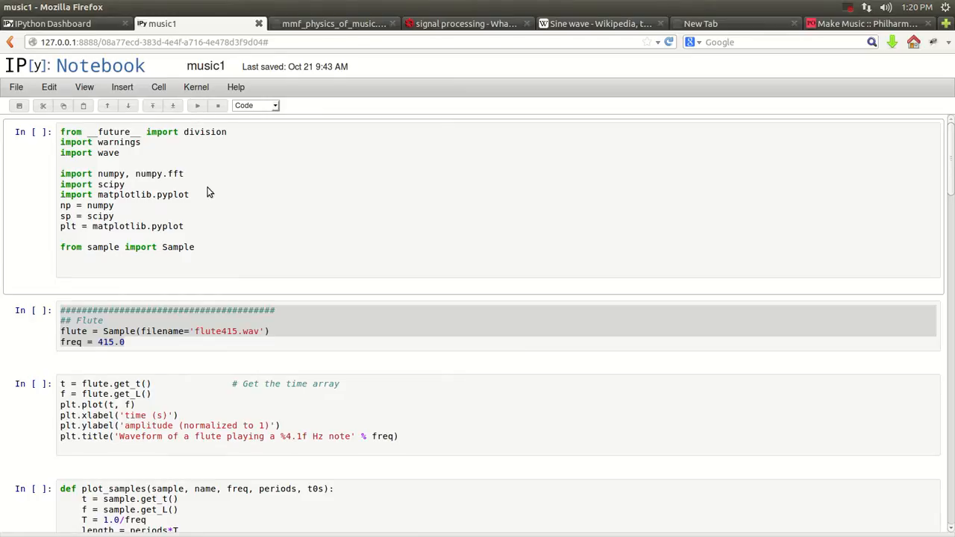
pyautogui.click(116, 216)
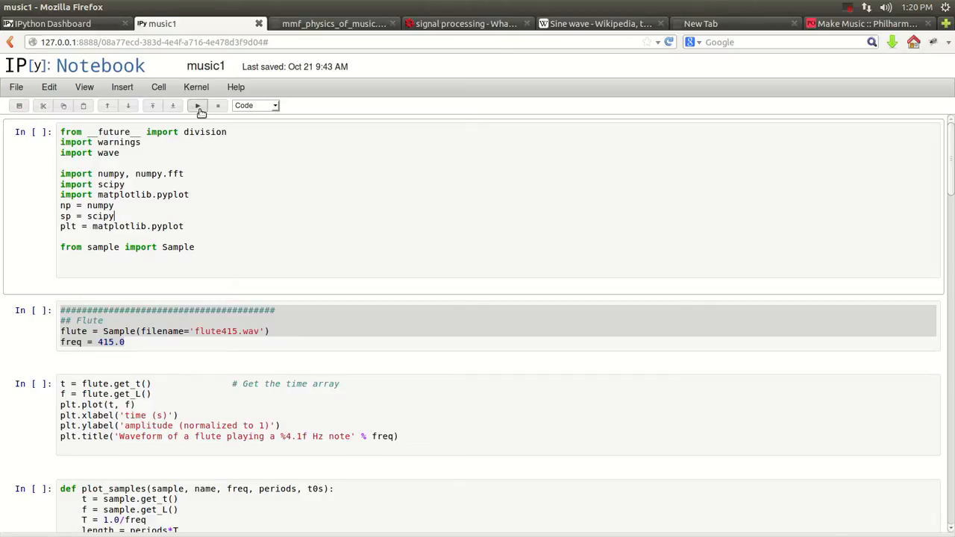
pyautogui.click(197, 106)
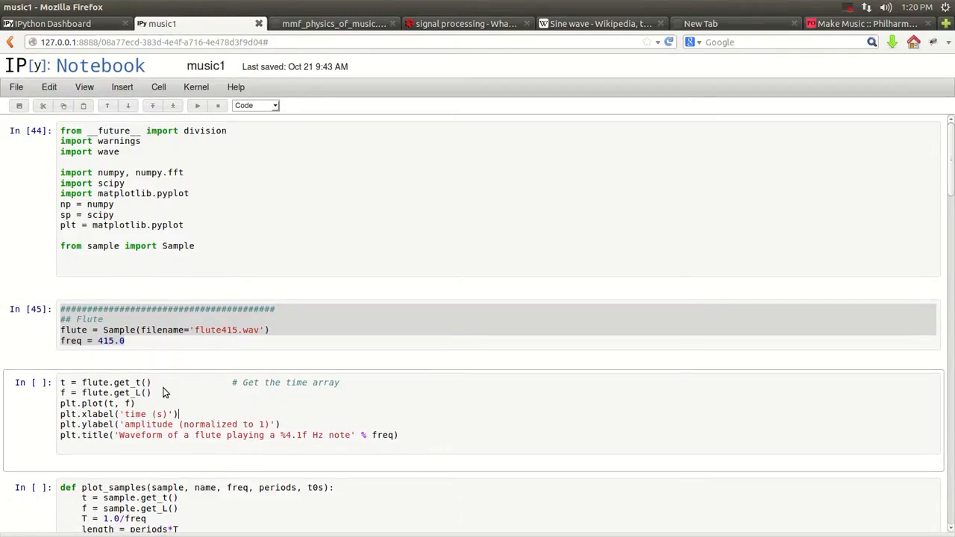
# Scroll down to the flute plotting cell's waveform plot of the 415.0 Hz note.
pyautogui.scroll(-3)
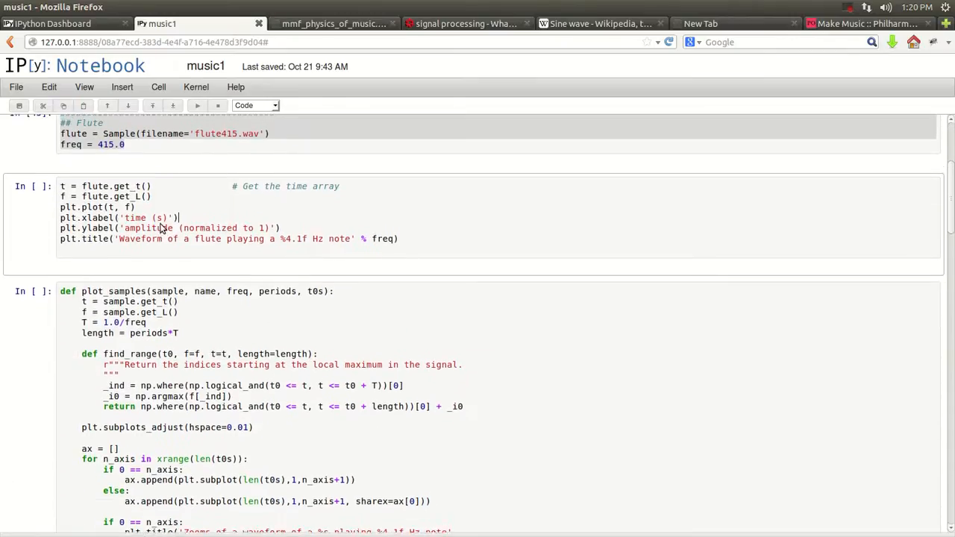
pyautogui.scroll(-3)
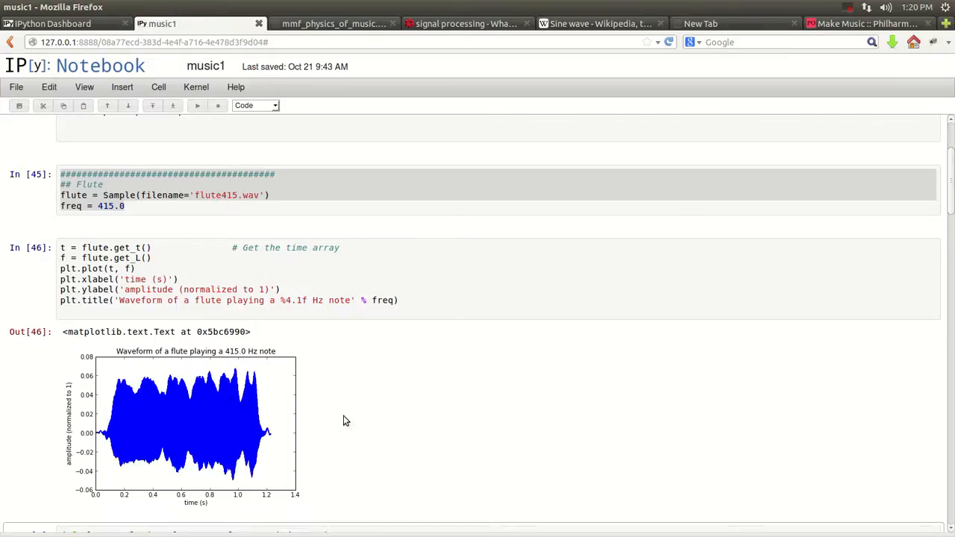
pyautogui.scroll(-3)
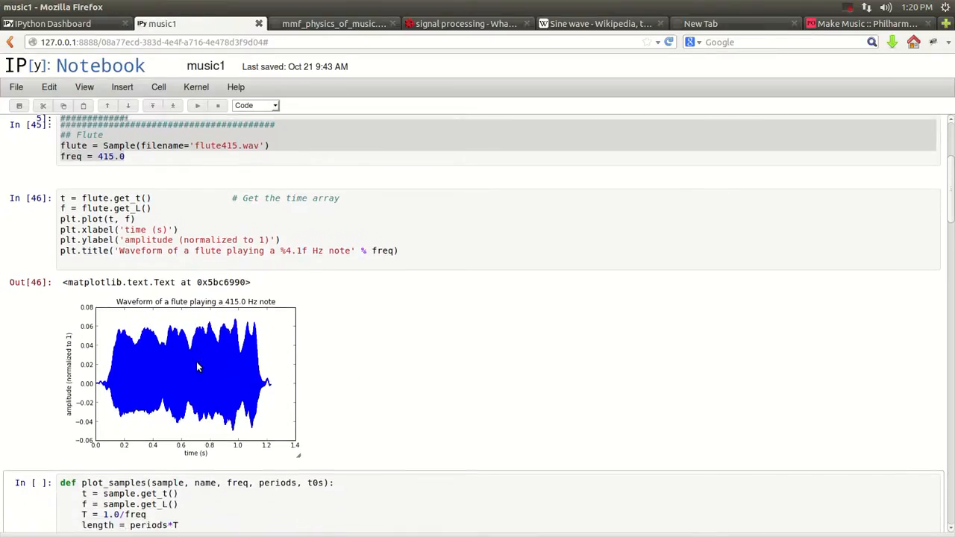
pyautogui.scroll(-3)
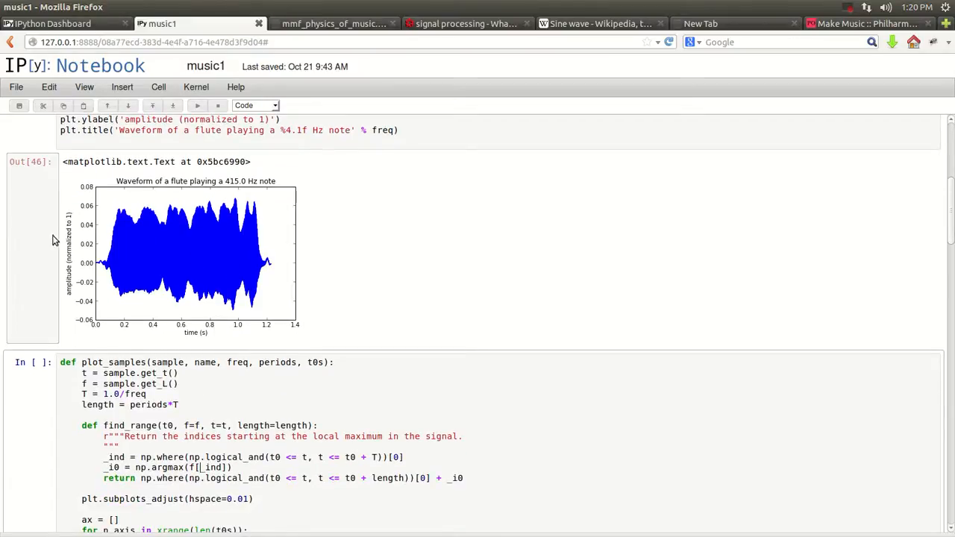
pyautogui.moveTo(147, 392)
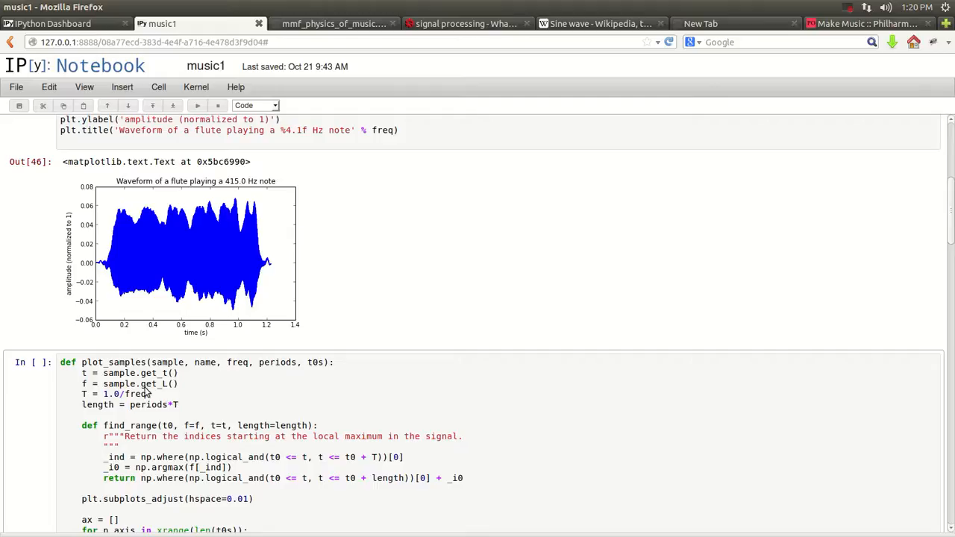
# Scroll down through the plot_samples zoom-plot definition to the flute three-start-time cell.
pyautogui.scroll(-3)
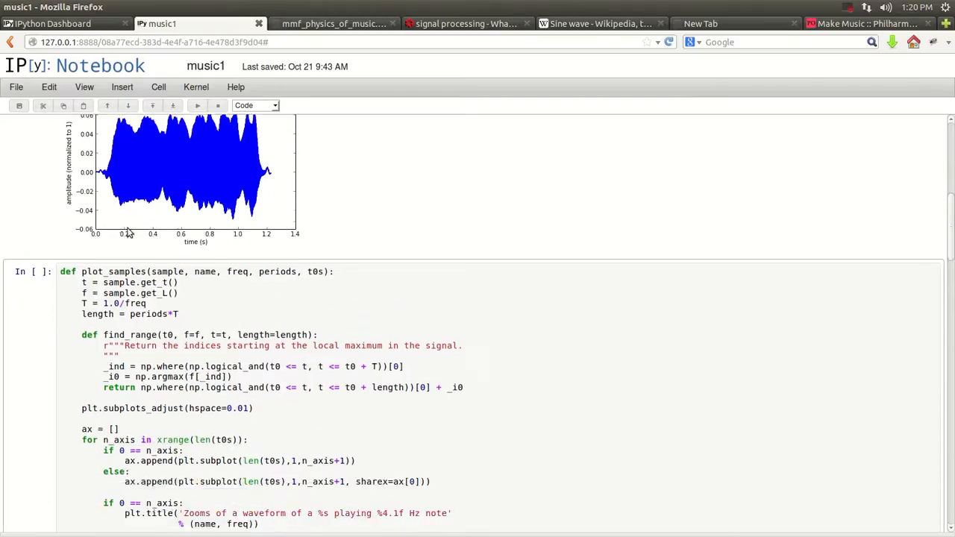
pyautogui.scroll(-3)
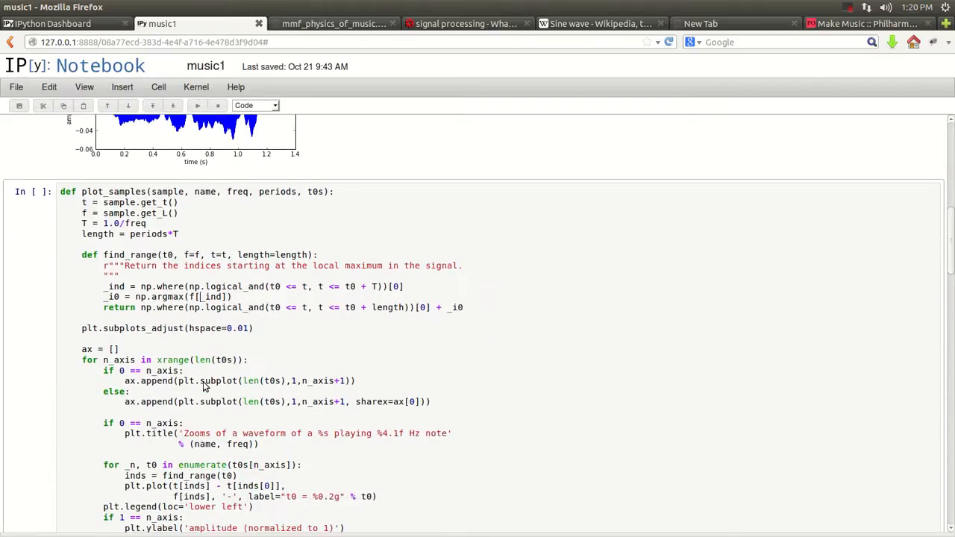
pyautogui.scroll(-3)
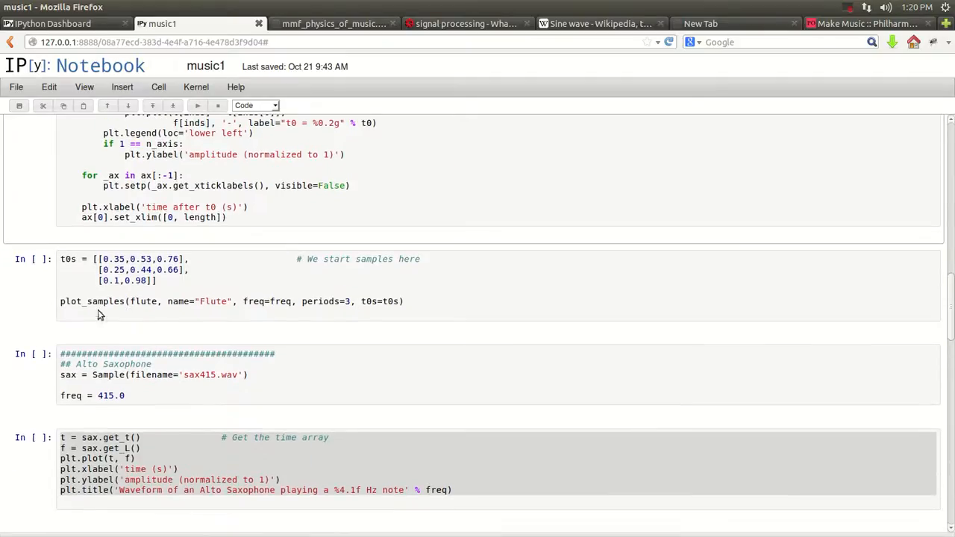
pyautogui.moveTo(158, 330)
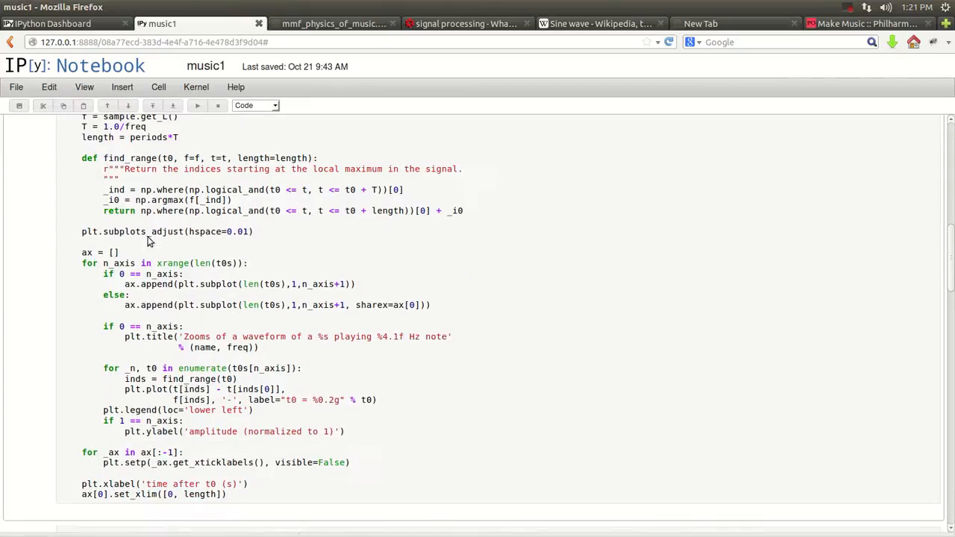
pyautogui.scroll(-3)
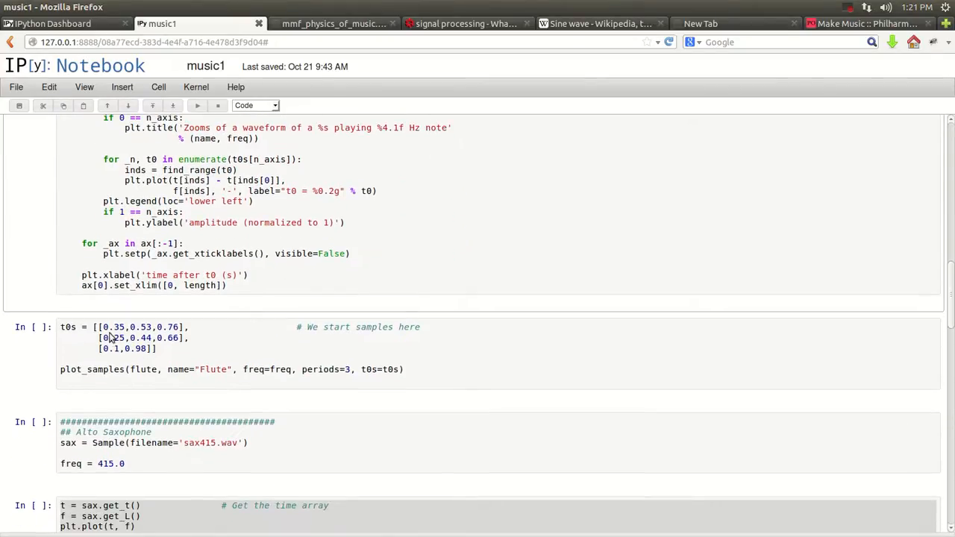
pyautogui.scroll(-3)
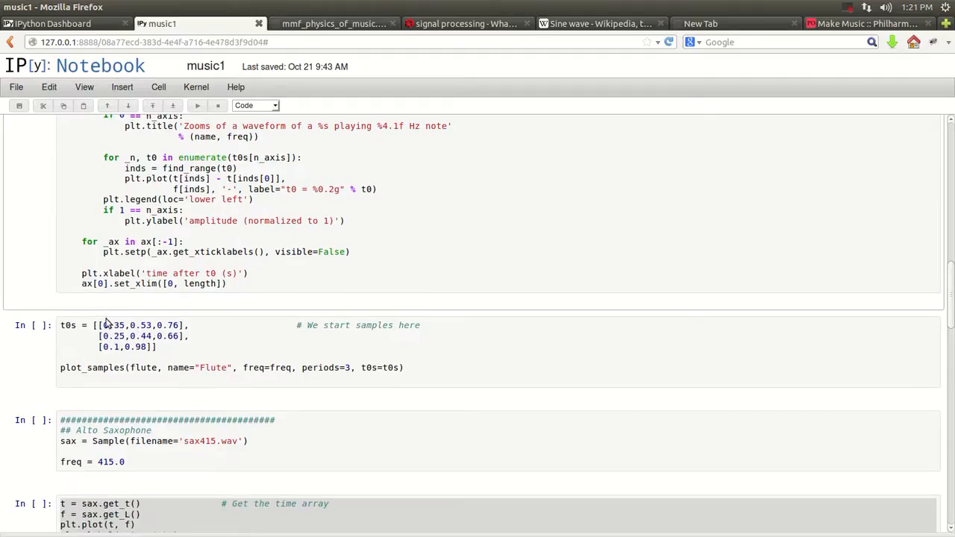
pyautogui.scroll(-3)
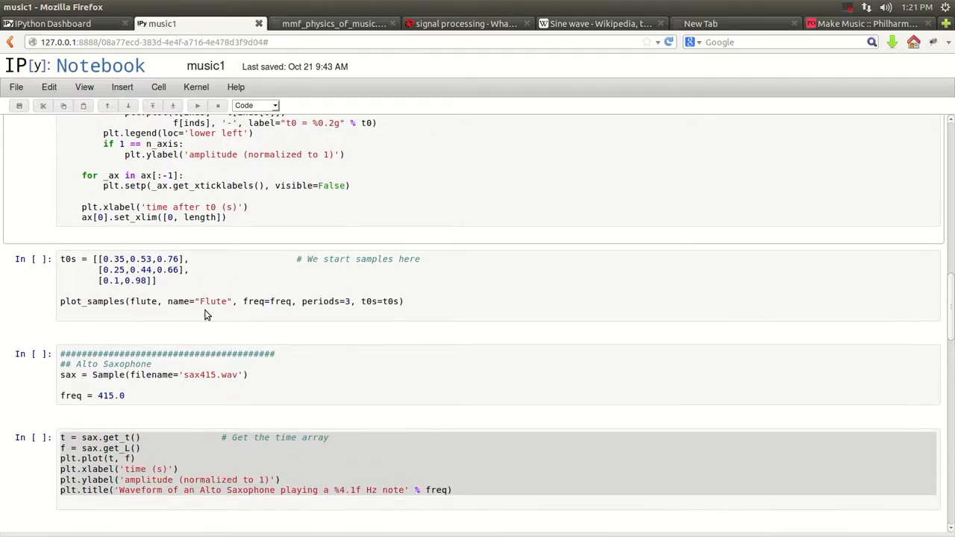
pyautogui.scroll(-3)
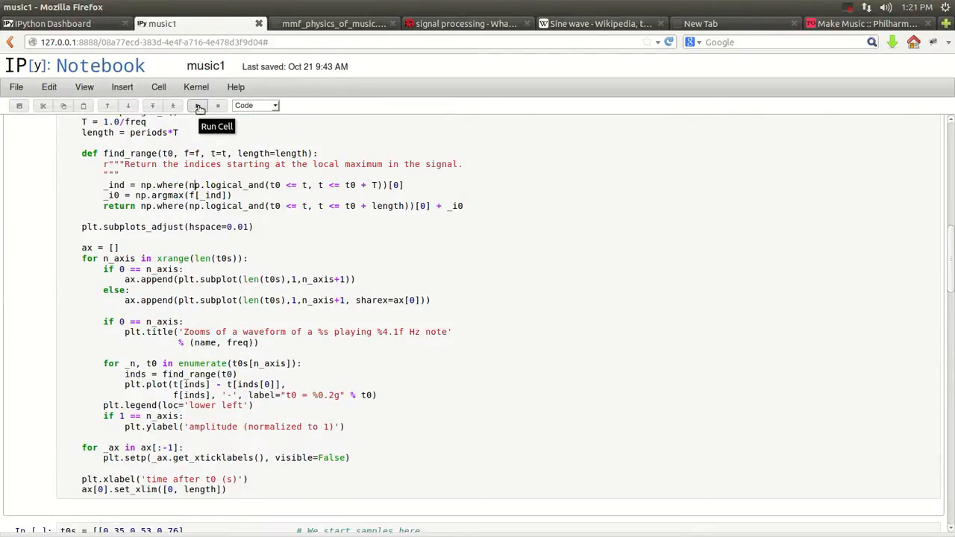
pyautogui.scroll(-3)
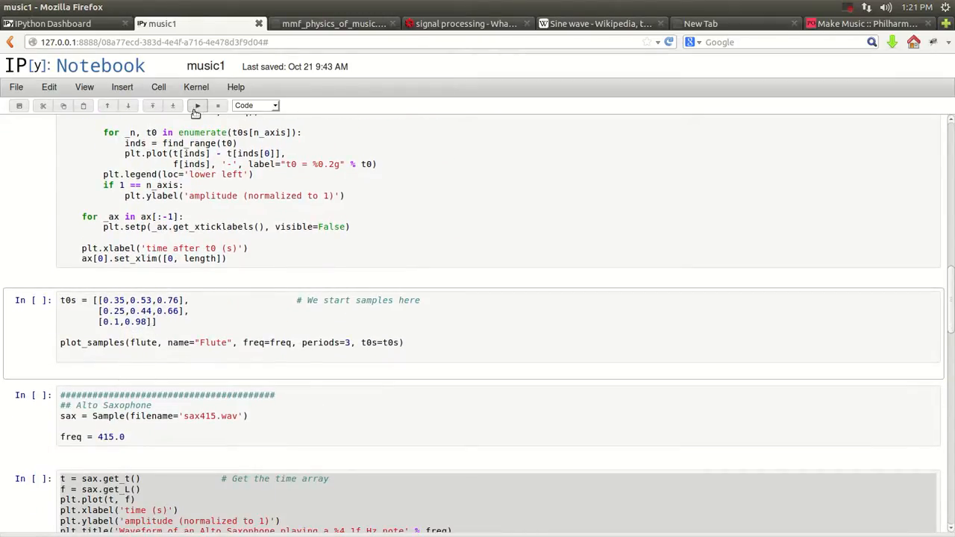
# Draw the three zoomed 415 Hz flute waveform plots, then move into the Alto Saxophone cell.
pyautogui.click(196, 105)
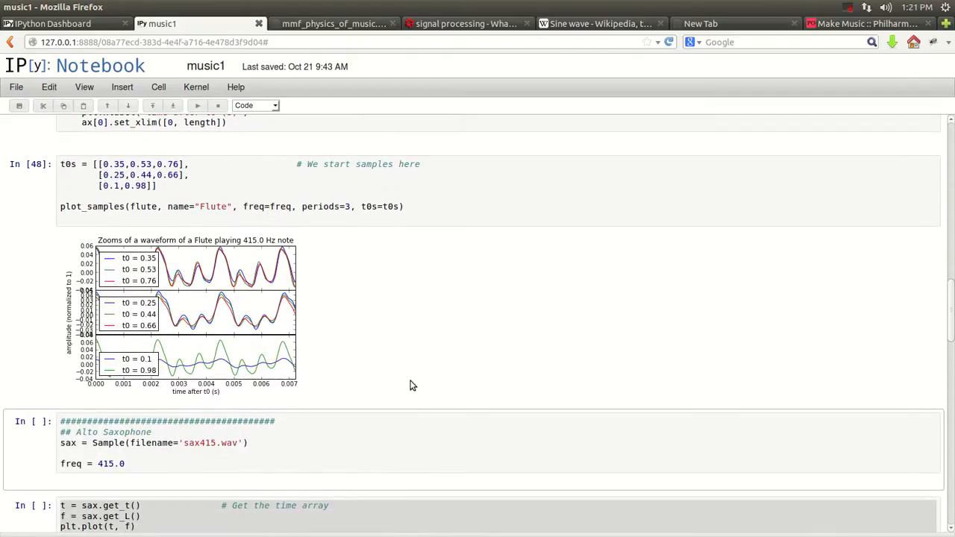
pyautogui.click(125, 464)
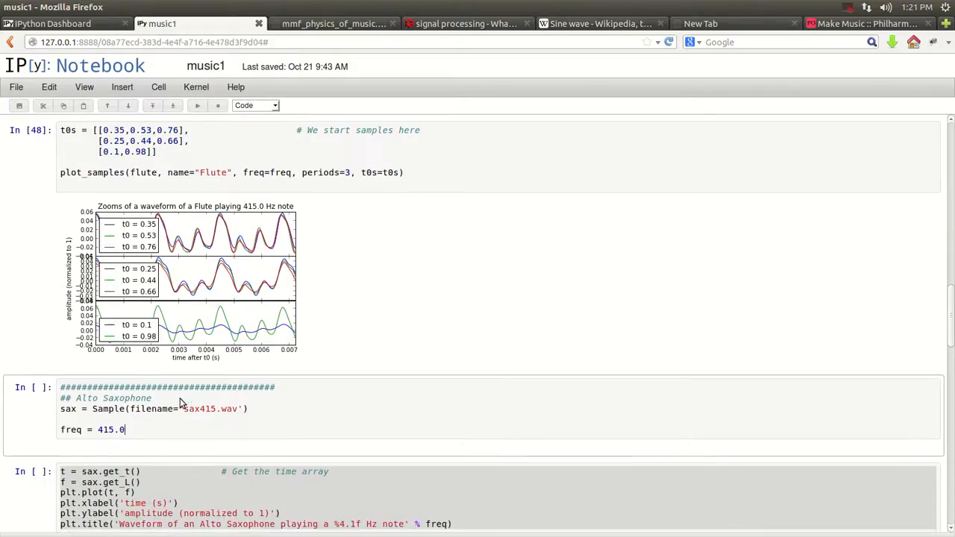
pyautogui.scroll(-3)
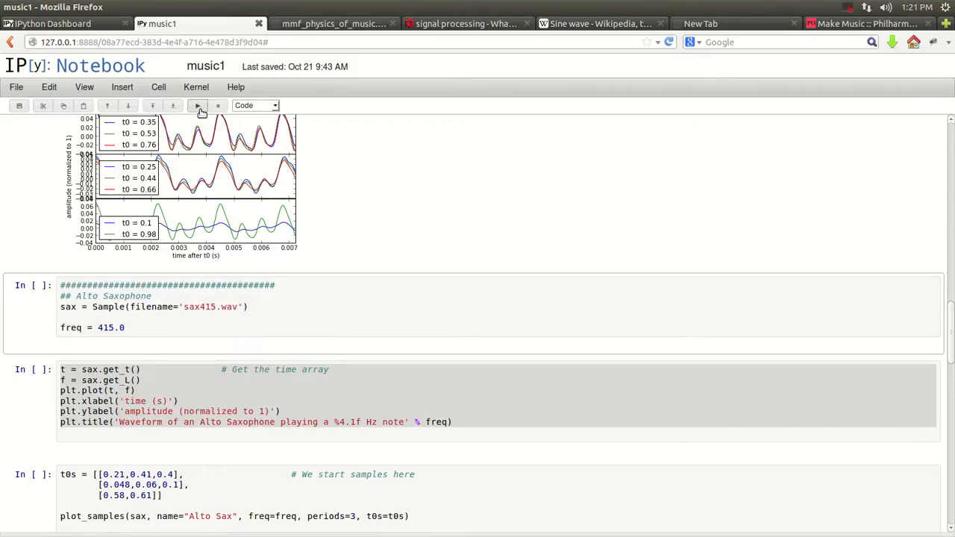
# Load the alto saxophone sample, plot its full waveform, and scroll down to its zoom plots.
pyautogui.click(198, 105)
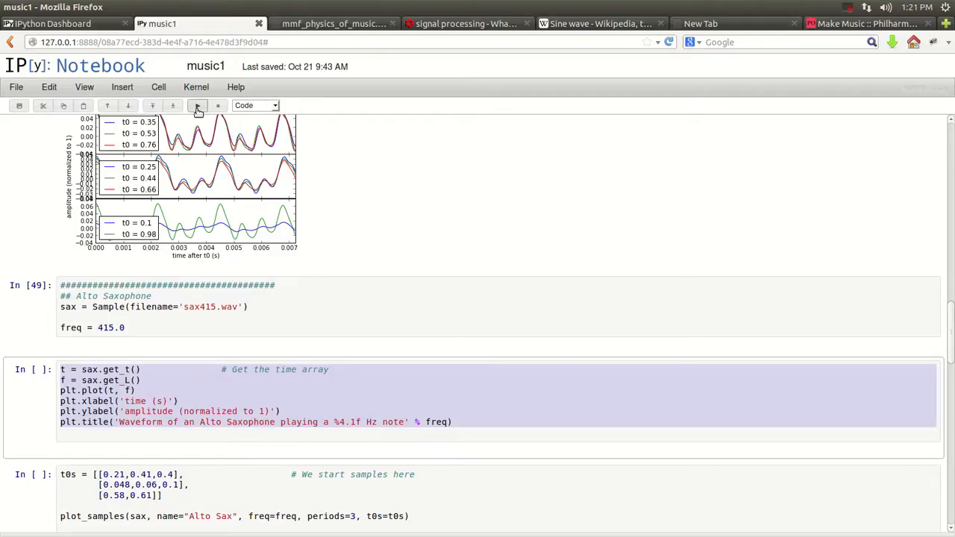
pyautogui.click(197, 105)
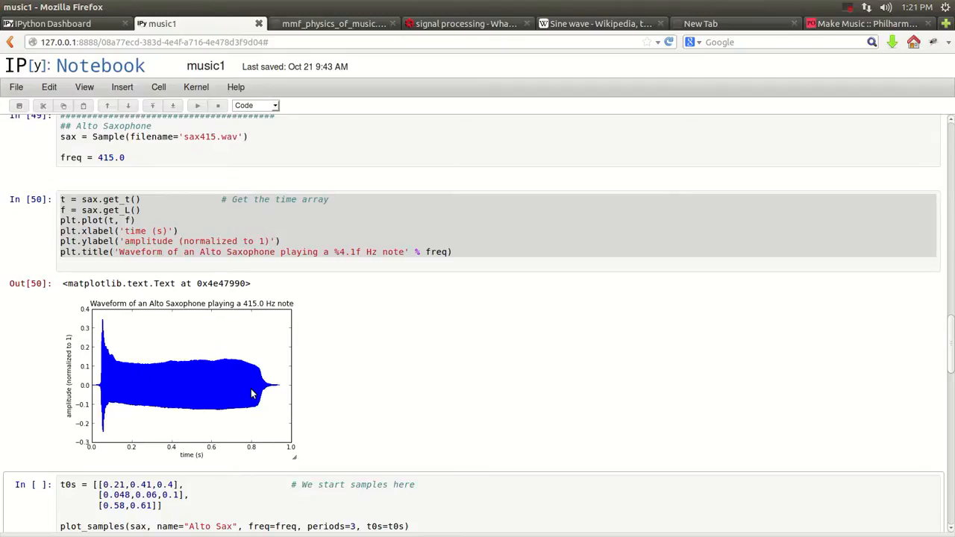
pyautogui.scroll(-3)
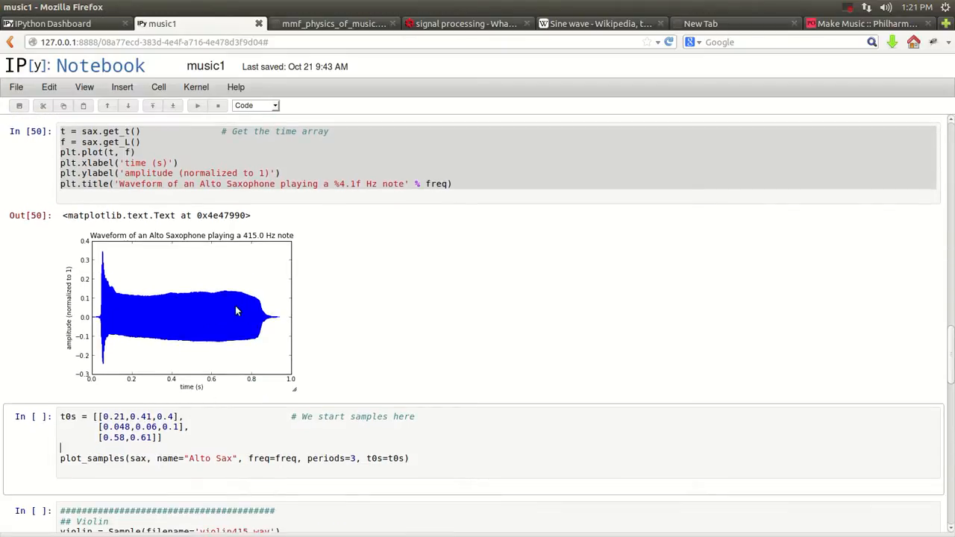
pyautogui.scroll(-3)
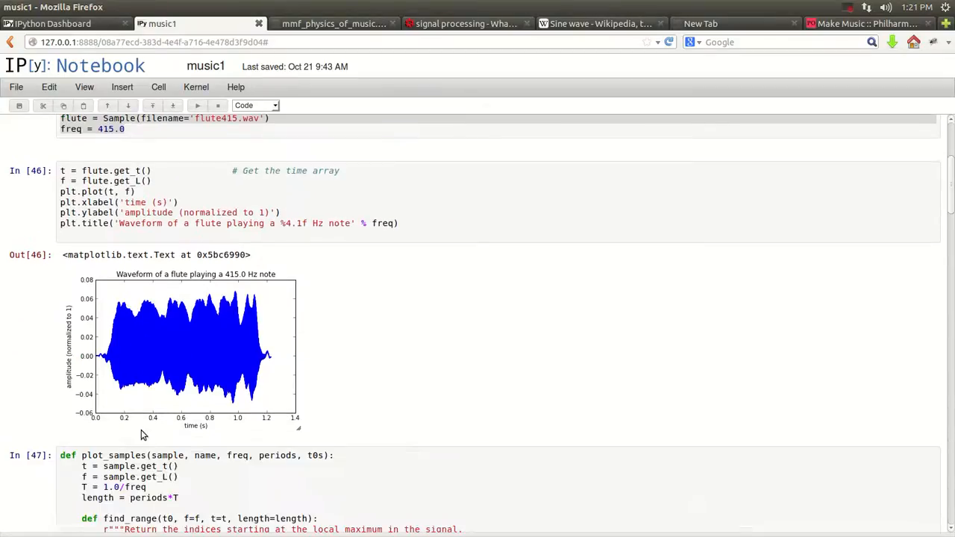
pyautogui.scroll(-3)
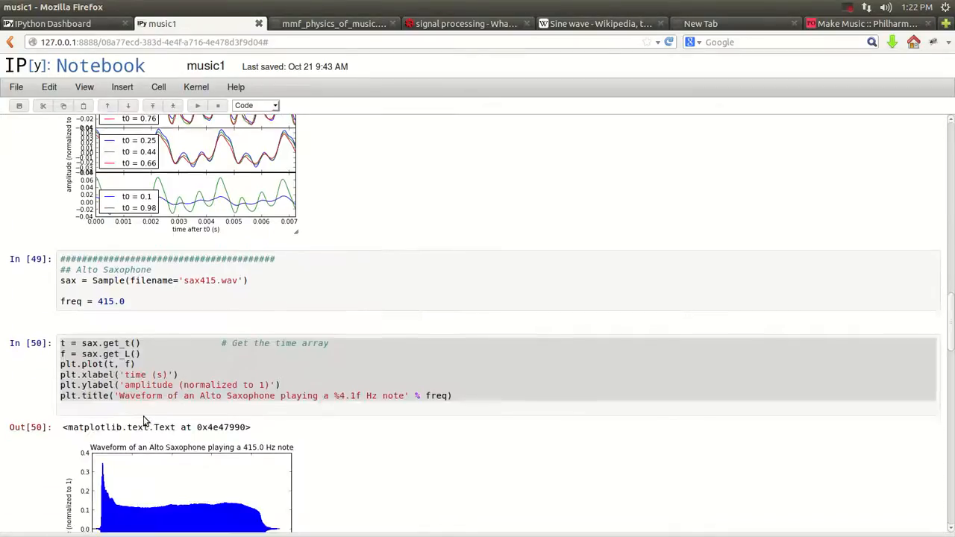
pyautogui.scroll(-3)
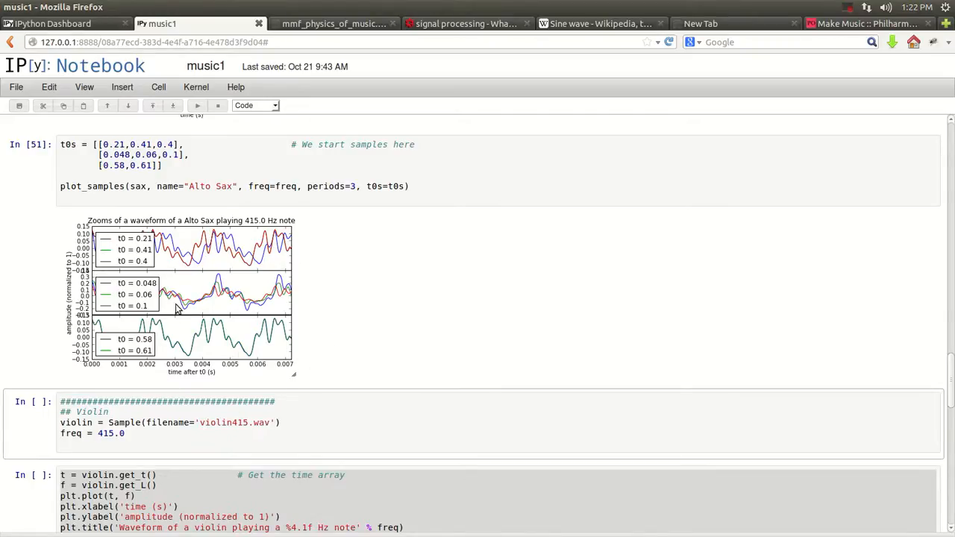
# Scroll to the violin cells and draw the four zoomed 415 Hz violin waveform plots.
pyautogui.scroll(-3)
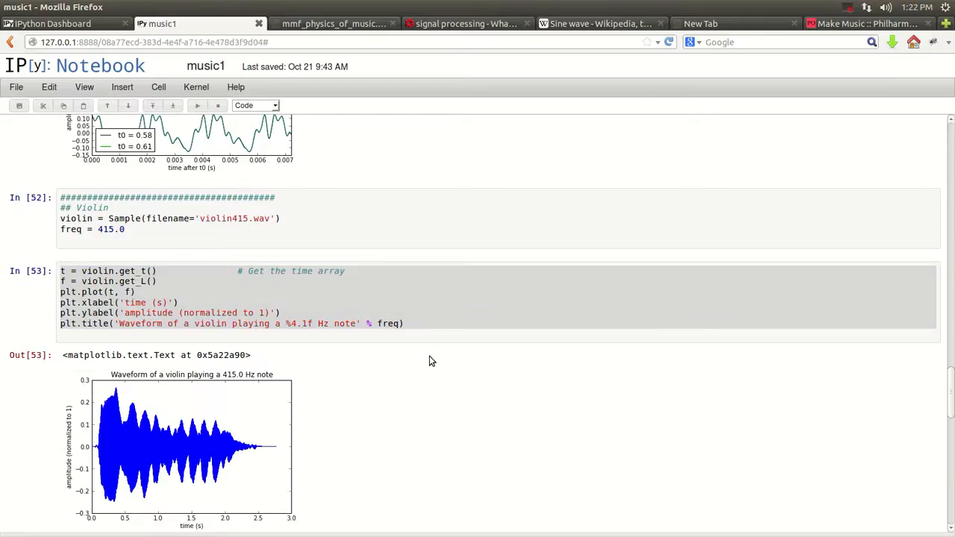
pyautogui.scroll(-3)
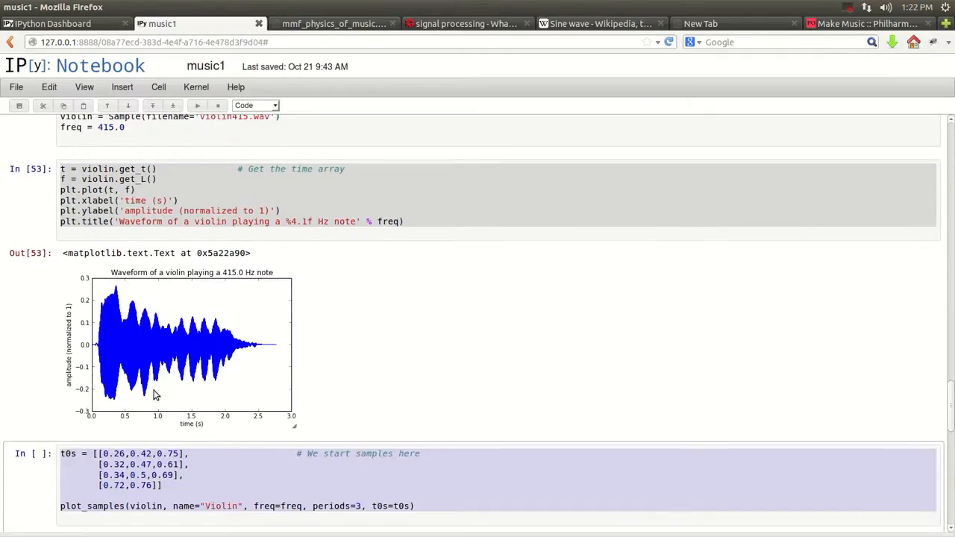
pyautogui.moveTo(170, 363)
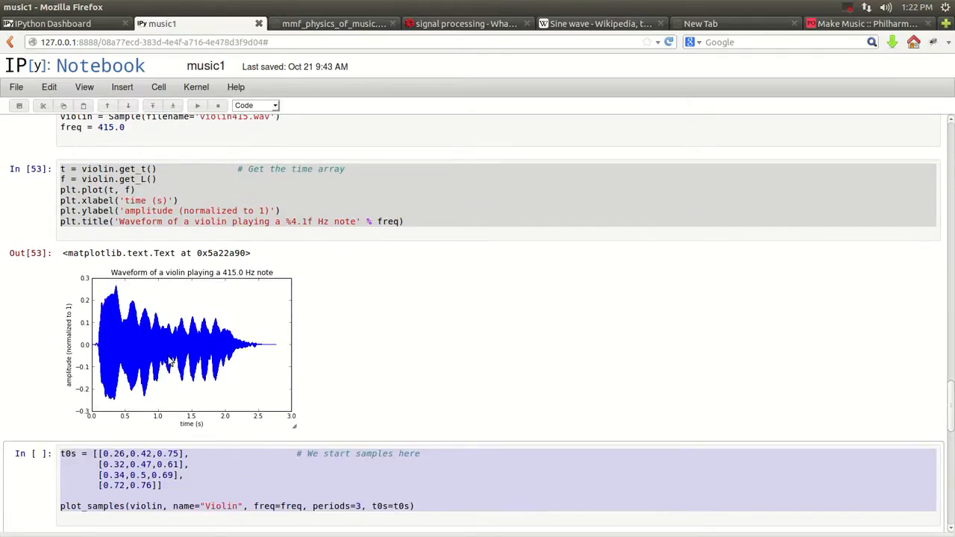
pyautogui.moveTo(160, 352)
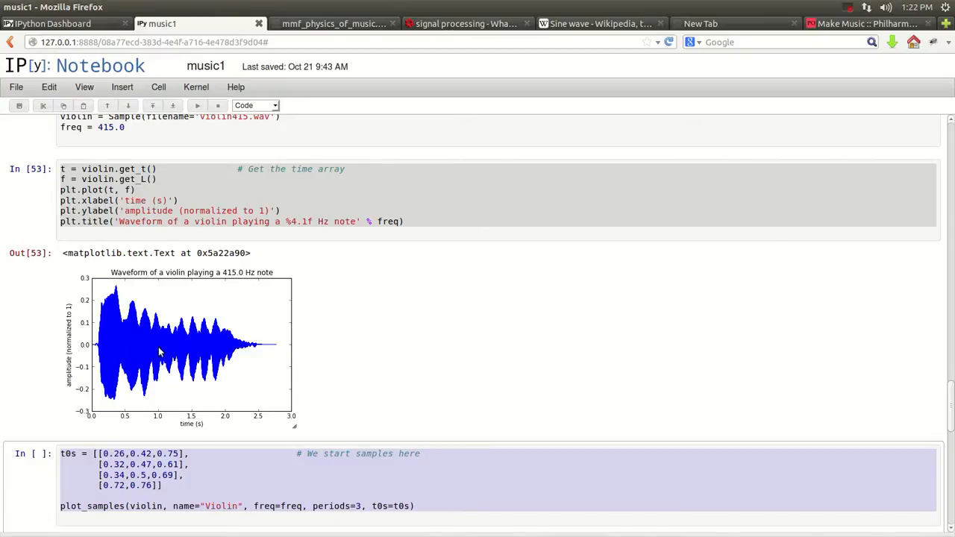
pyautogui.moveTo(196, 351)
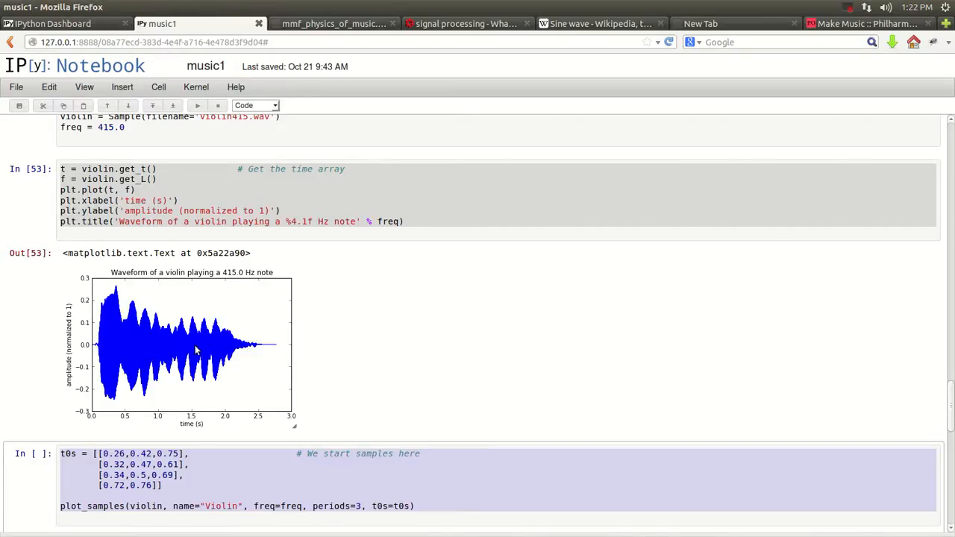
pyautogui.moveTo(244, 350)
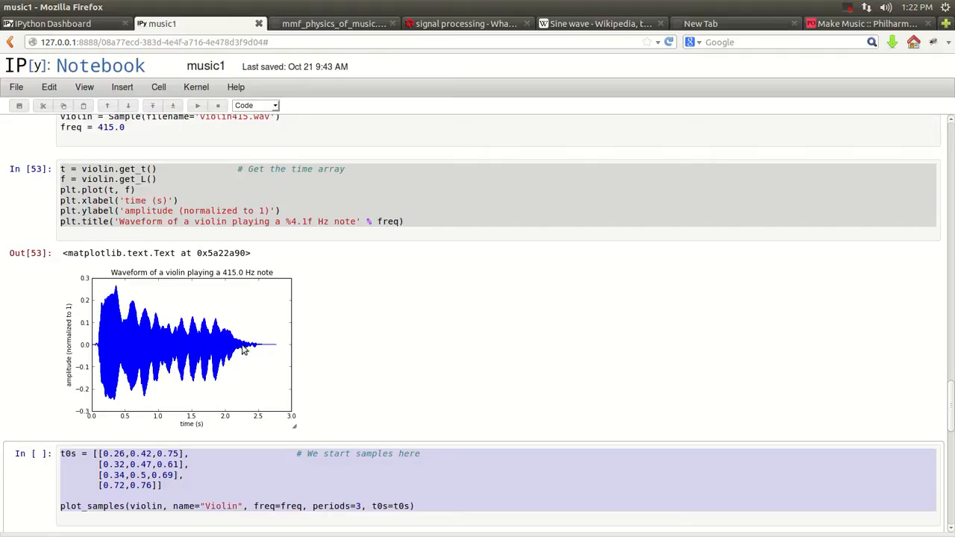
pyautogui.scroll(-3)
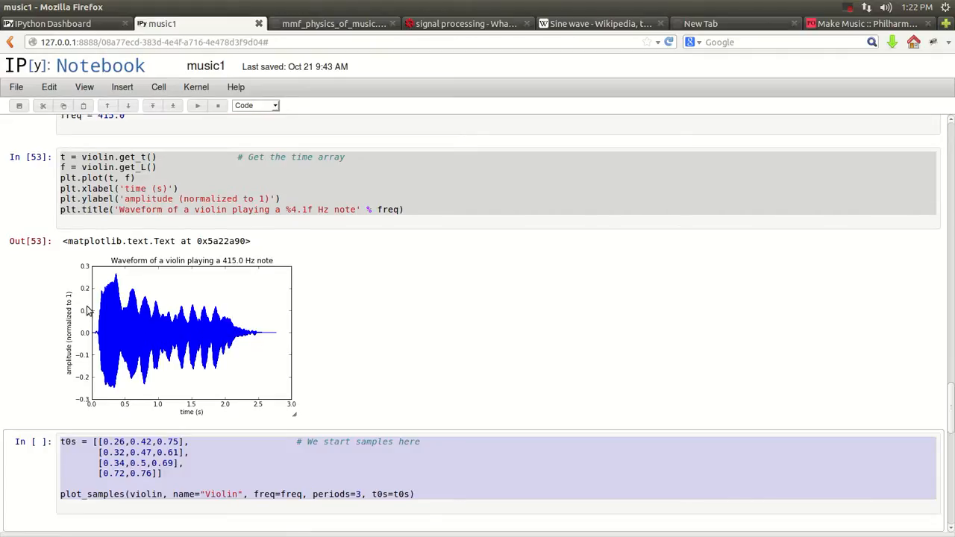
pyautogui.scroll(-3)
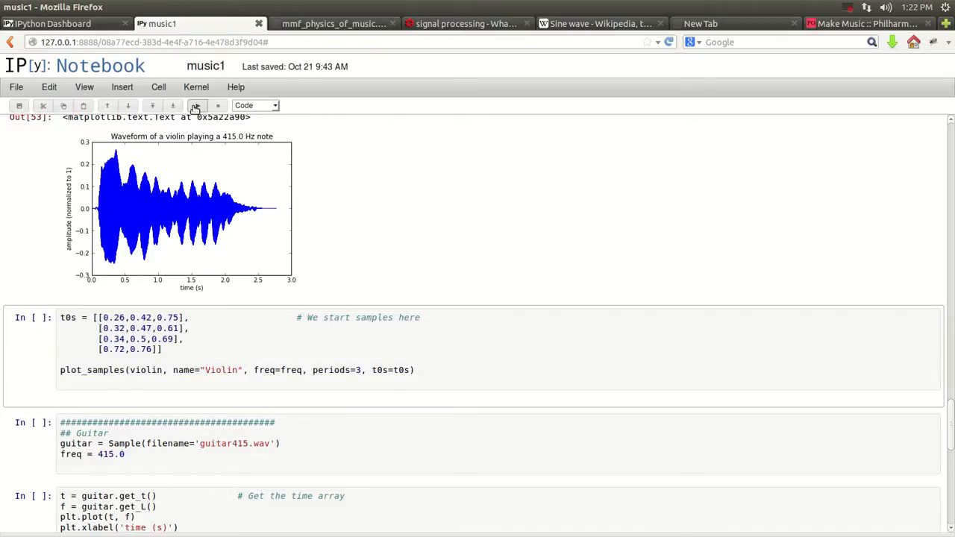
pyautogui.click(196, 105)
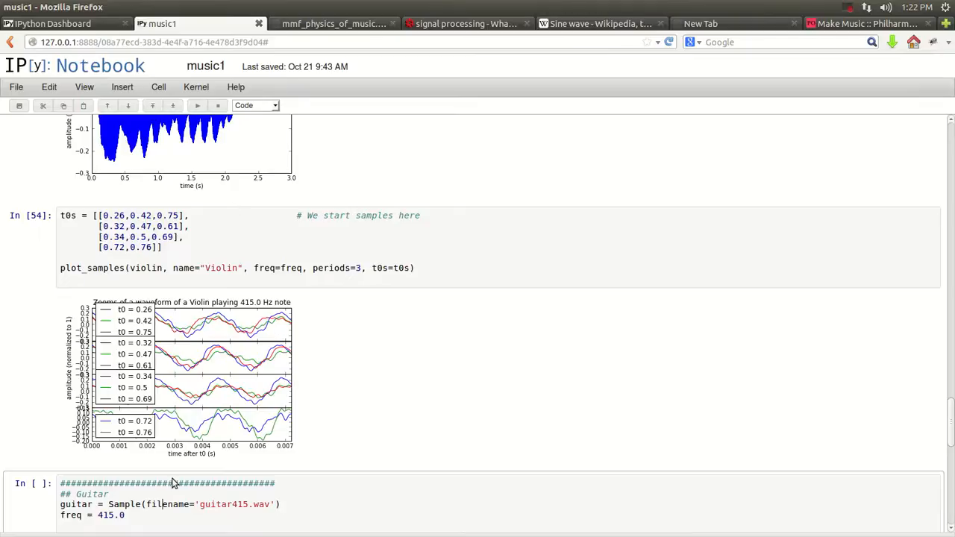
pyautogui.moveTo(148, 401)
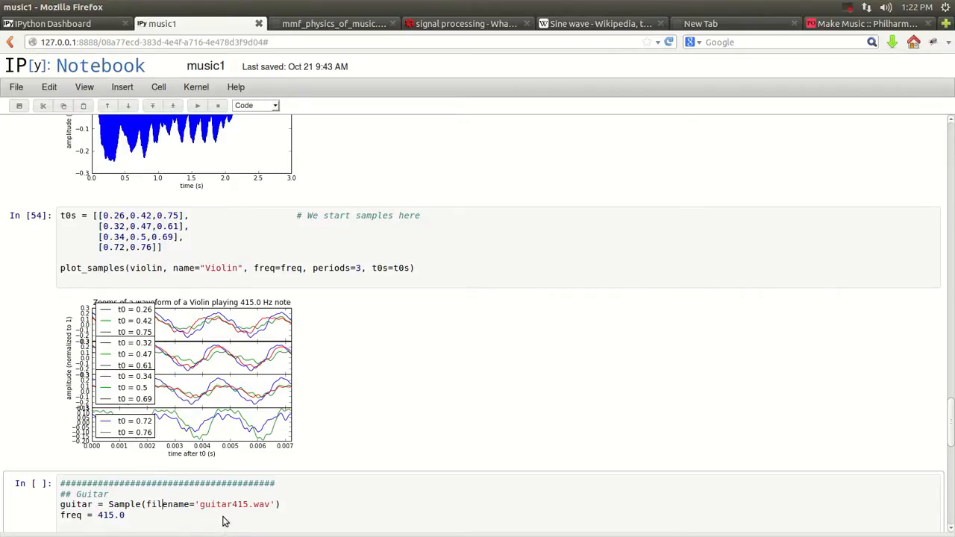
pyautogui.scroll(-3)
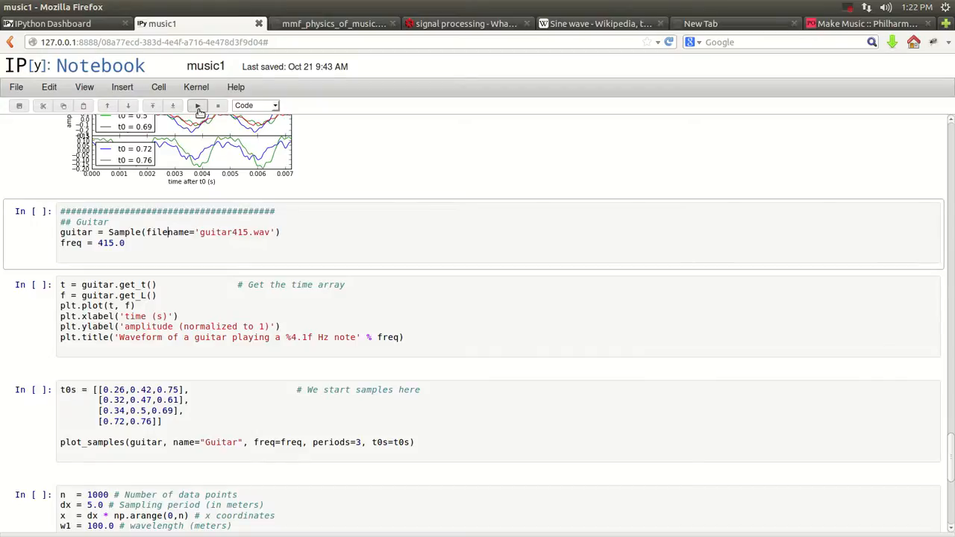
pyautogui.click(197, 105)
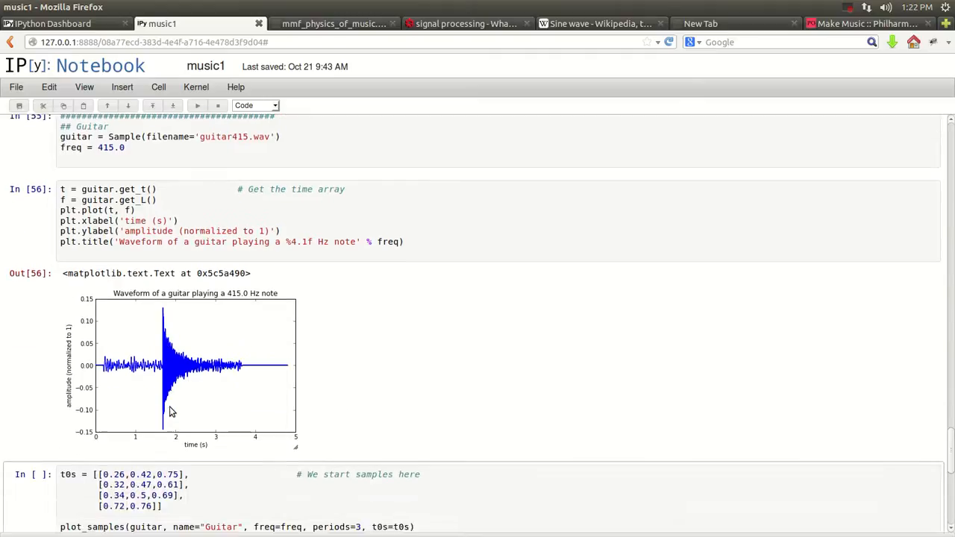
pyautogui.scroll(-3)
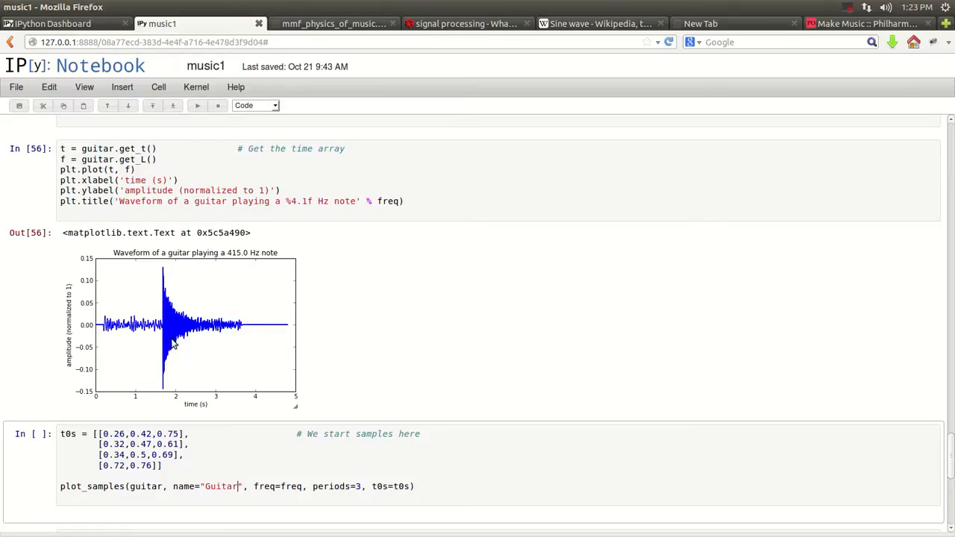
pyautogui.moveTo(262, 337)
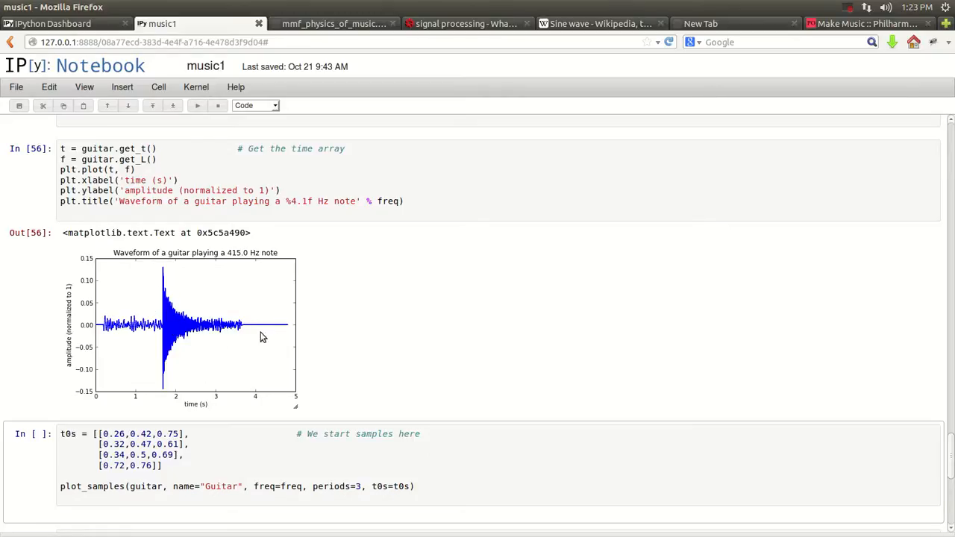
pyautogui.scroll(-3)
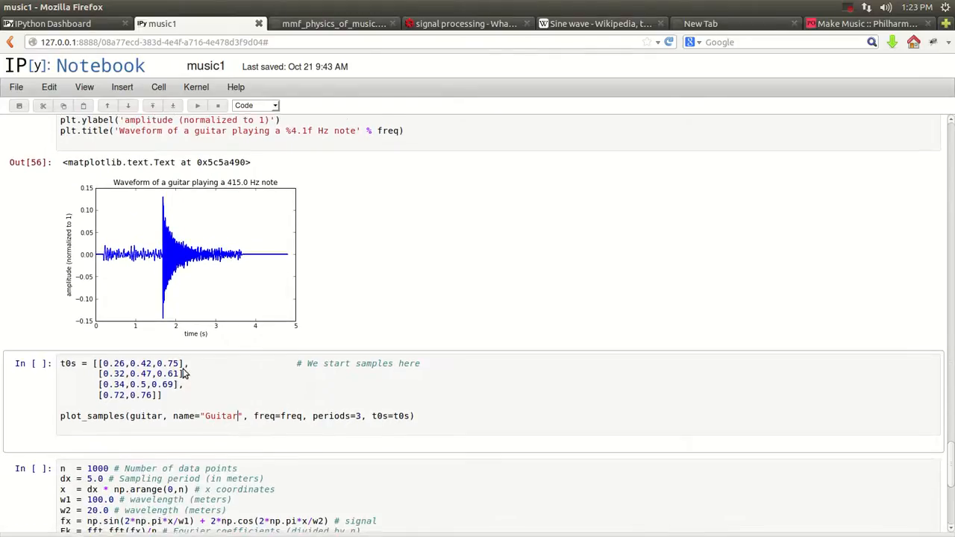
pyautogui.scroll(-3)
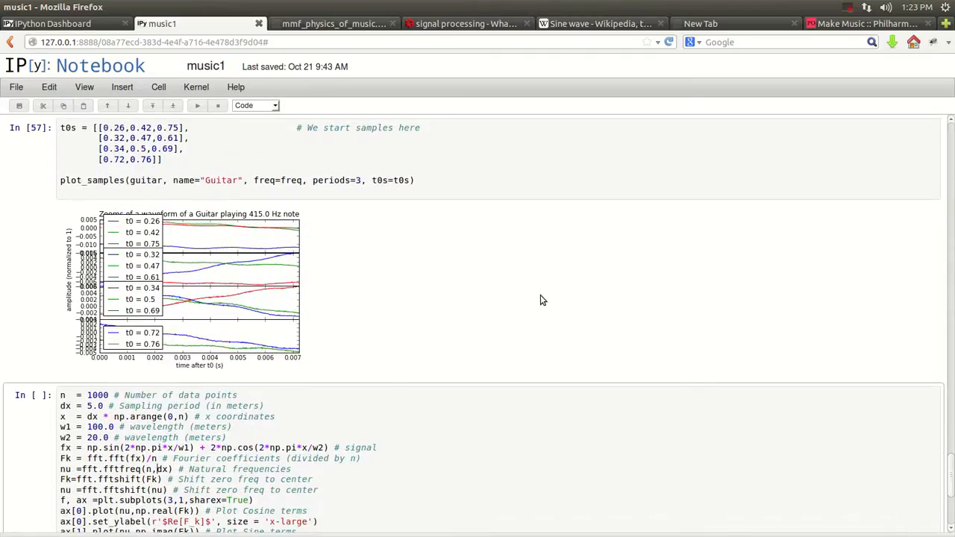
pyautogui.scroll(-3)
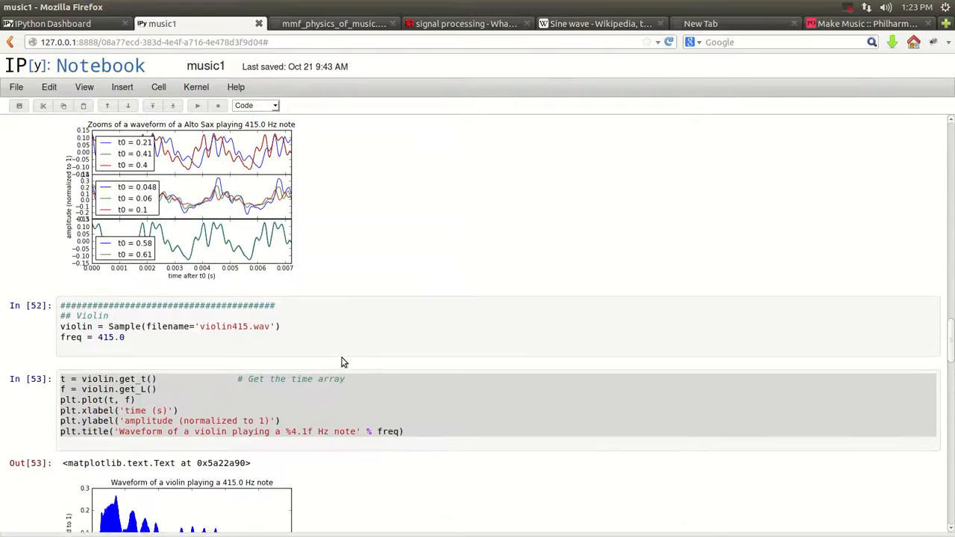
pyautogui.scroll(3)
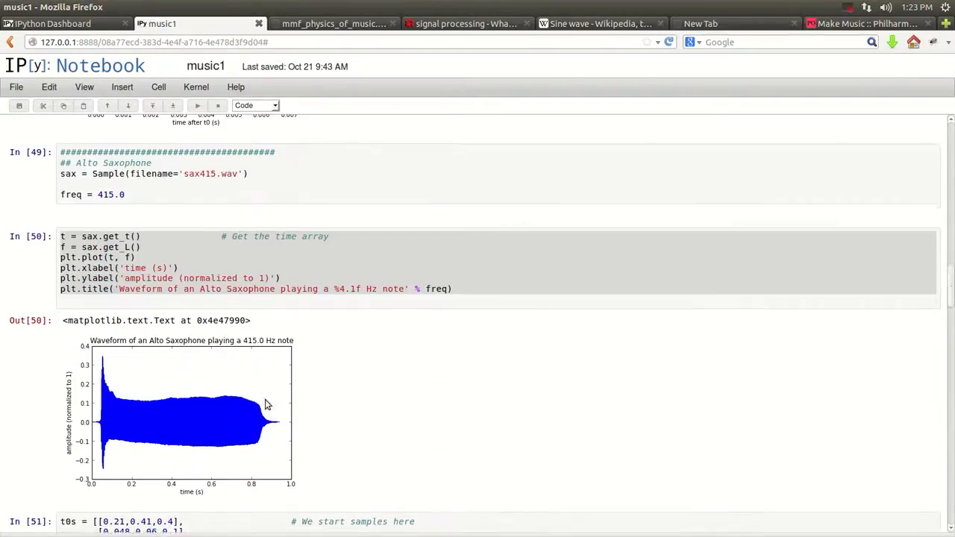
pyautogui.scroll(-3)
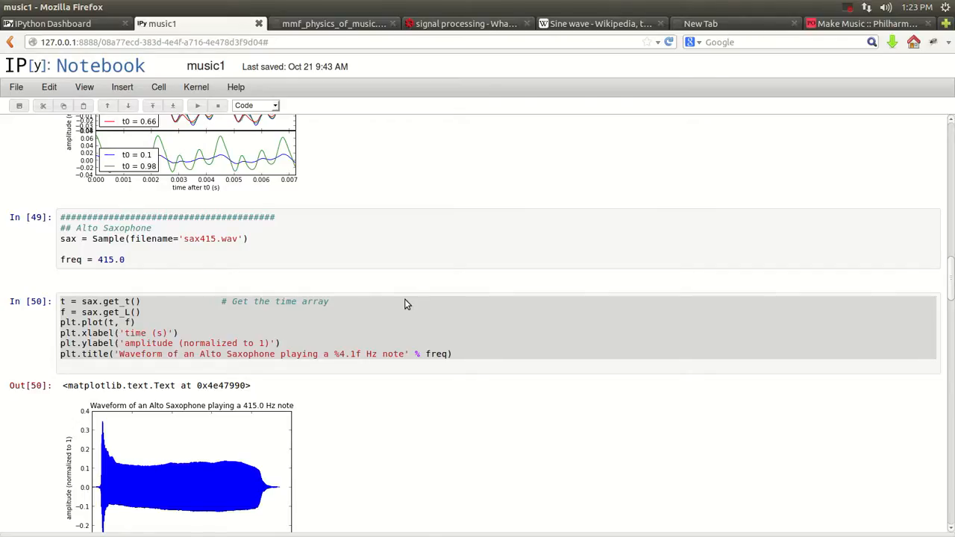
pyautogui.moveTo(395, 420)
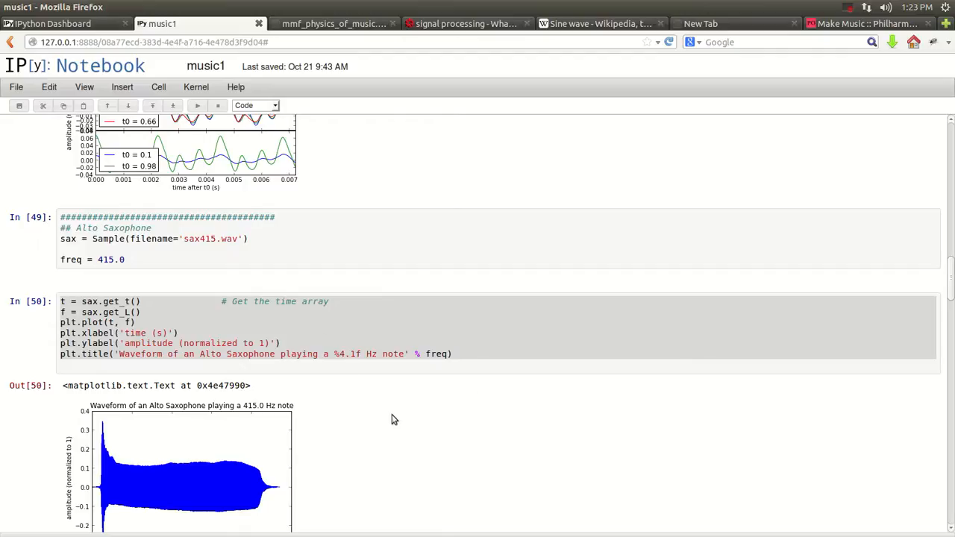
pyautogui.moveTo(382, 405)
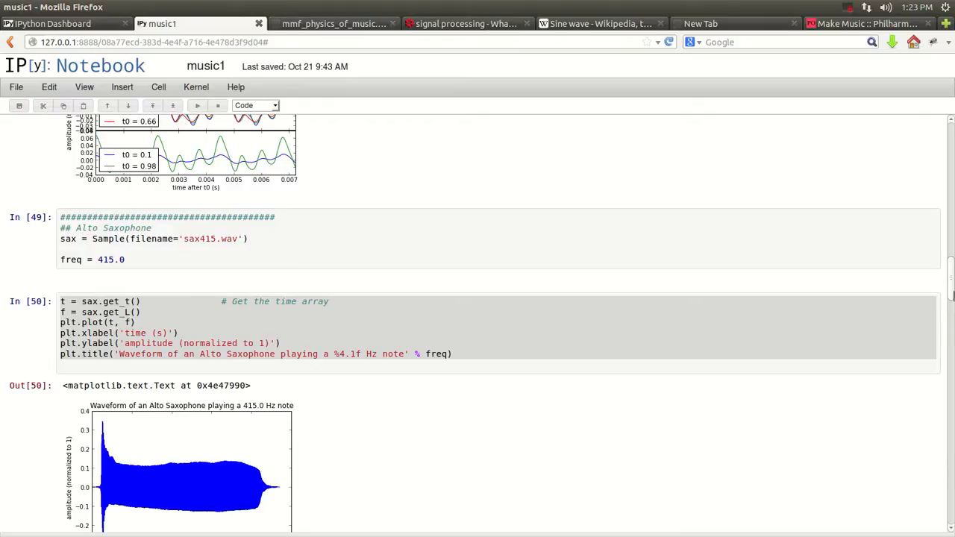
pyautogui.scroll(-3)
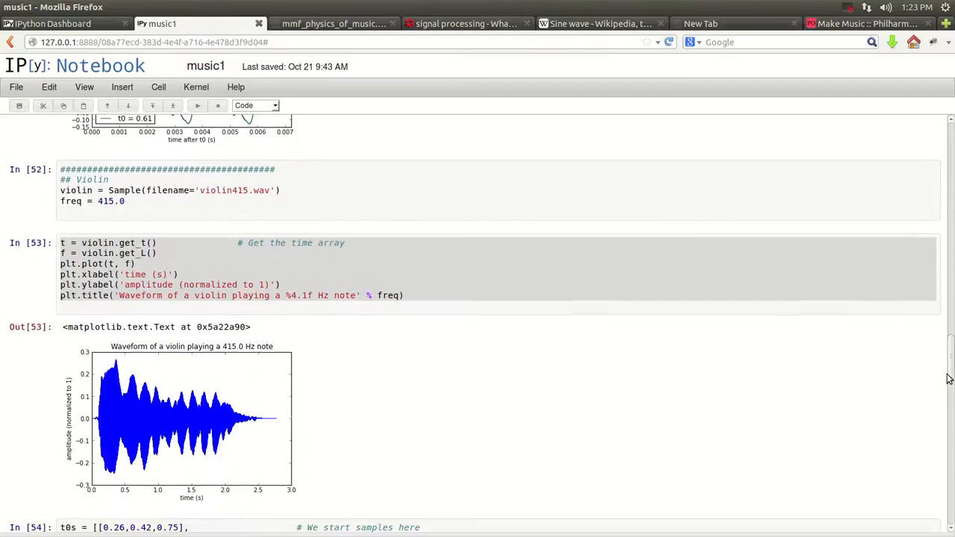
pyautogui.scroll(-3)
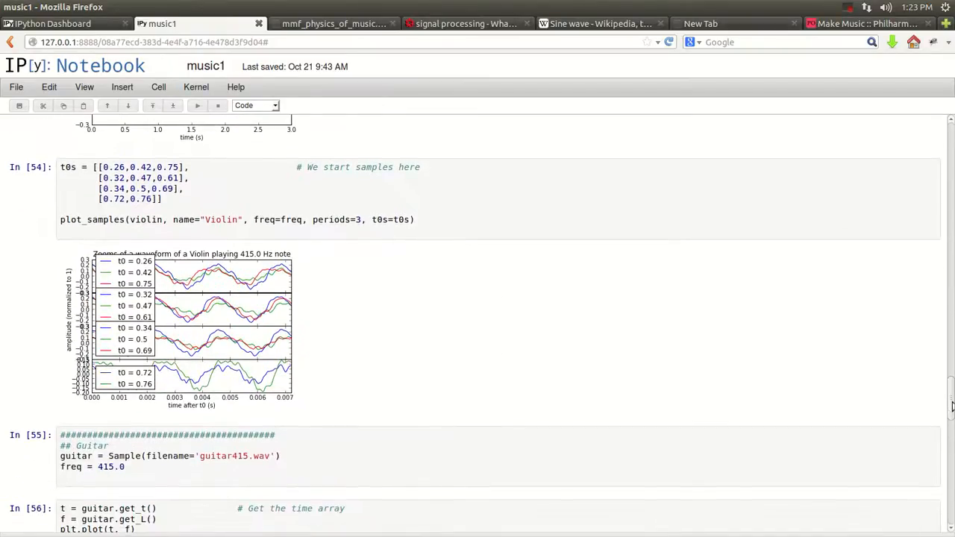
pyautogui.scroll(-3)
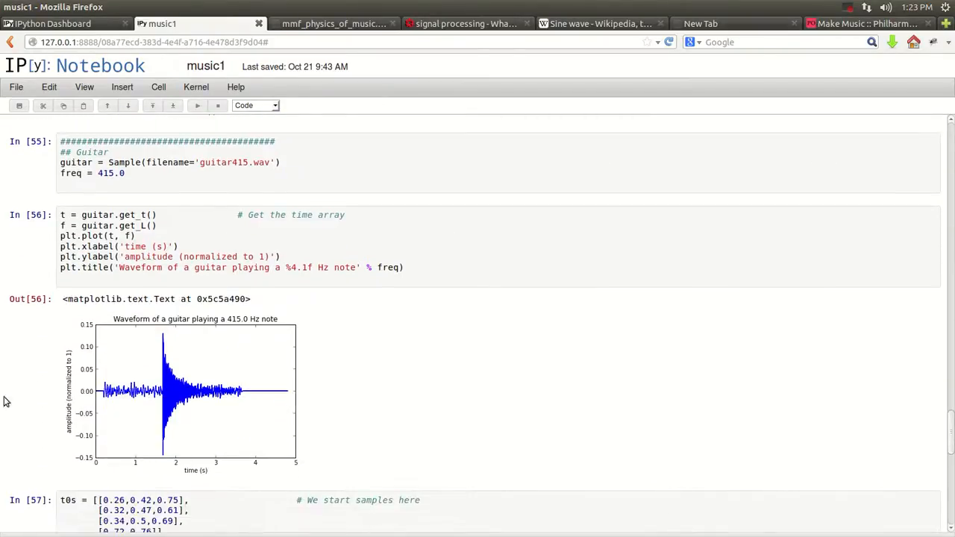
pyautogui.moveTo(261, 457)
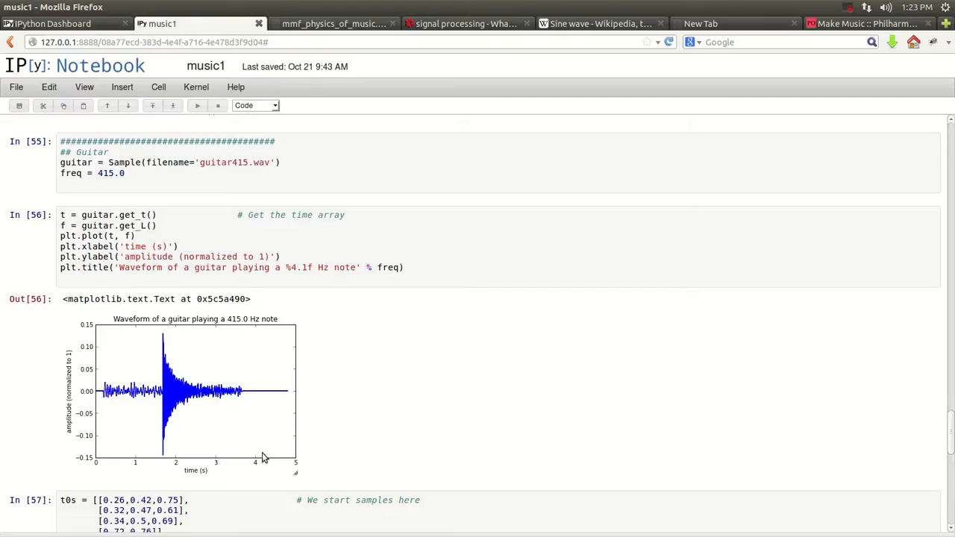
pyautogui.moveTo(565, 420)
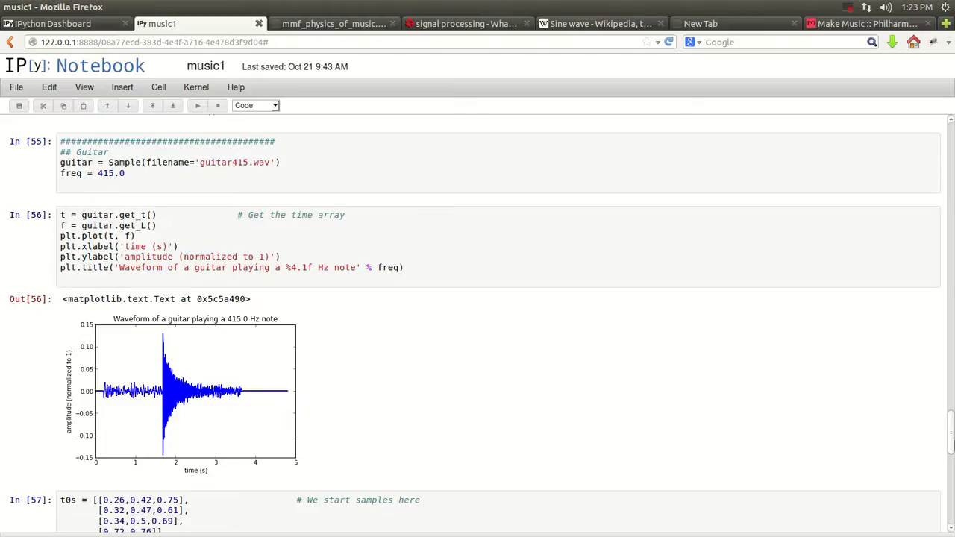
pyautogui.scroll(-3)
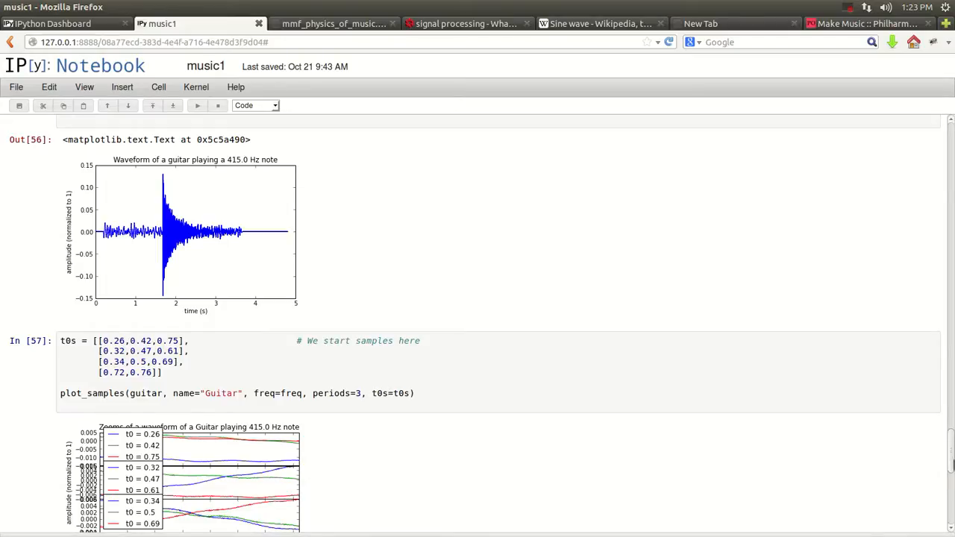
pyautogui.scroll(-3)
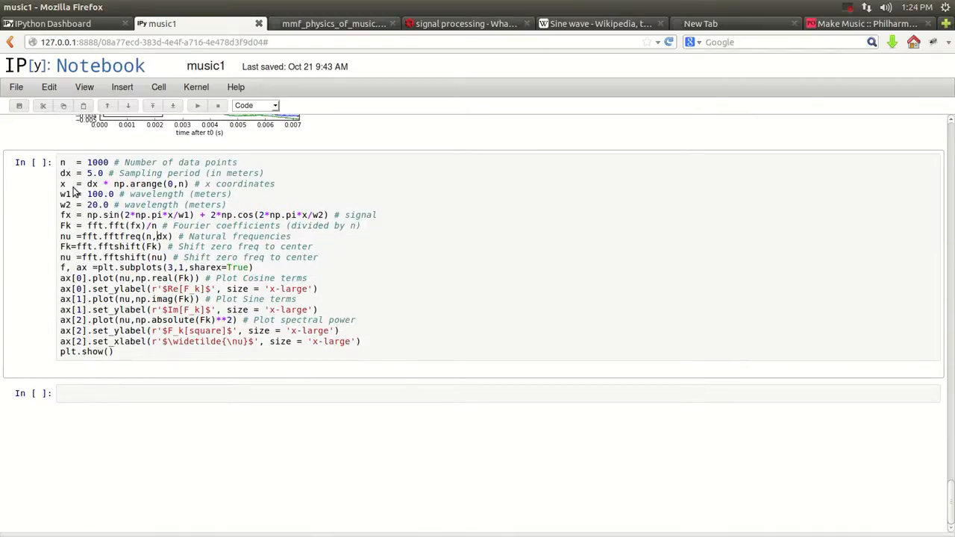
# Scroll through the n = 1000 Fourier transform cell's real, imaginary and spectral-power plots.
pyautogui.scroll(-3)
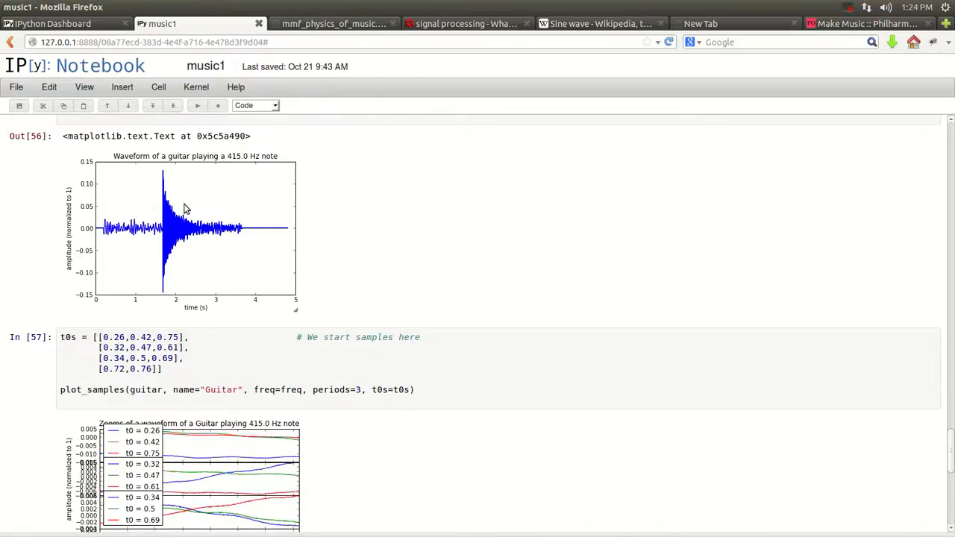
pyautogui.scroll(-3)
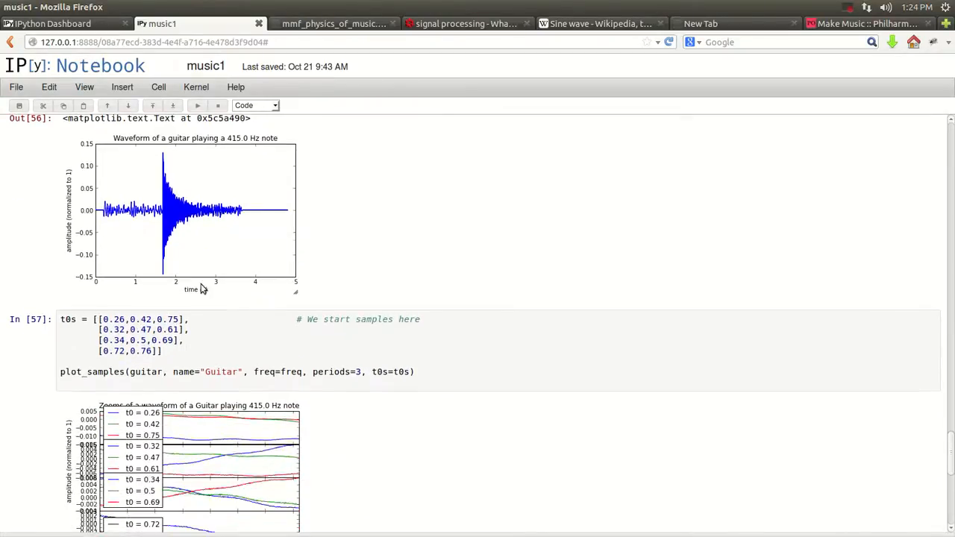
pyautogui.scroll(-3)
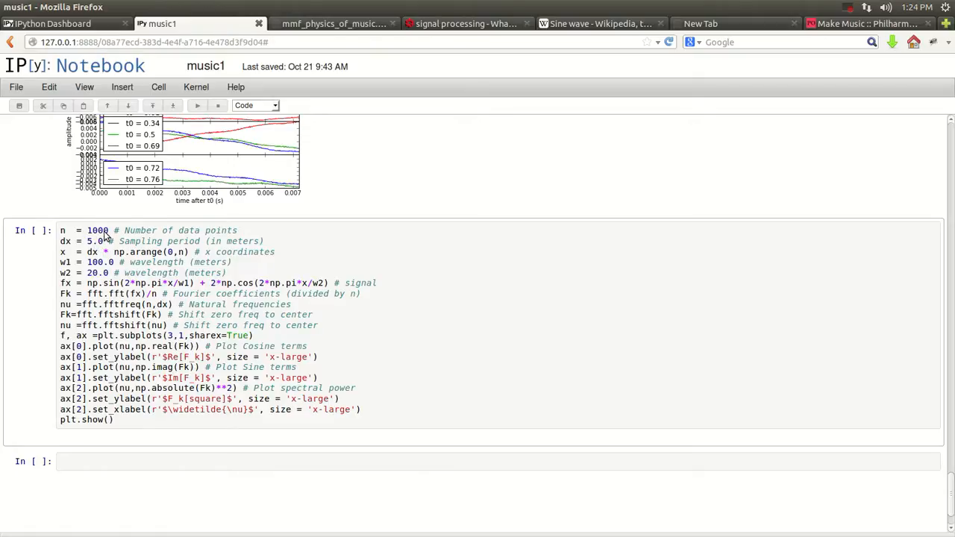
pyautogui.moveTo(109, 238)
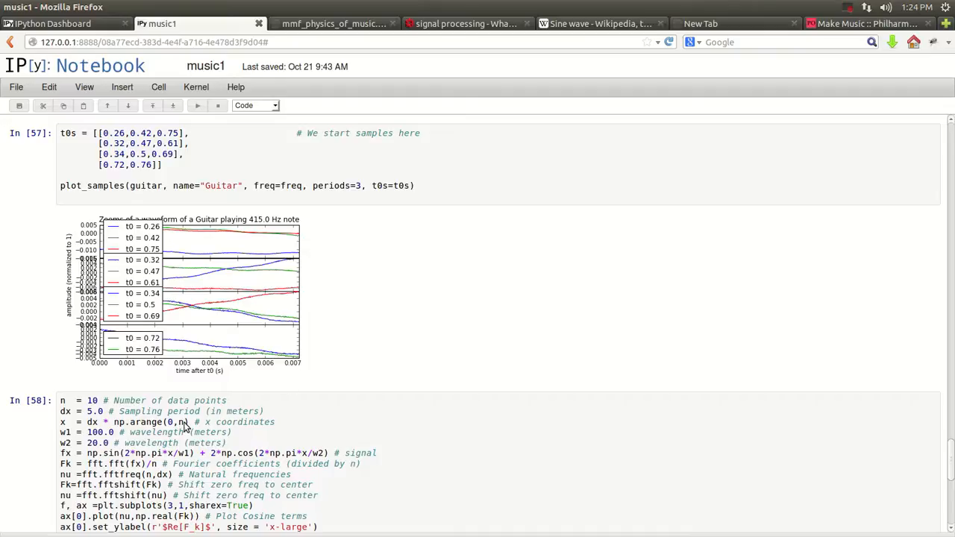
pyautogui.scroll(-3)
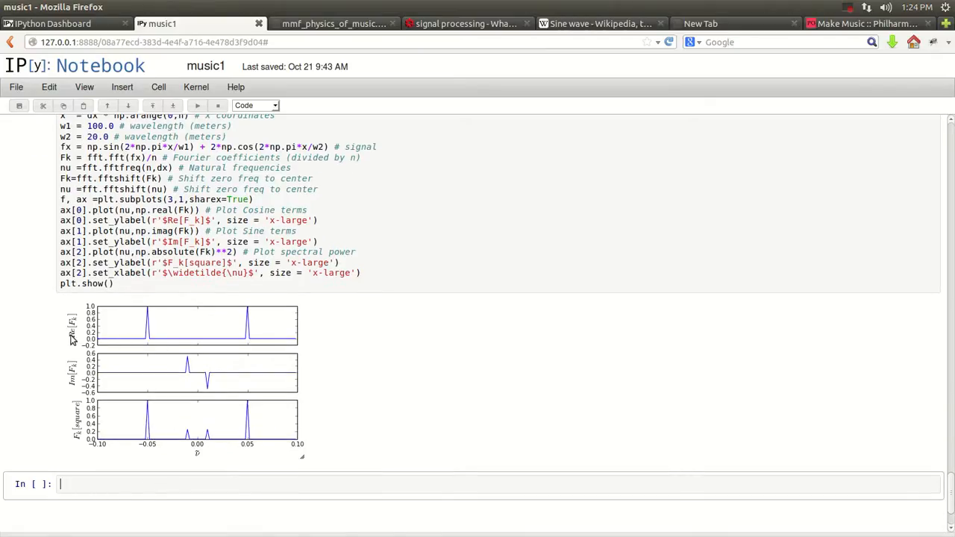
pyautogui.moveTo(69, 437)
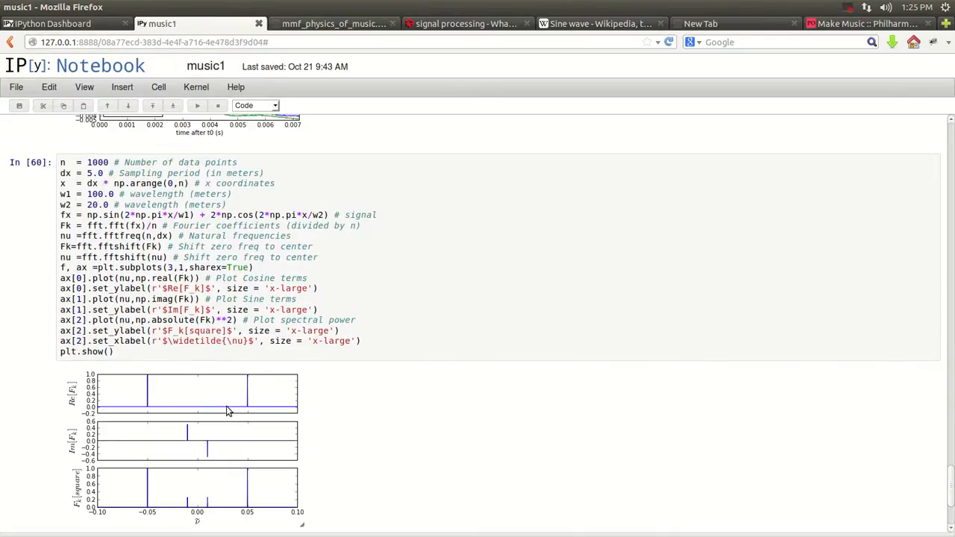
pyautogui.scroll(-3)
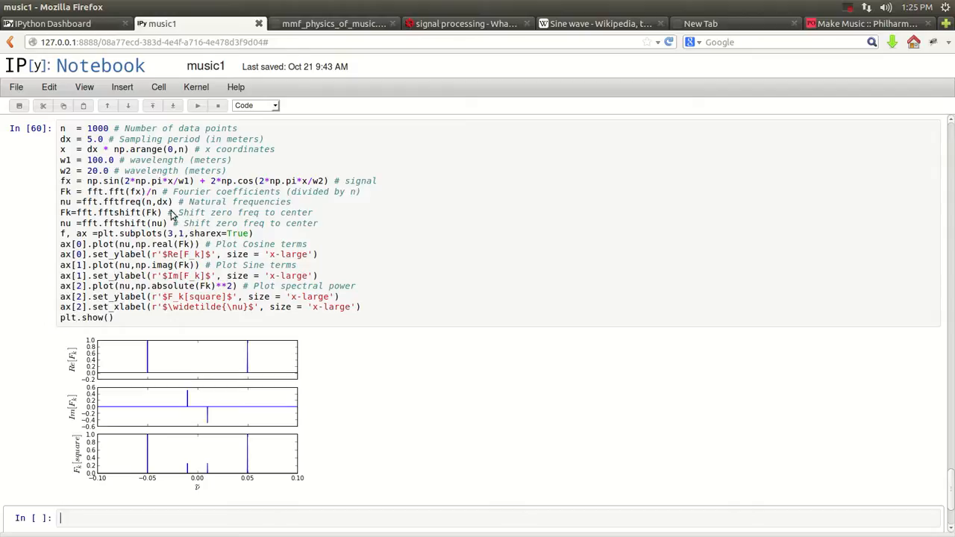
pyautogui.moveTo(135, 200)
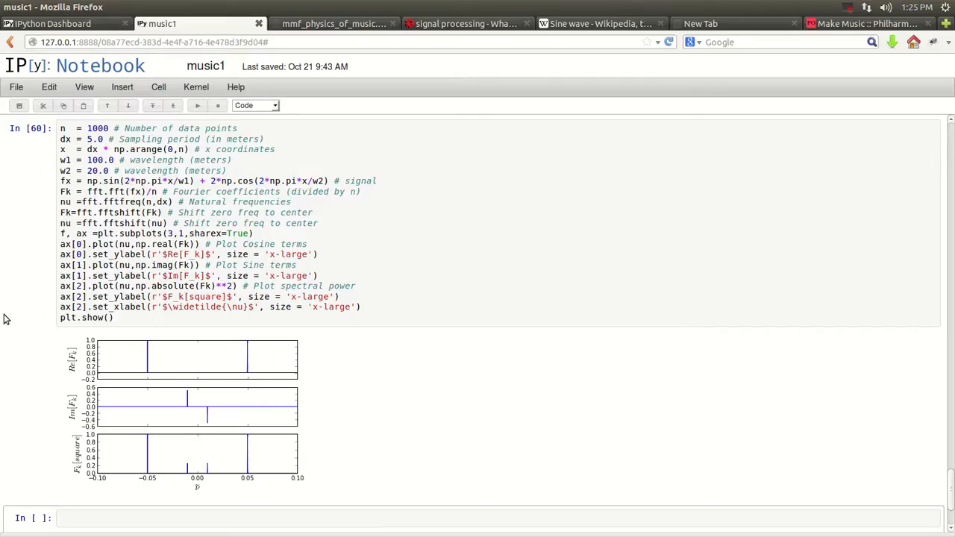
pyautogui.scroll(-3)
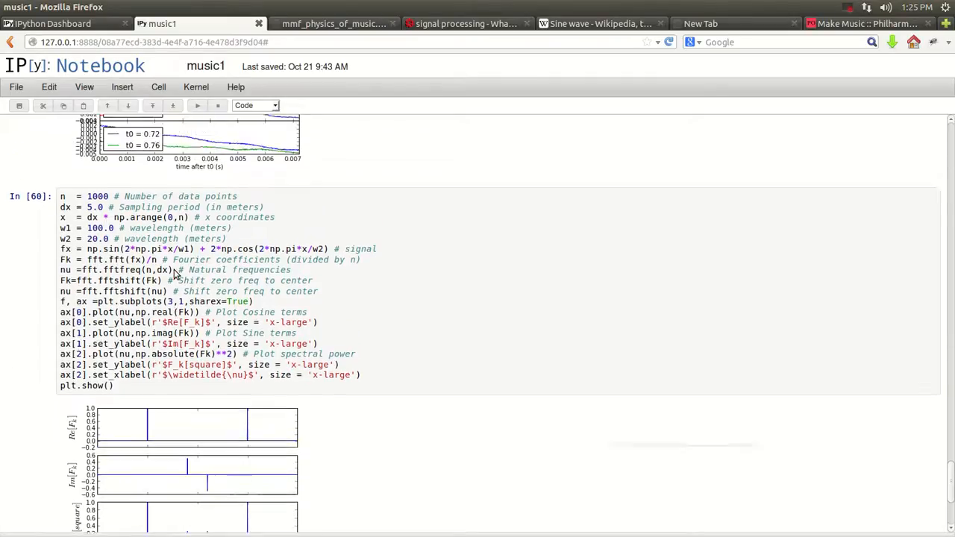
pyautogui.scroll(-3)
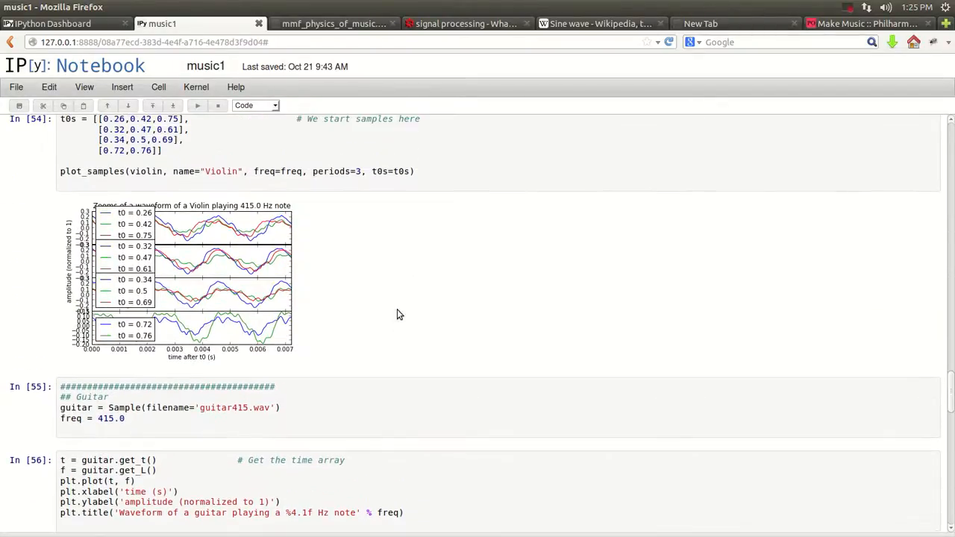
pyautogui.moveTo(446, 351)
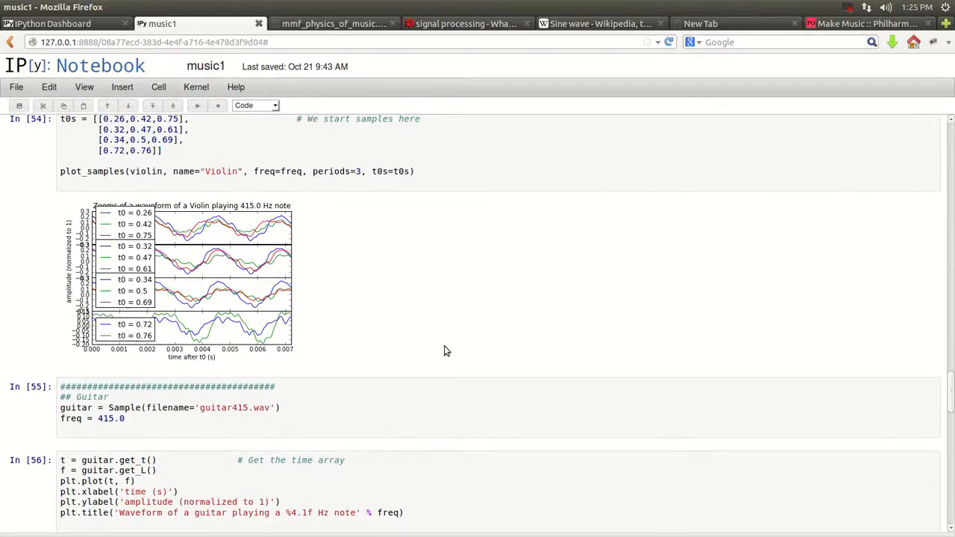
pyautogui.moveTo(448, 353)
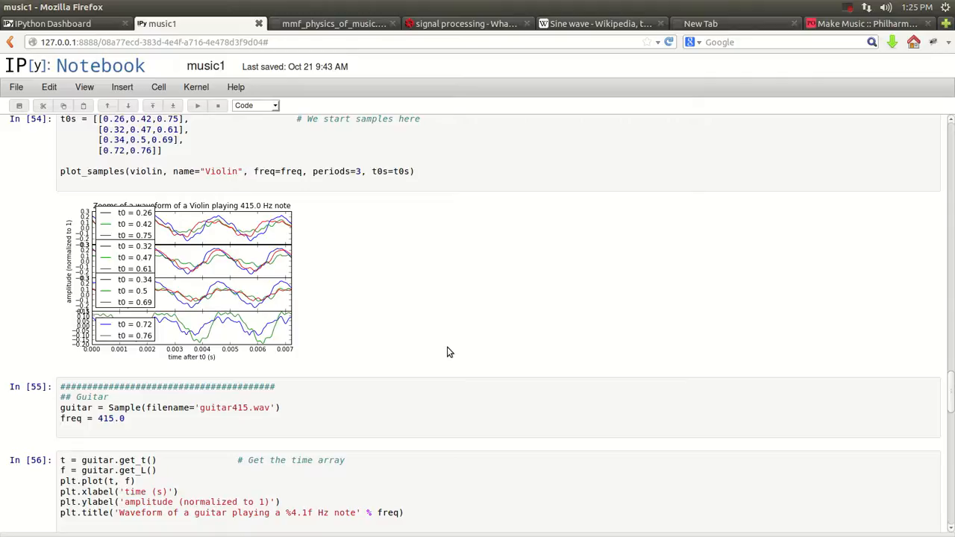
pyautogui.moveTo(737, 328)
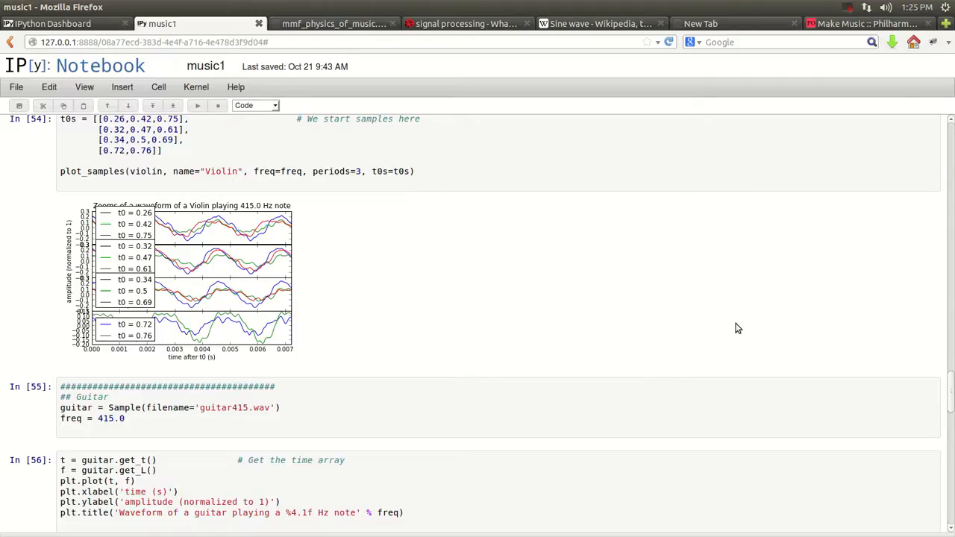
pyautogui.moveTo(609, 266)
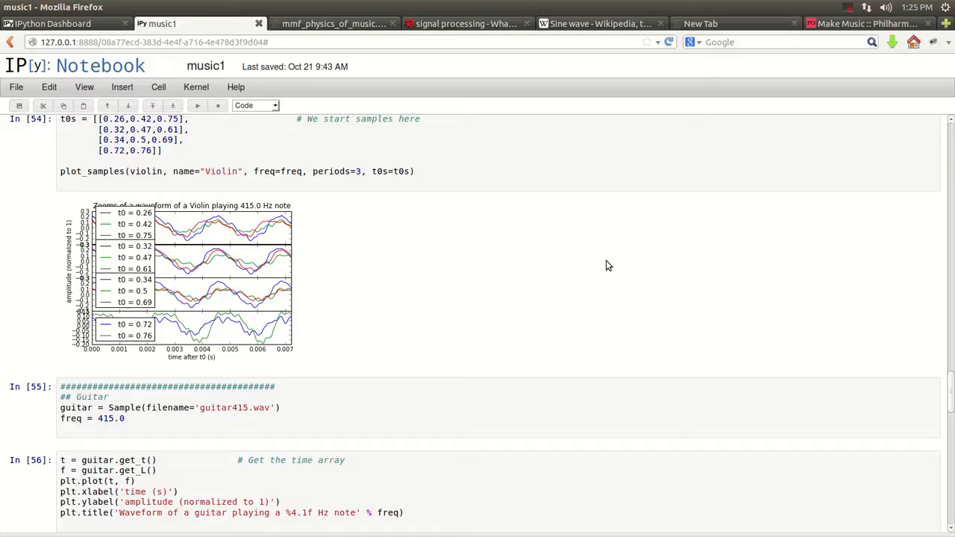
pyautogui.moveTo(633, 316)
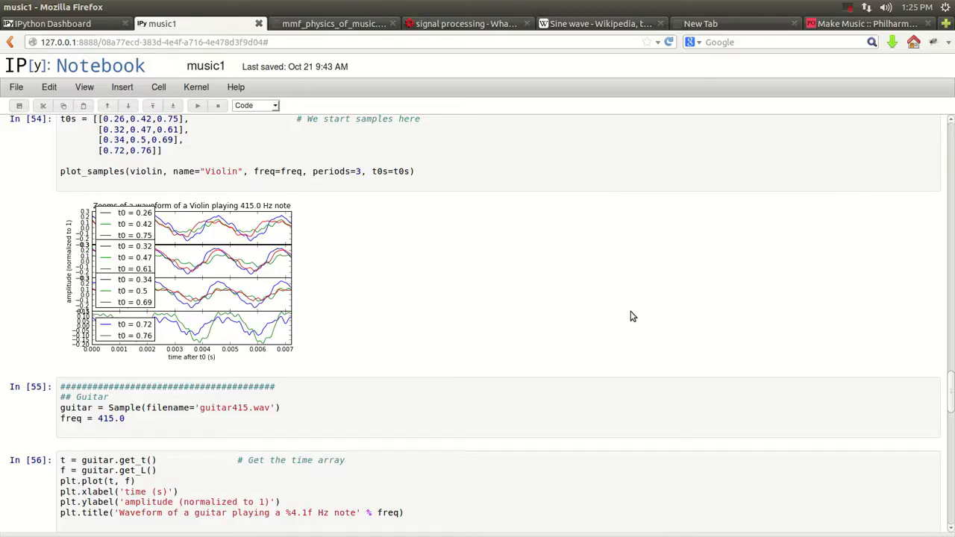
pyautogui.moveTo(619, 309)
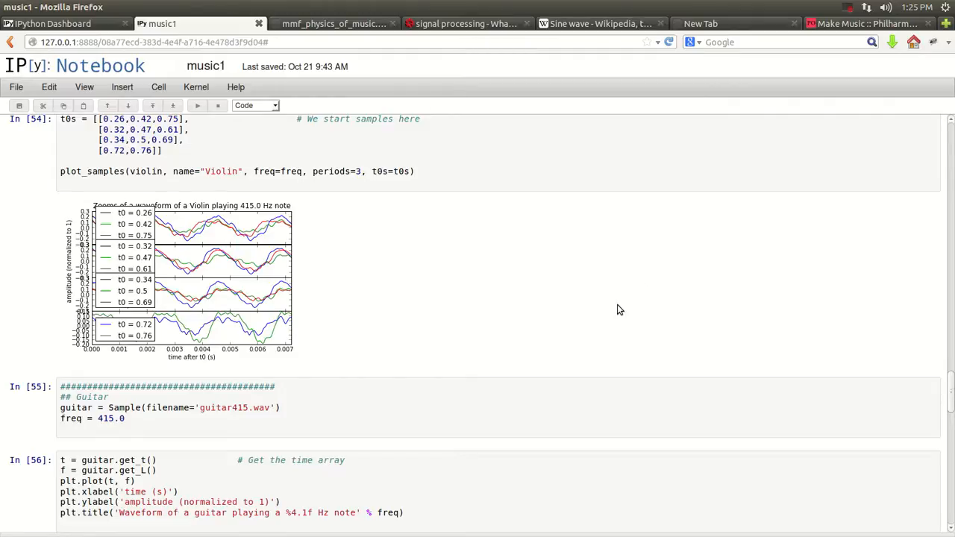